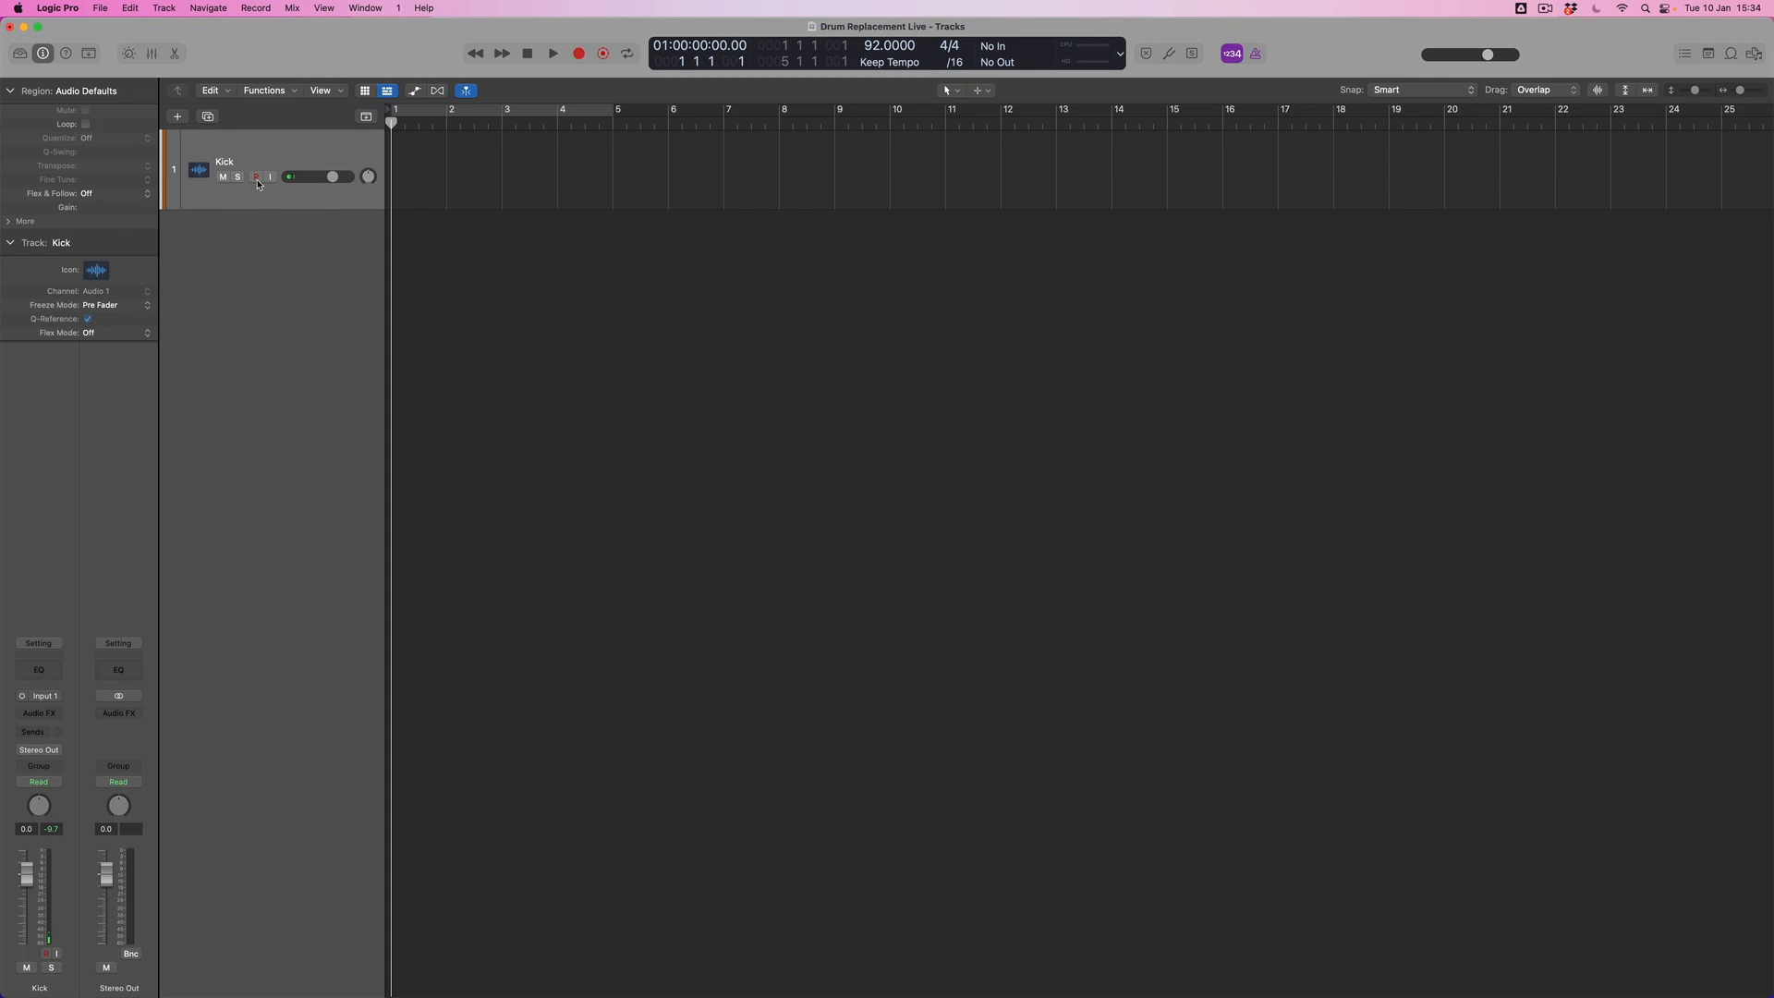
Arm the Kick audio track for recording so a take with count-in can begin
left_click(255, 178)
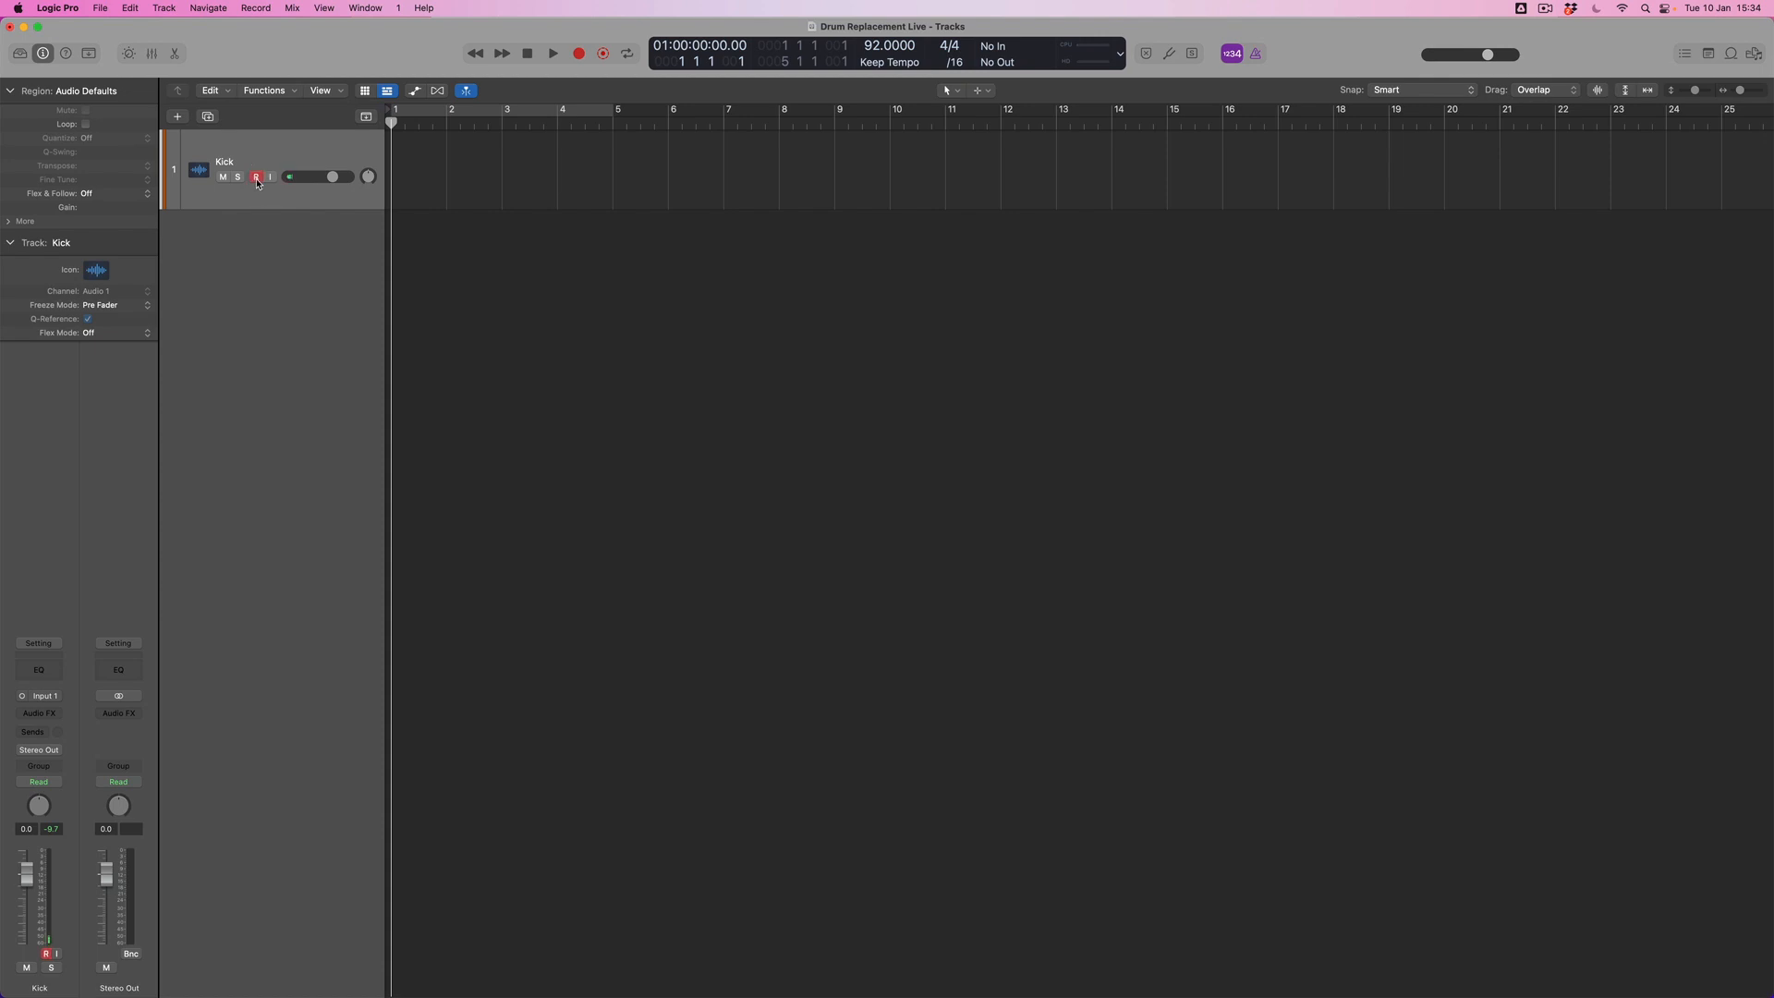
left_click(255, 177)
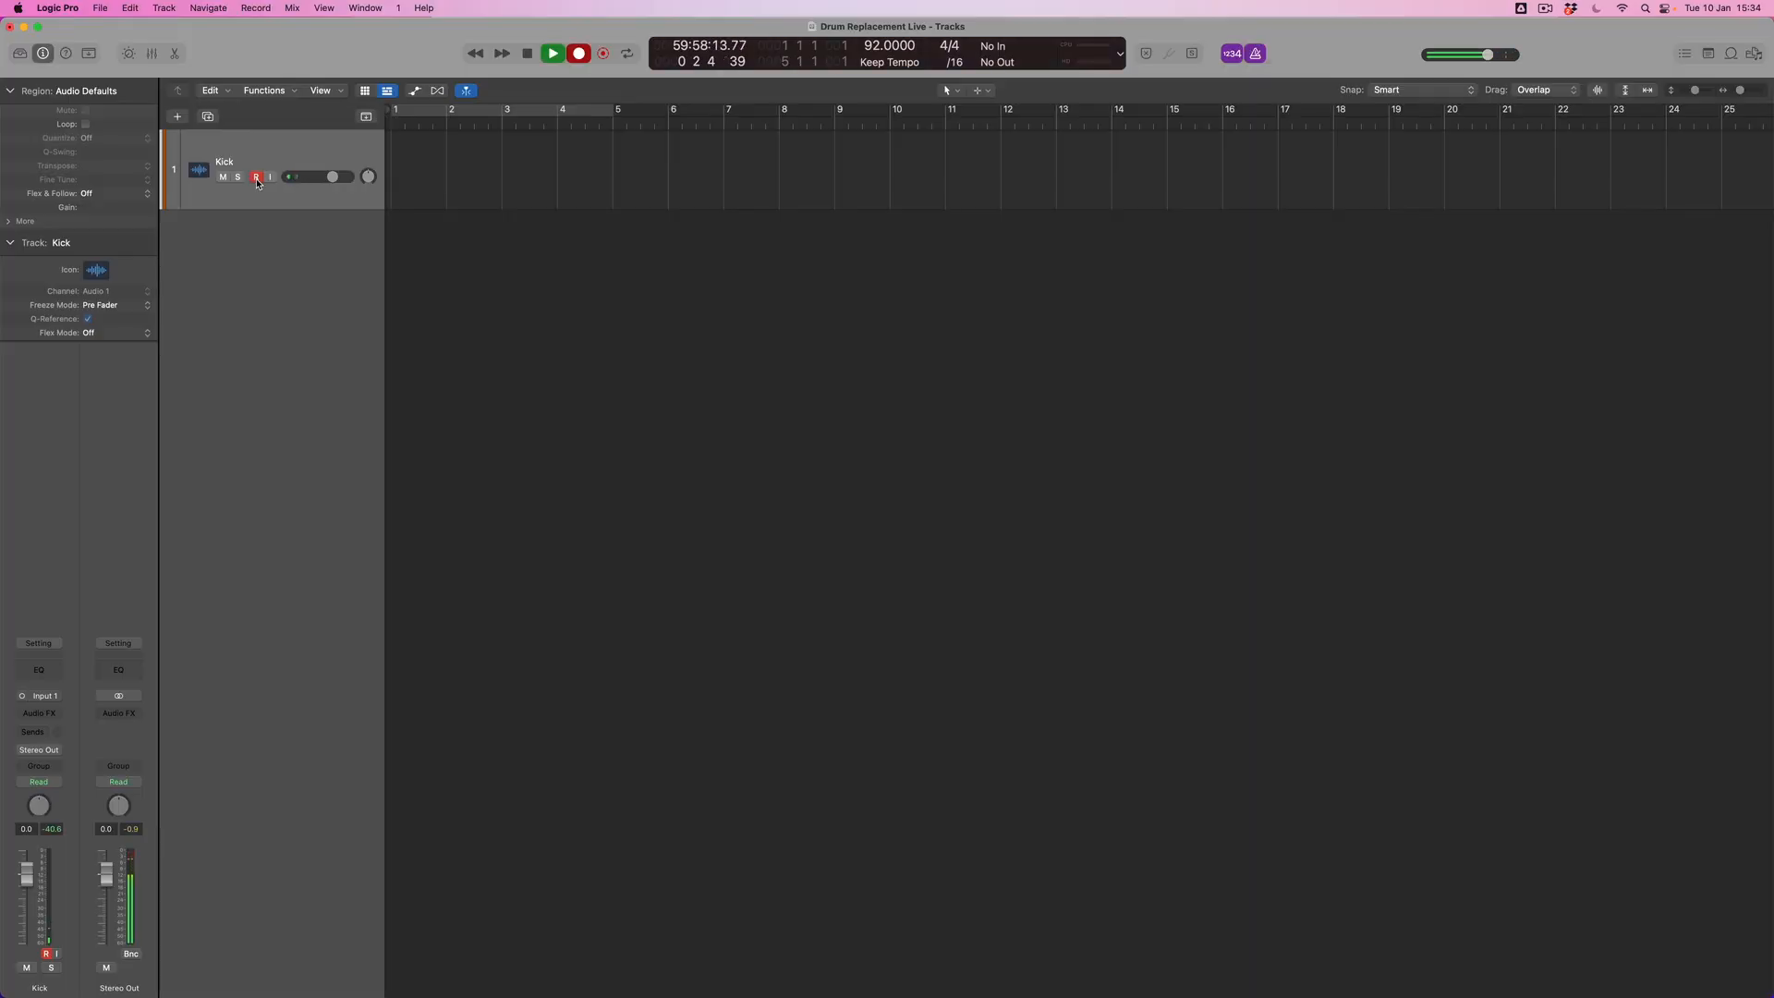
Record a five-bar kick take, producing the Kick#03 region, then stop recording
left_click(553, 54)
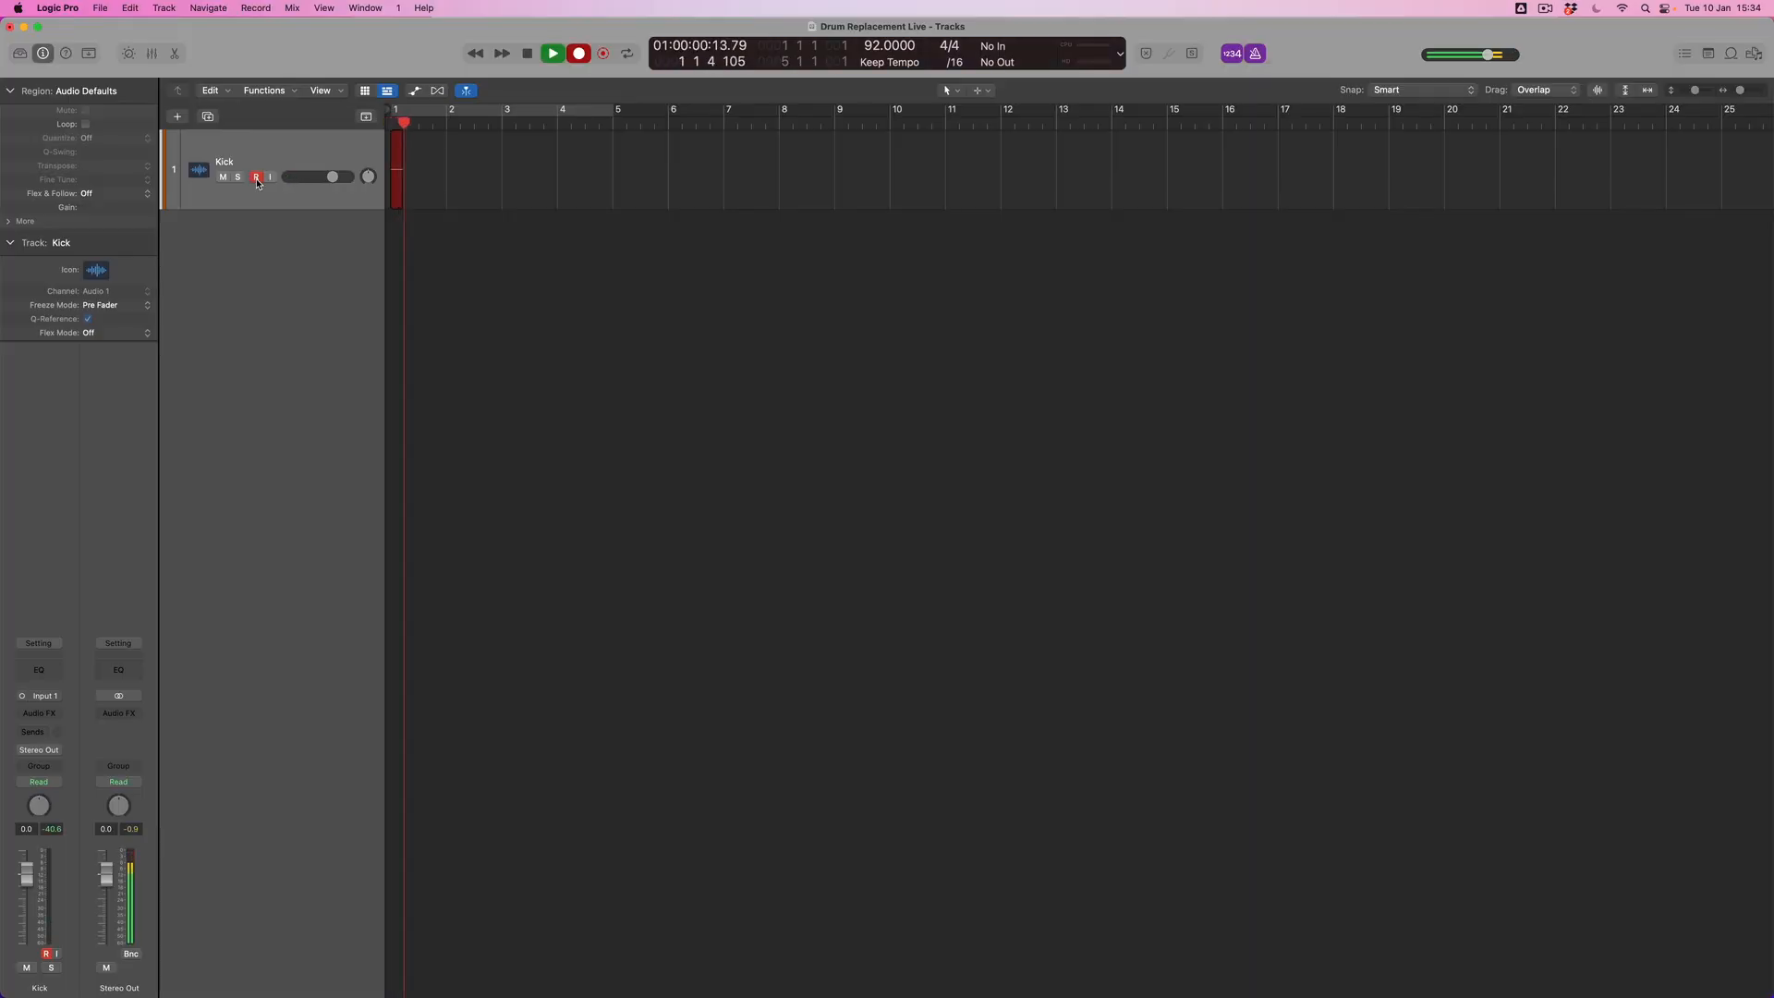
left_click(553, 54)
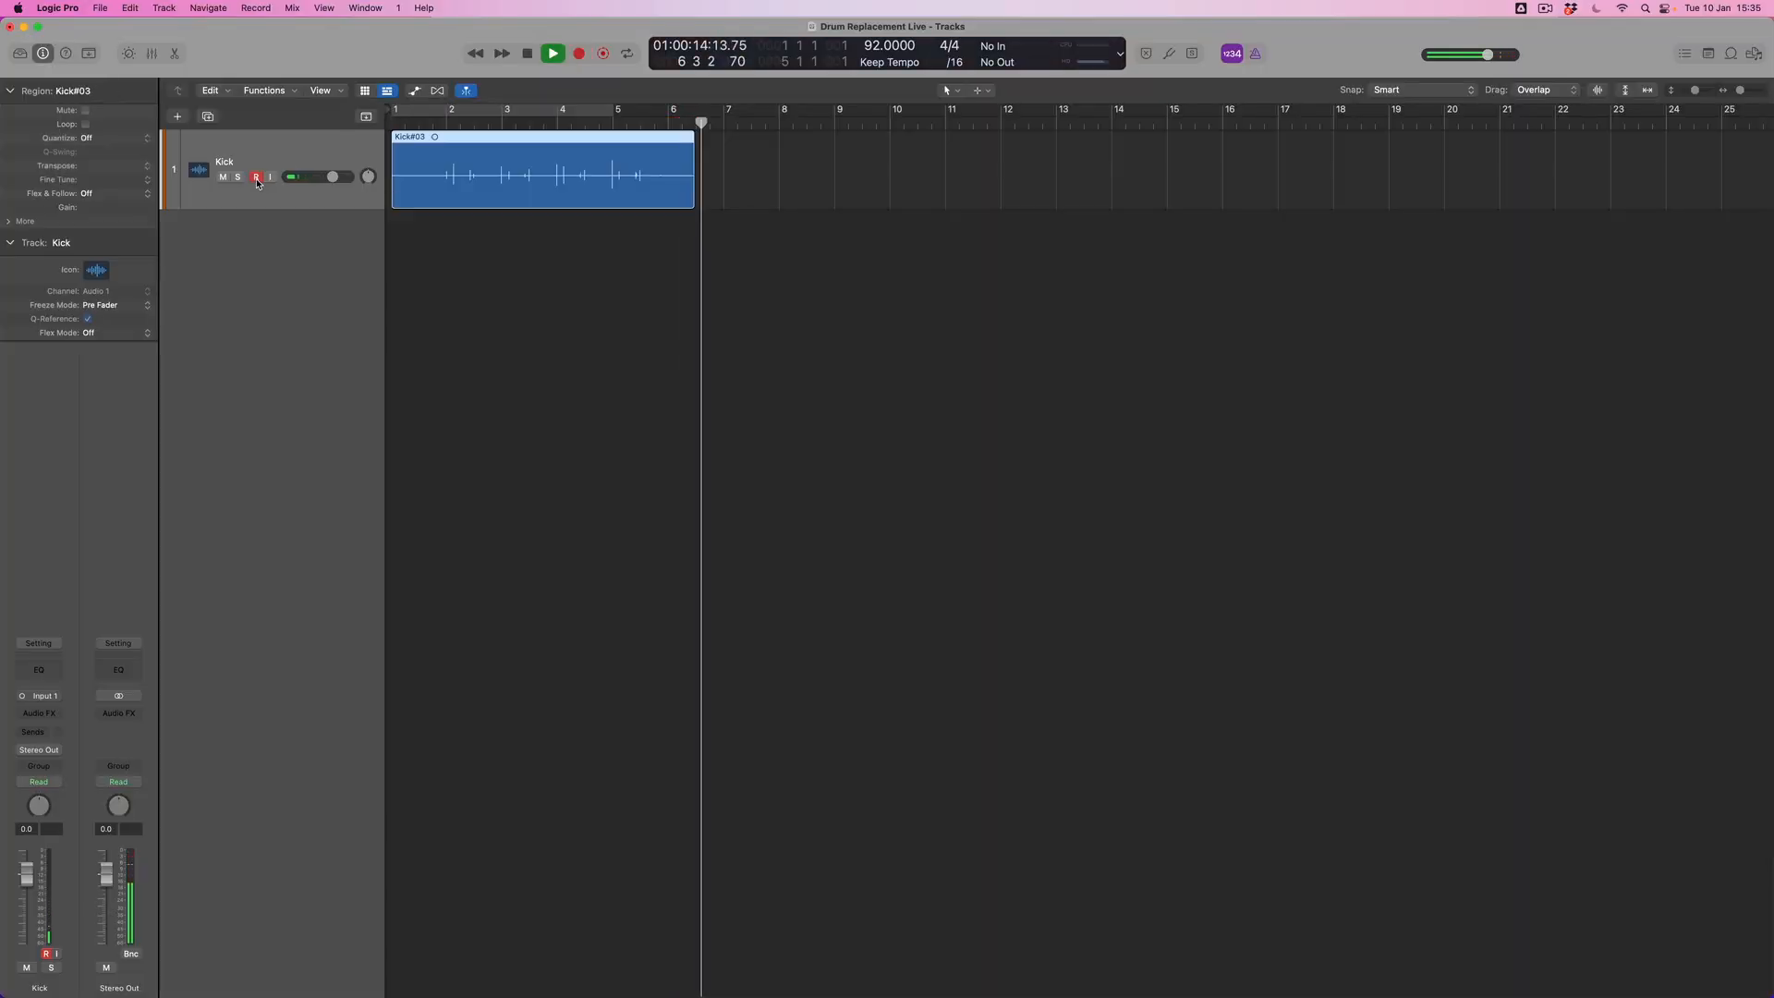
left_click(553, 54)
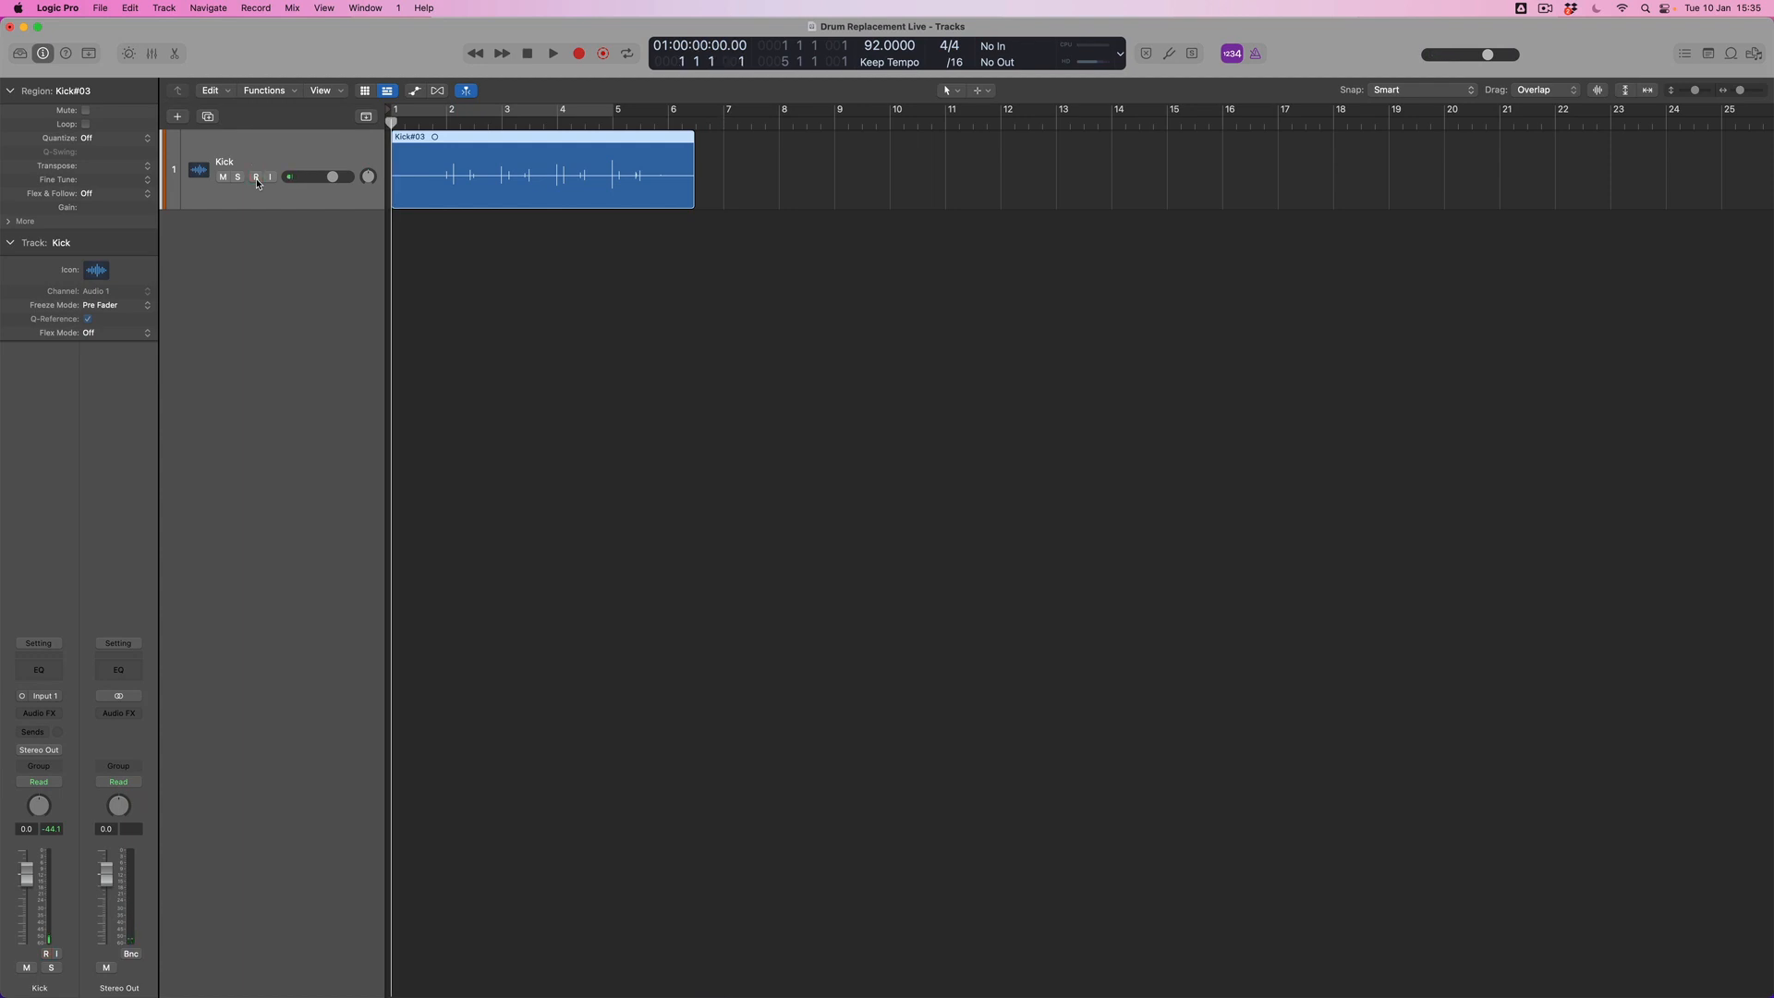
Add a new audio track named SD and arm it to record the snare take
left_click(255, 177)
type("S")
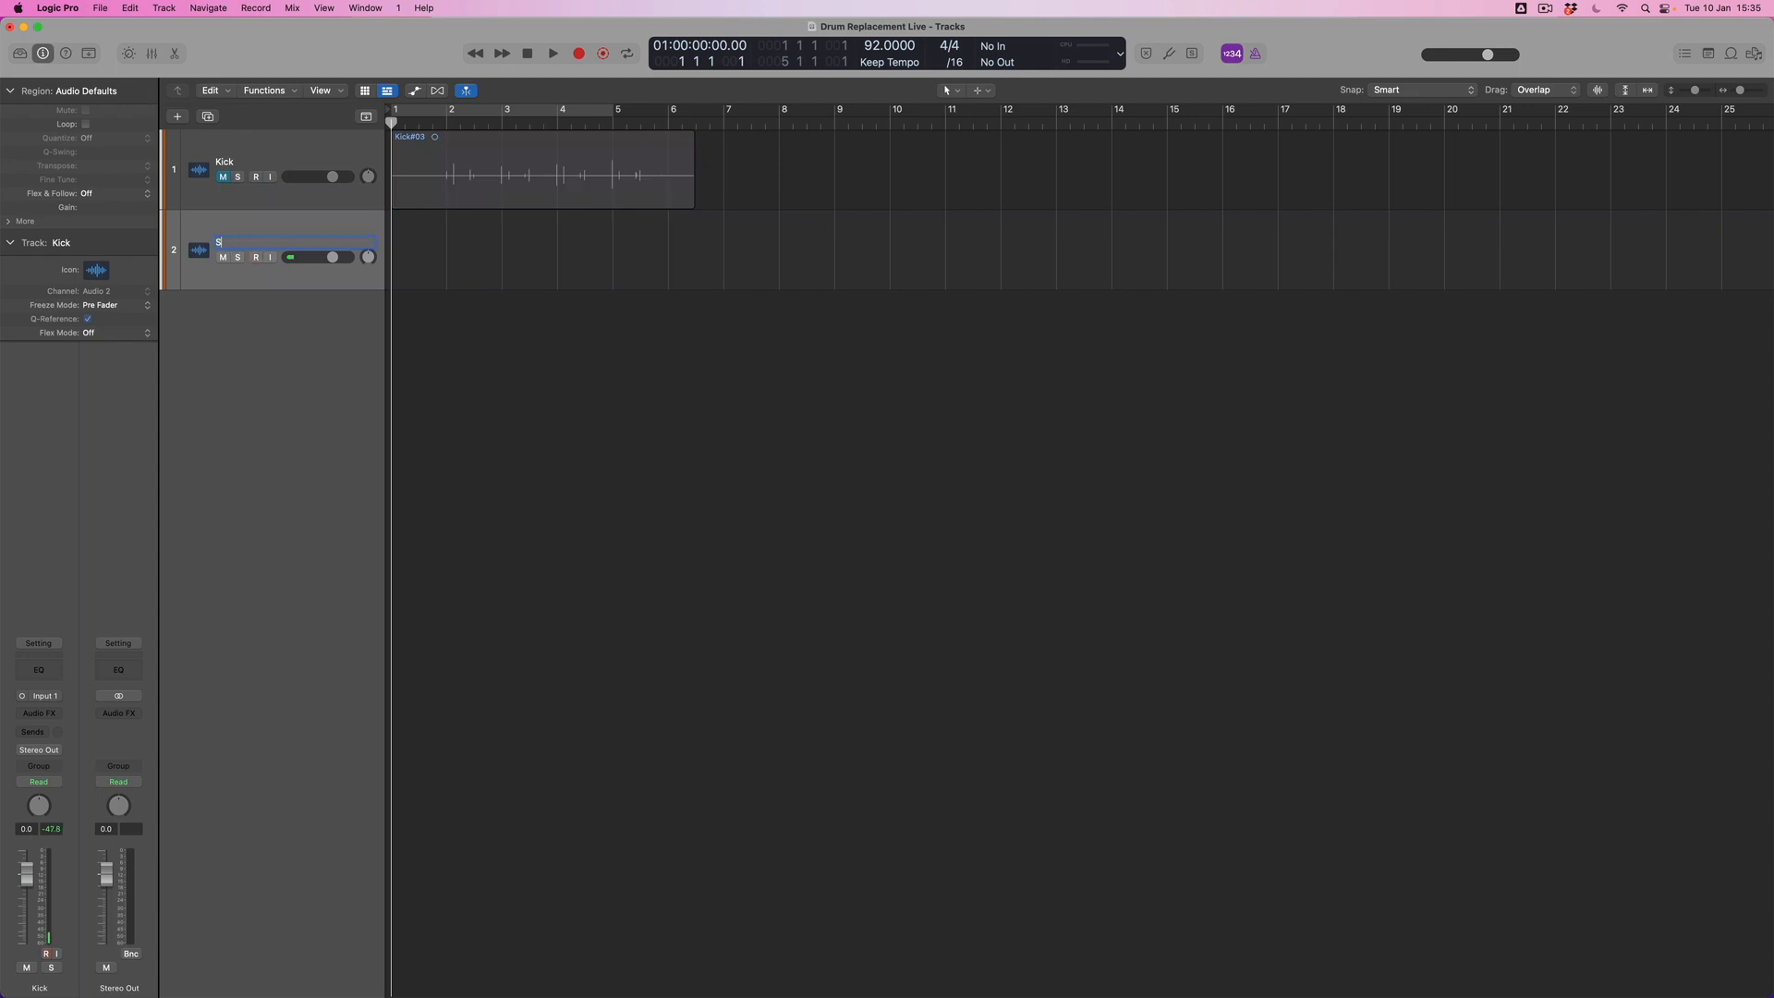
type("D")
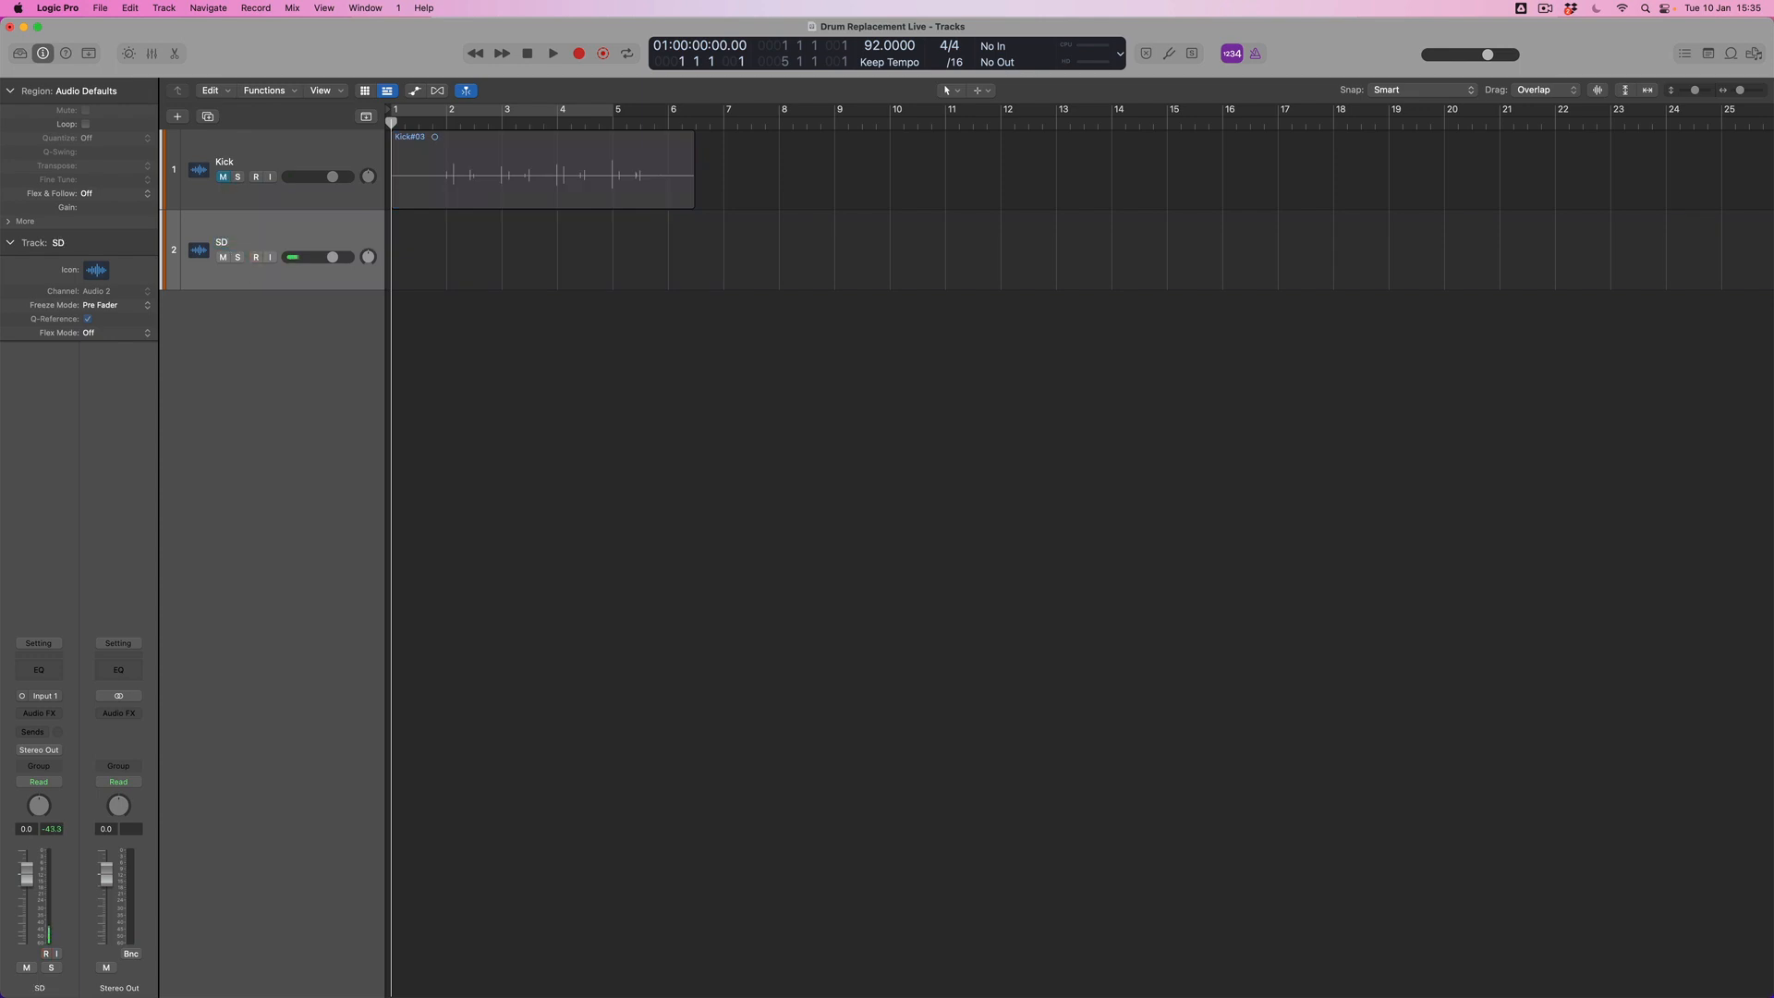
left_click(257, 257)
type("Hats")
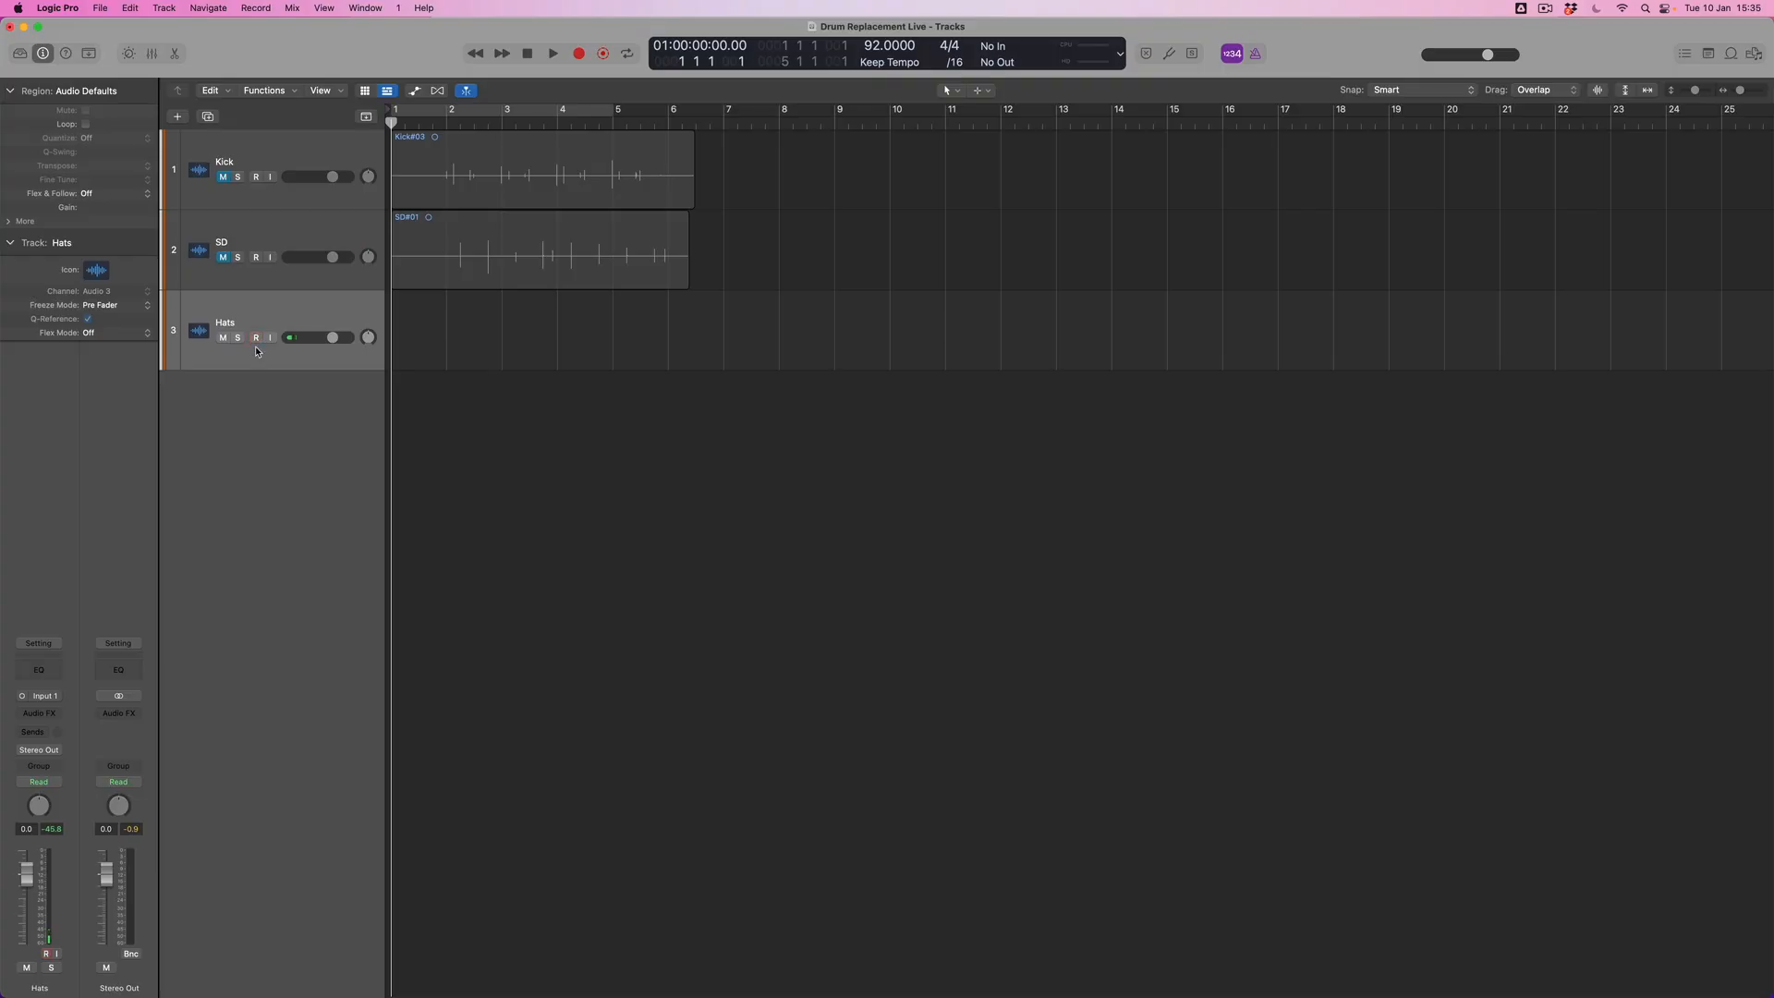
Record the hi-hat take as Hats#01 on the Hats track, then select the Kick track
left_click(255, 337)
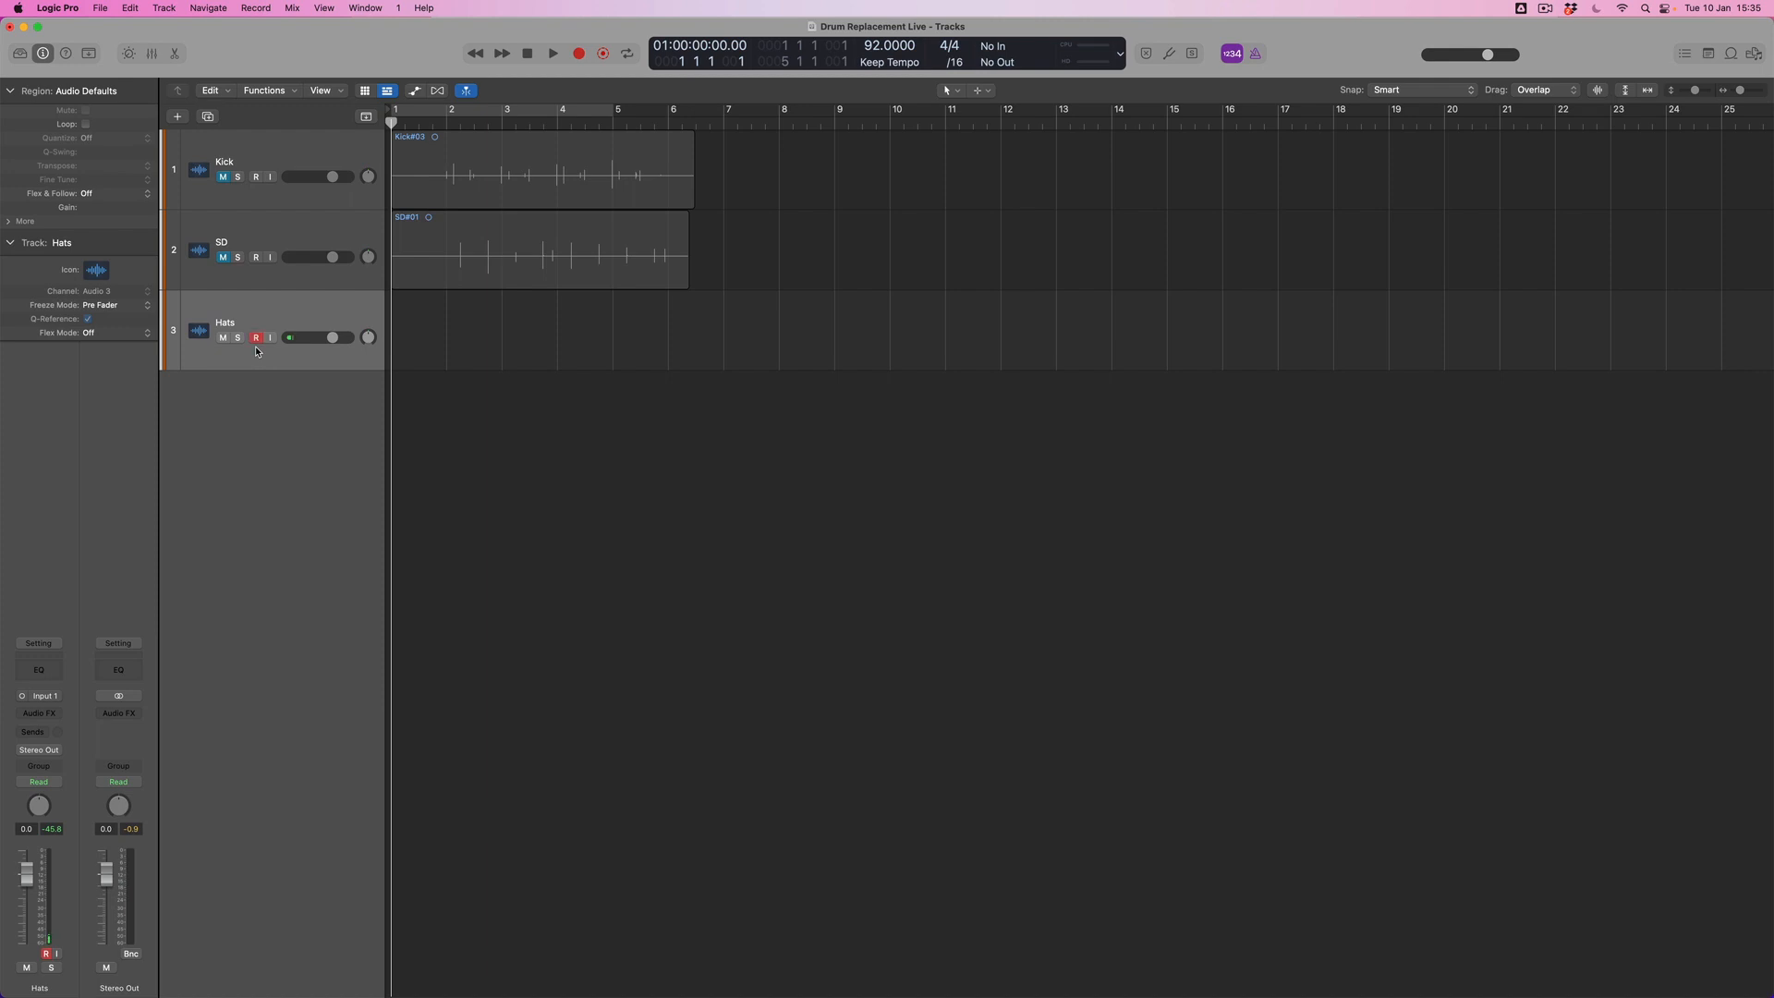
left_click(553, 54)
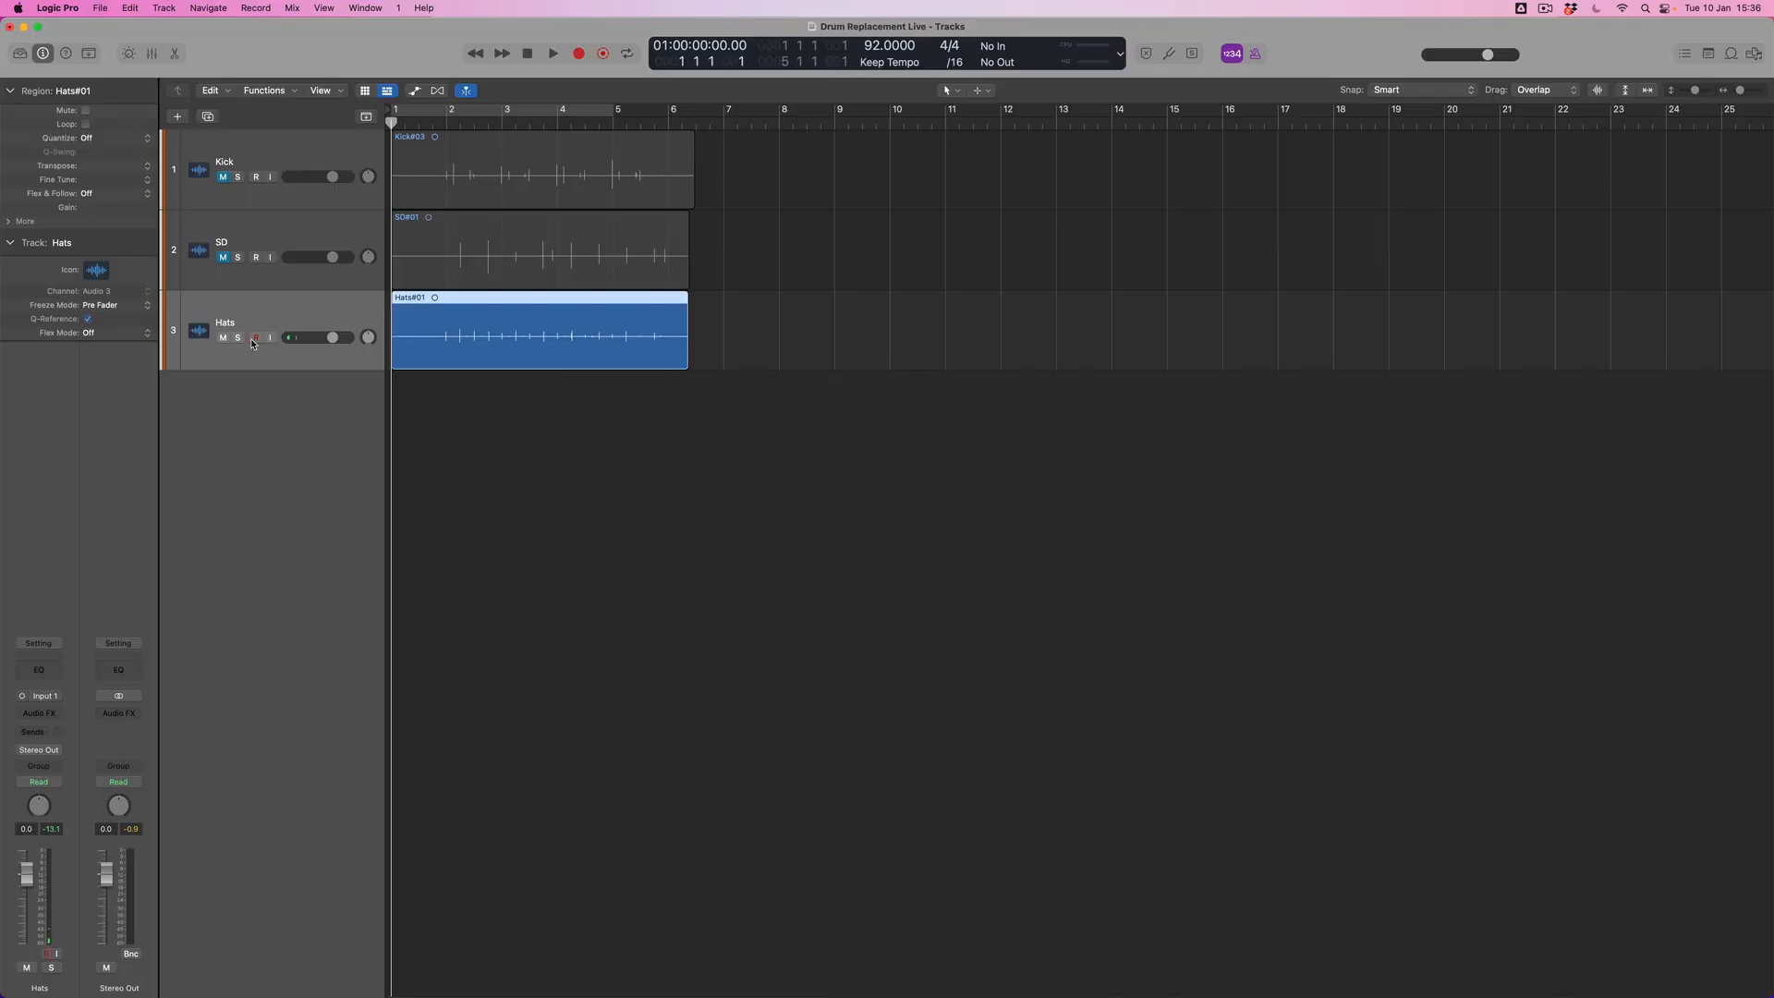
left_click(540, 249)
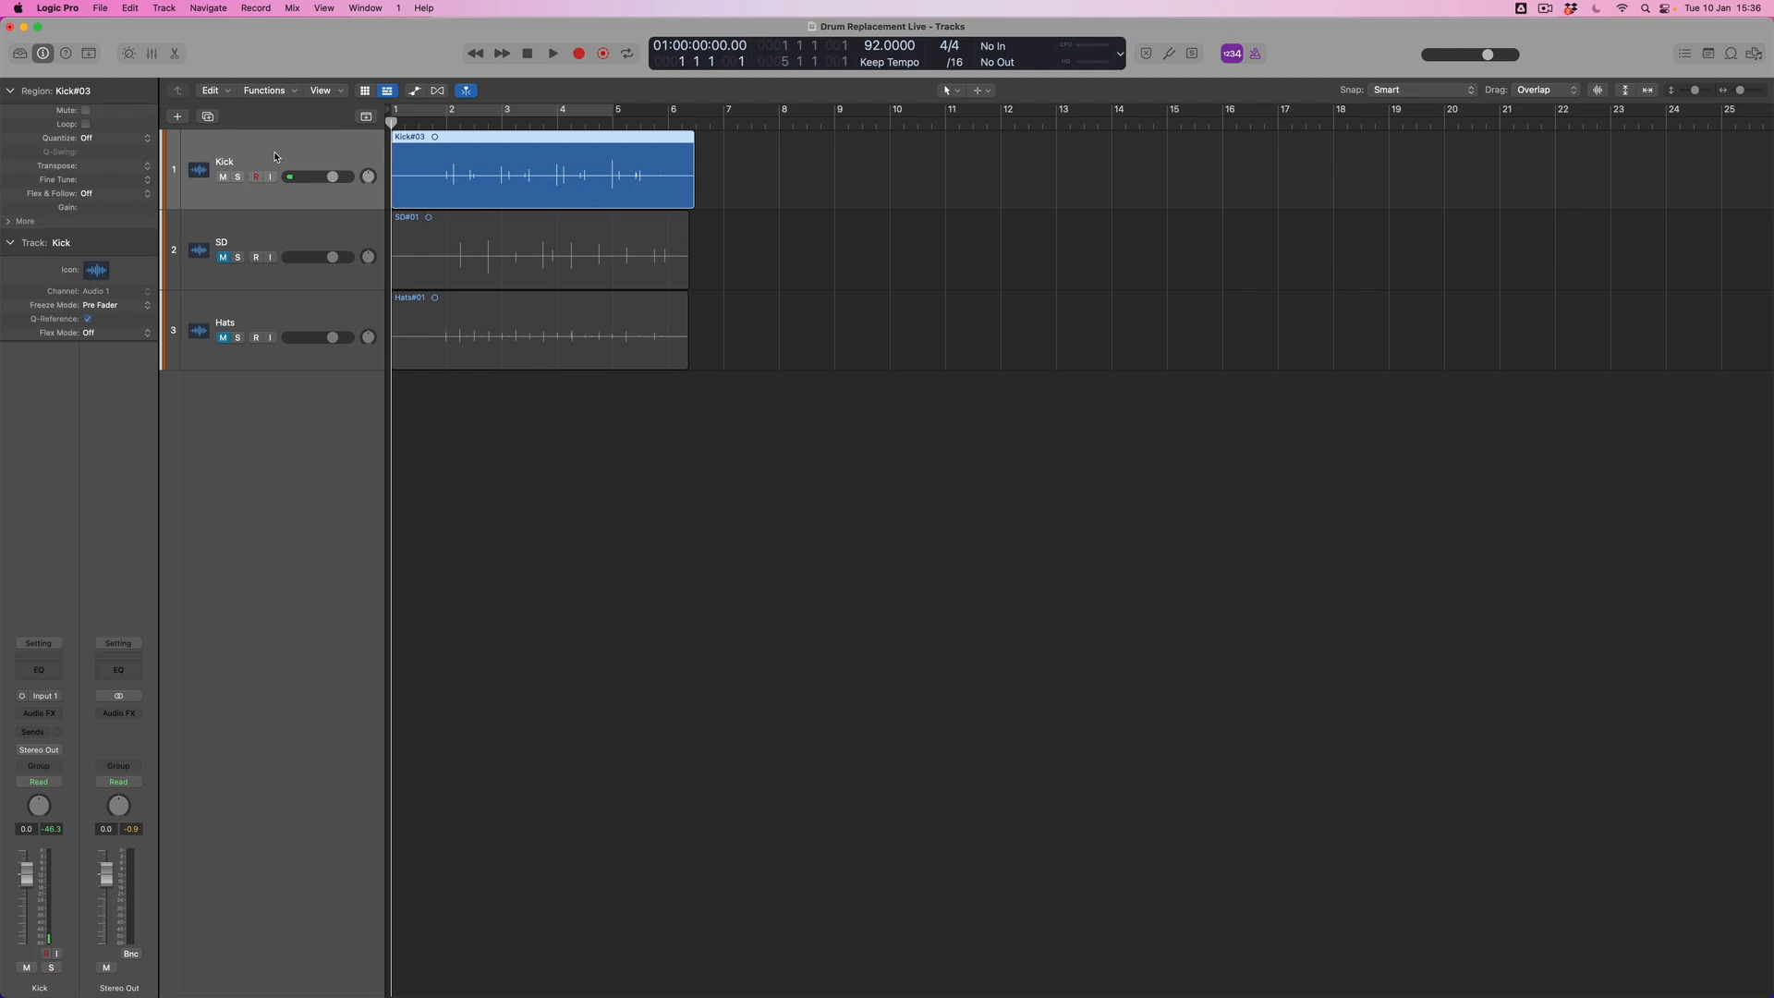
Start Replace or Double Drum Track from the Track menu for the Kick region
left_click(163, 8)
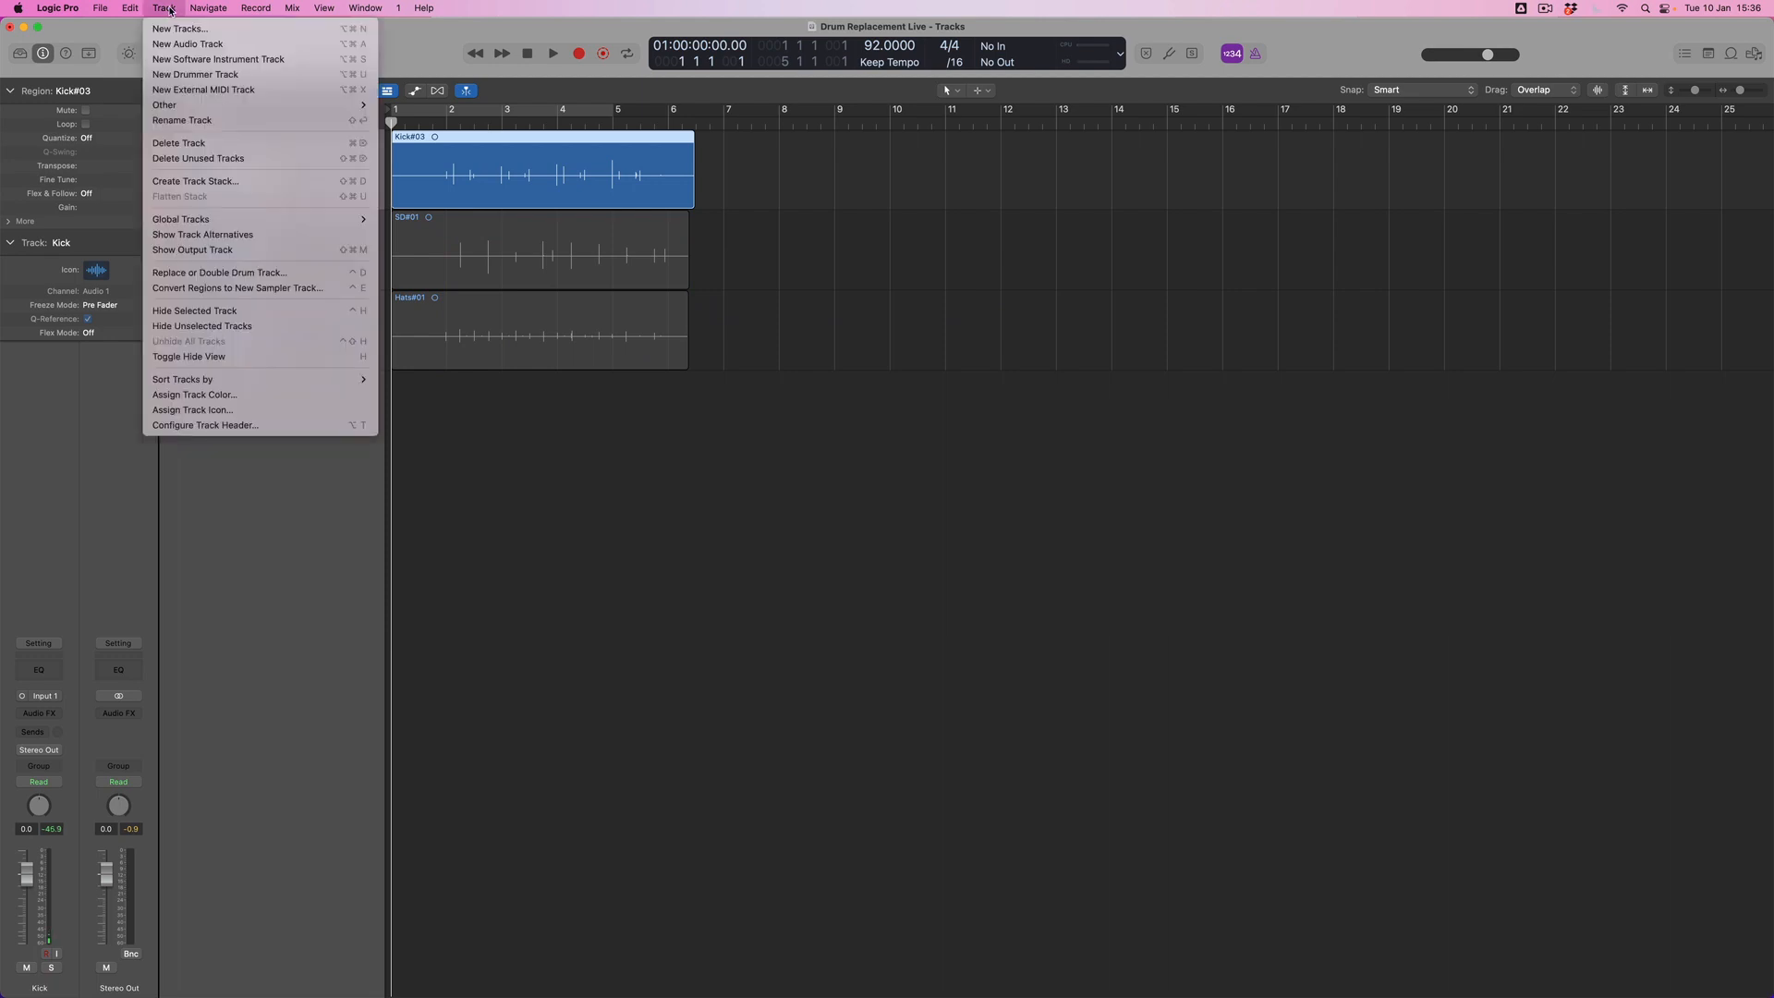
mouse_move(220, 271)
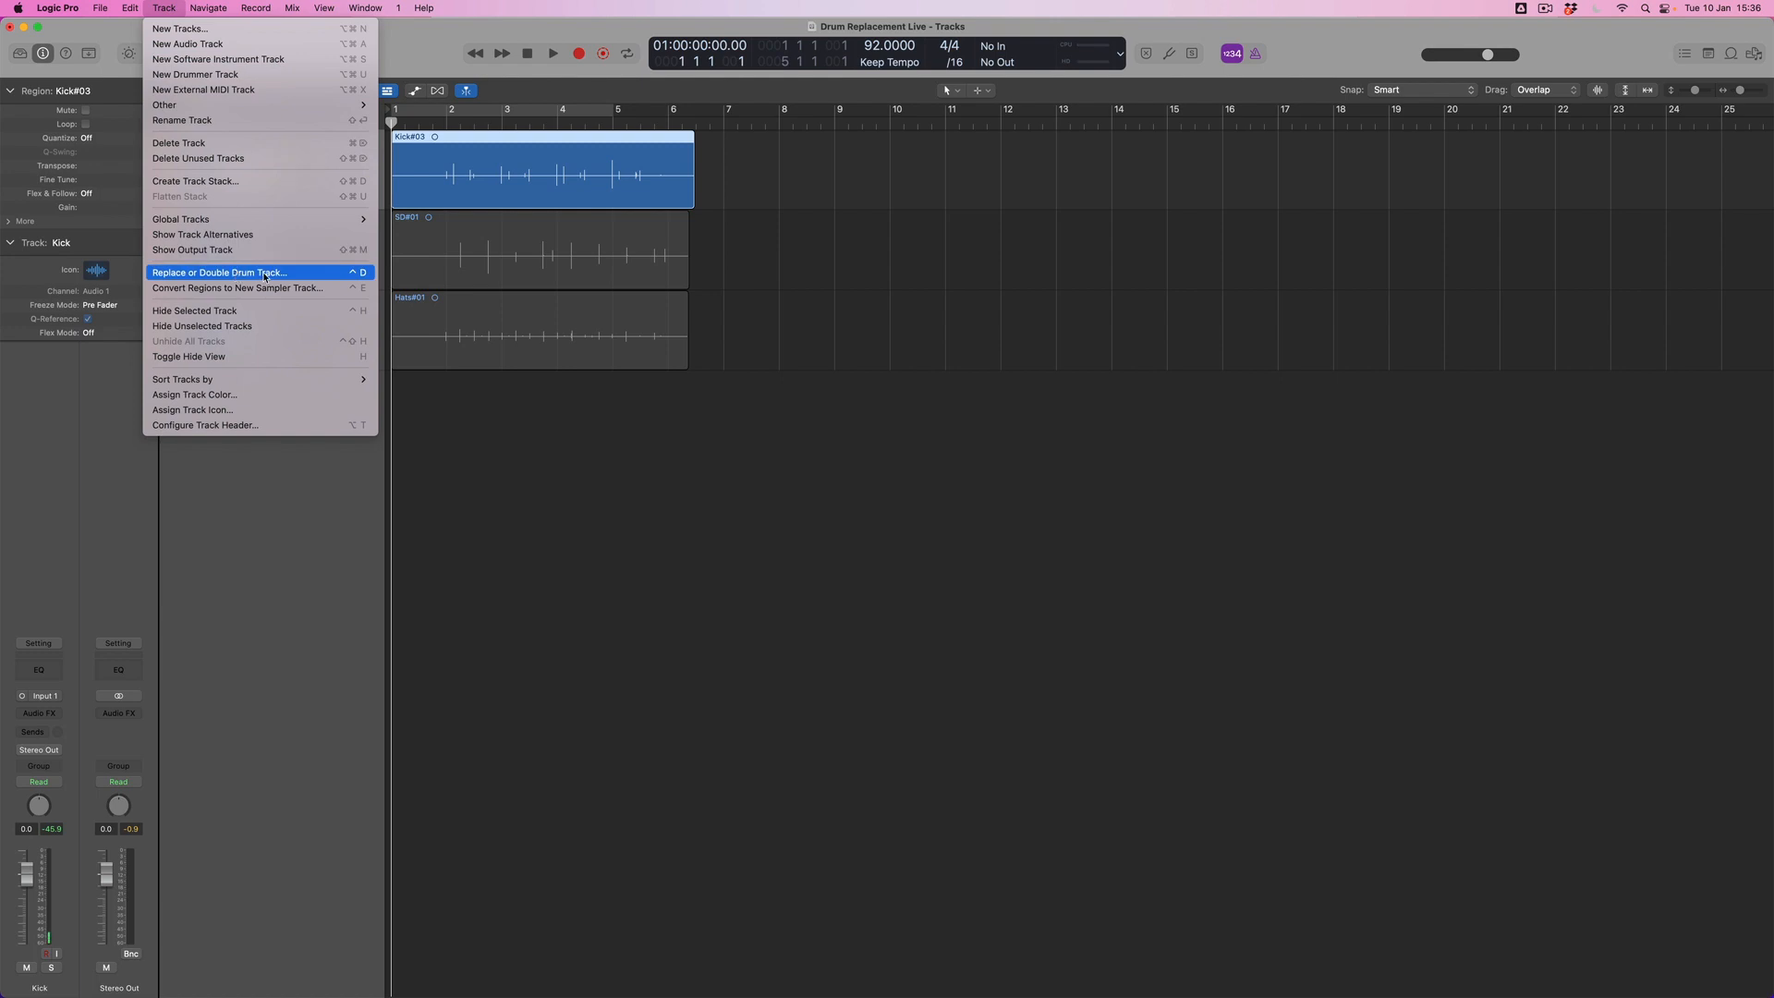
left_click(218, 272)
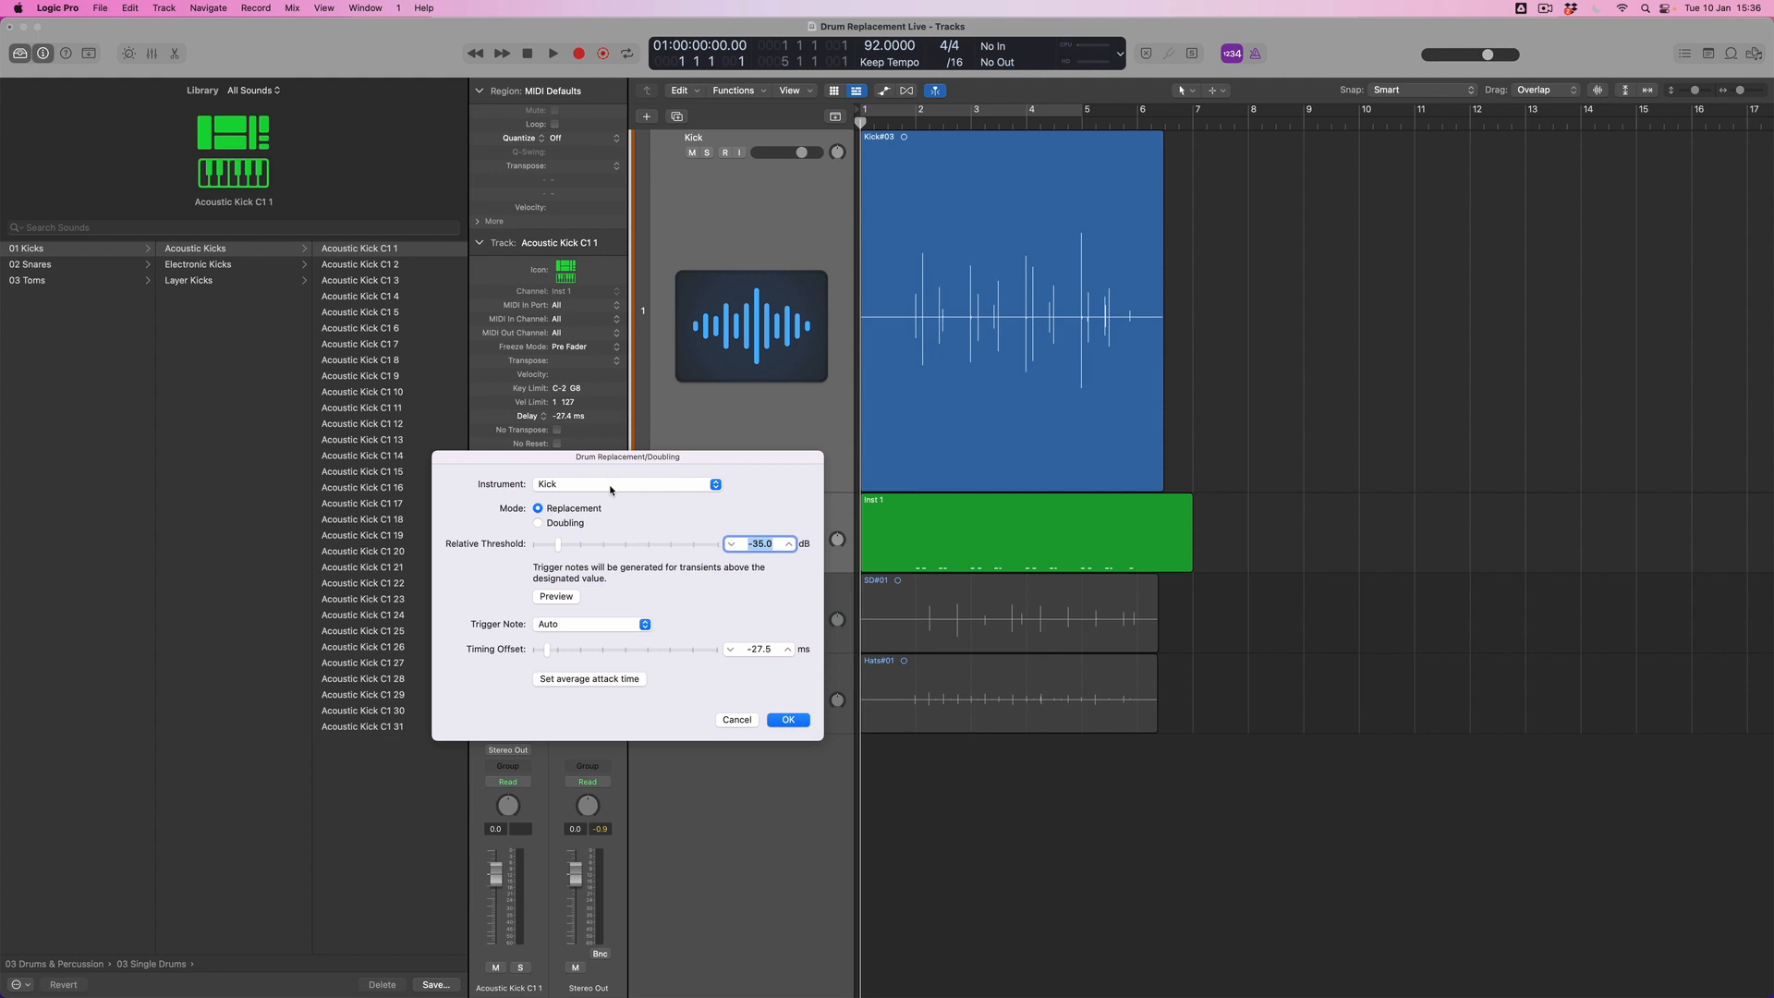
mouse_move(567, 549)
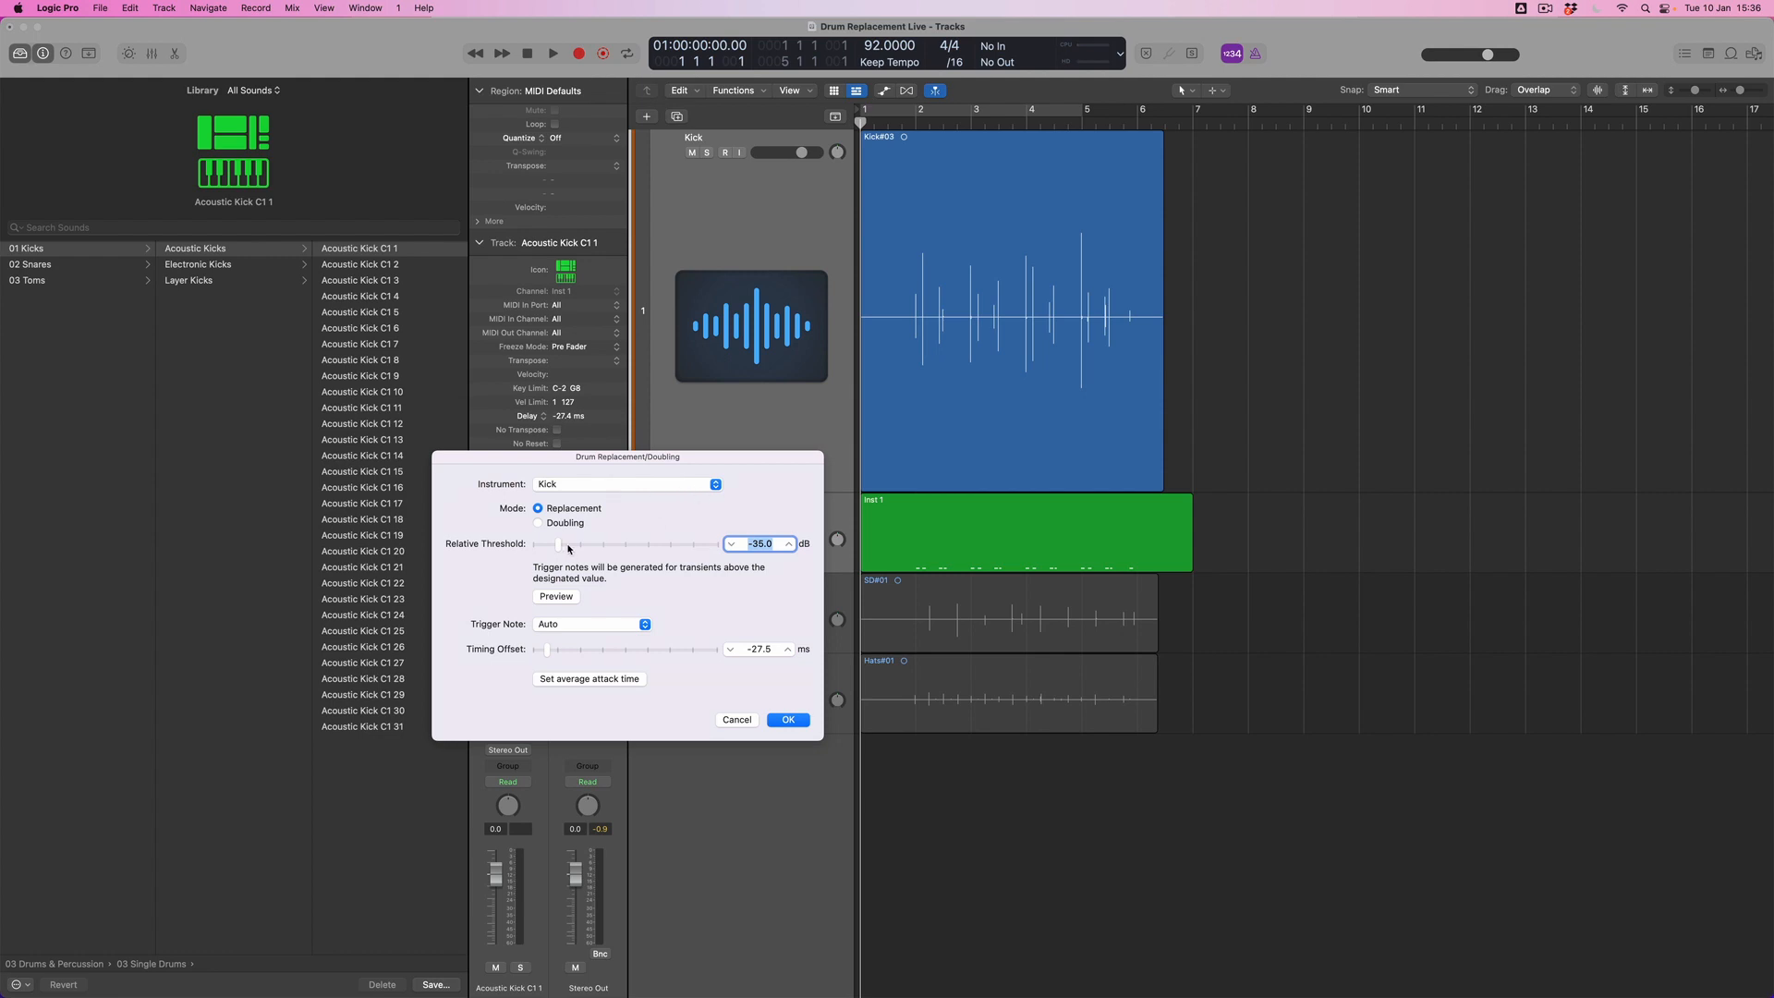
Set the kick trigger Relative Threshold to -25 dB and confirm the replacement, creating the Kick + track
left_click_drag(566, 544, 622, 543)
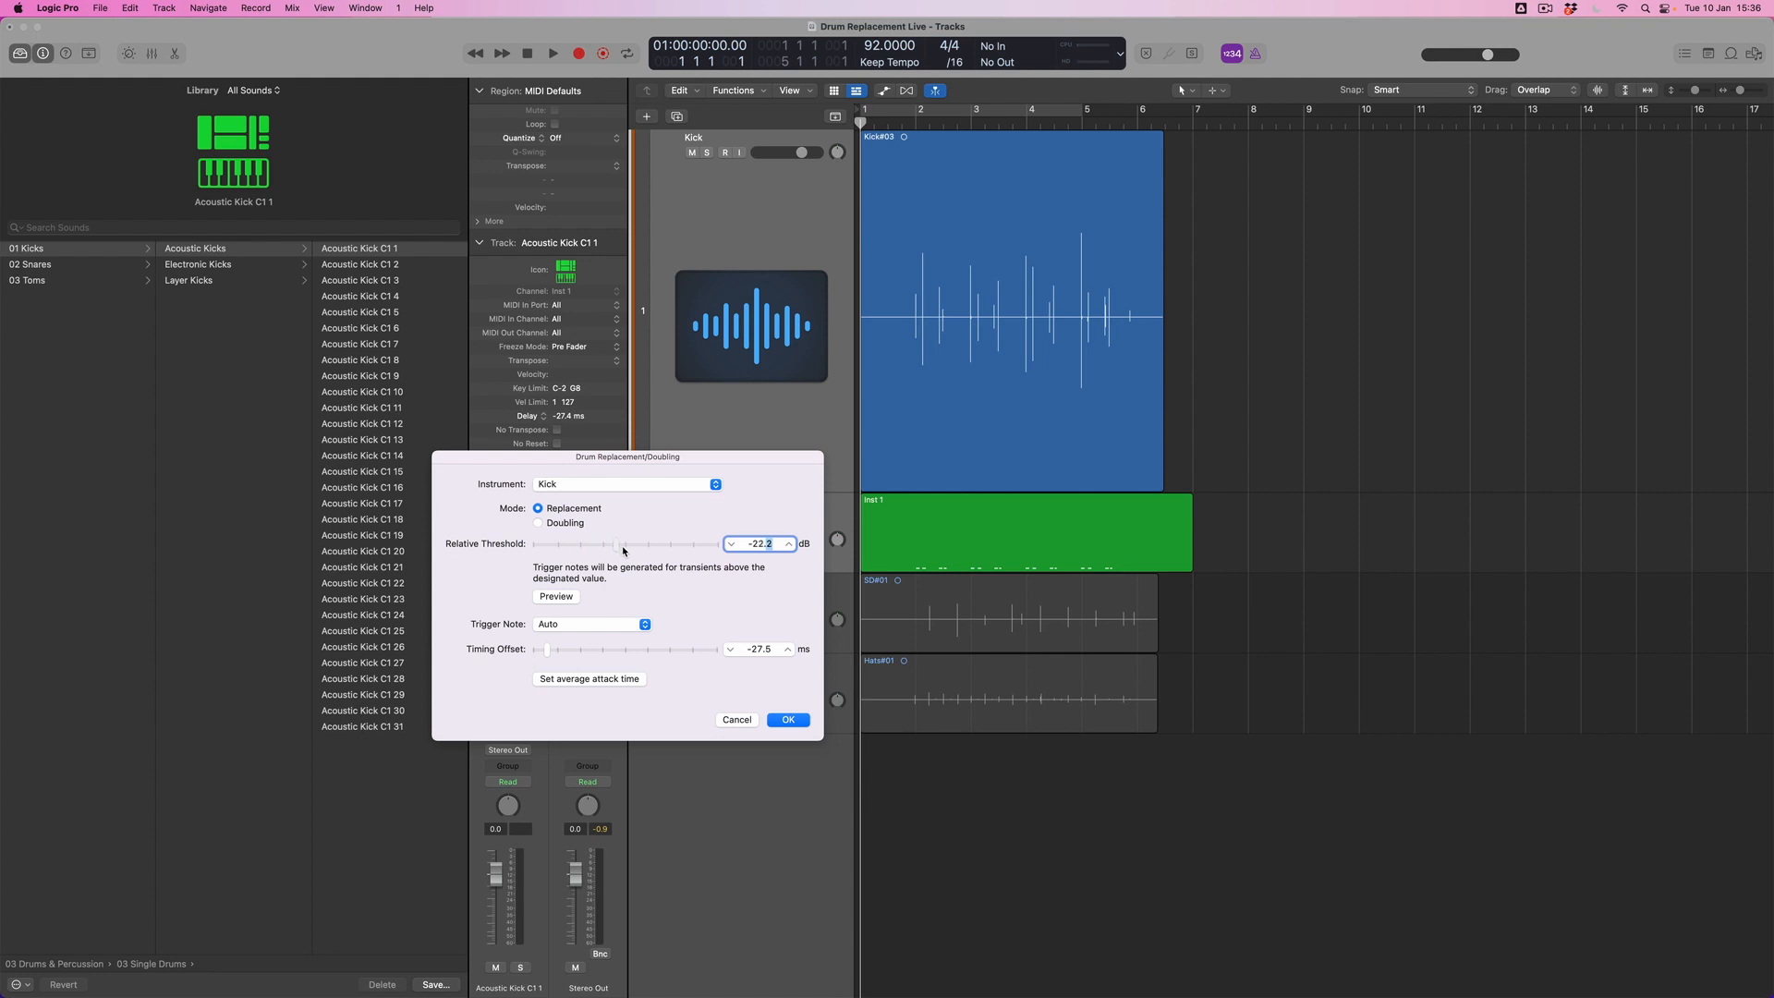
left_click_drag(622, 543, 682, 554)
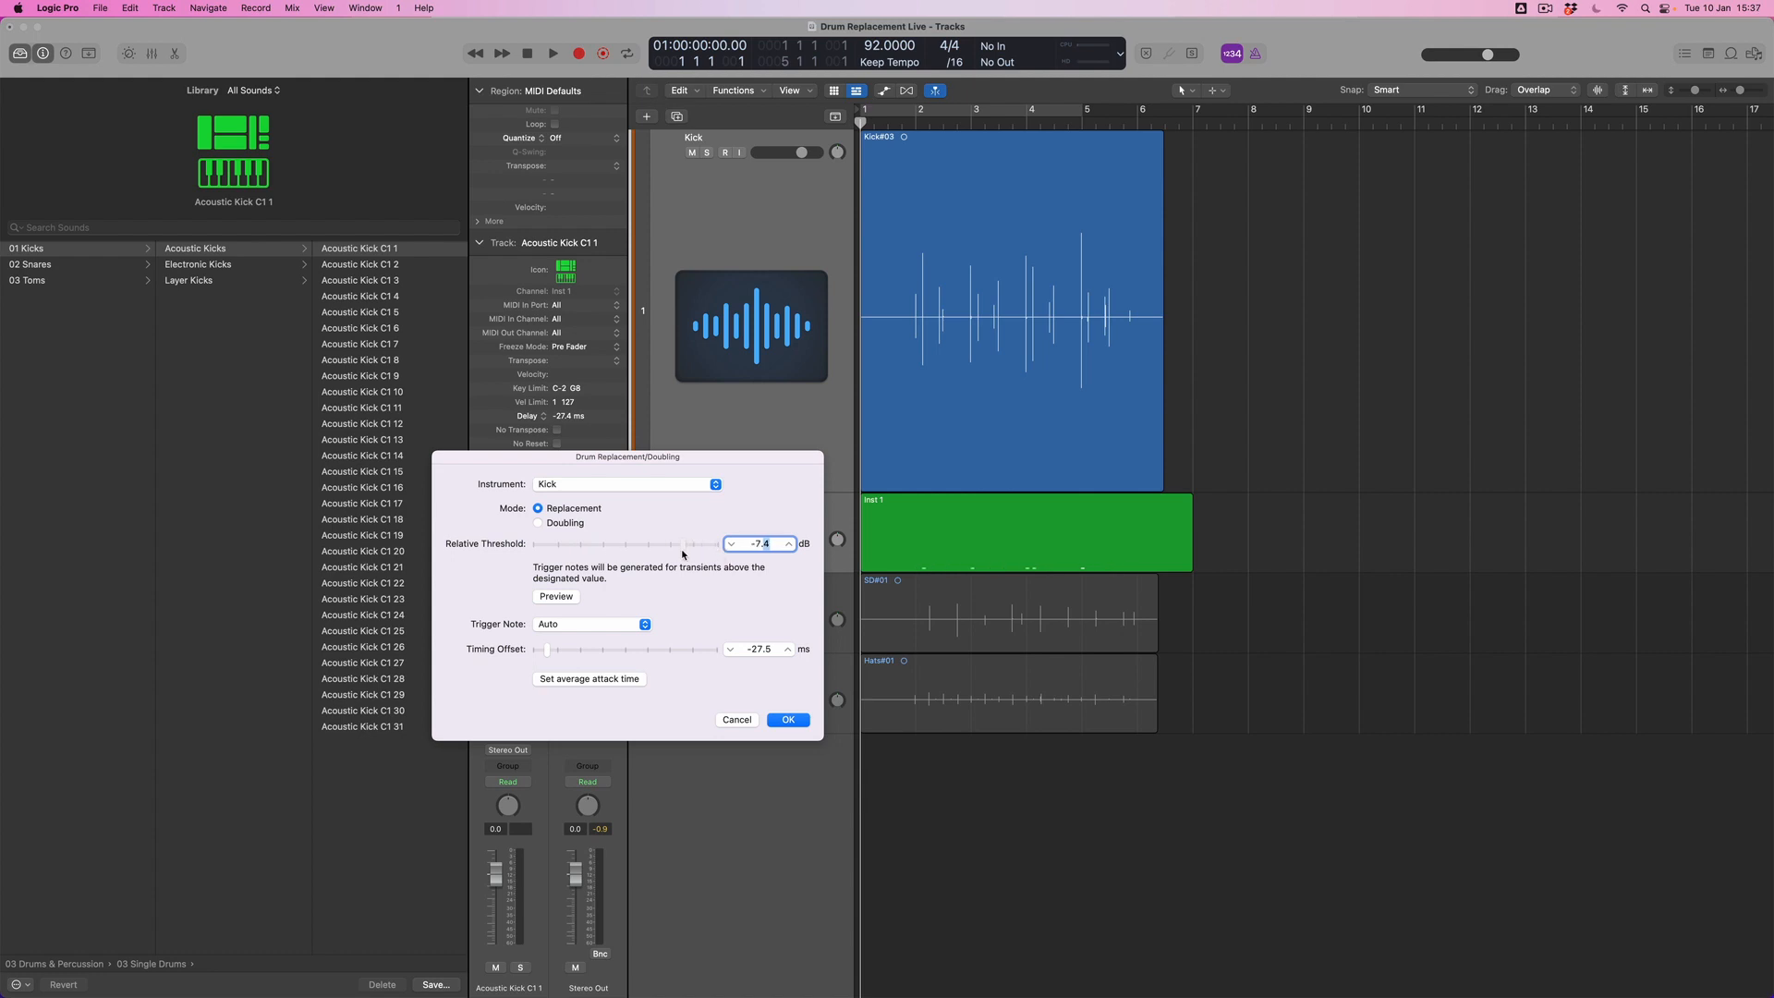
left_click_drag(681, 554, 659, 554)
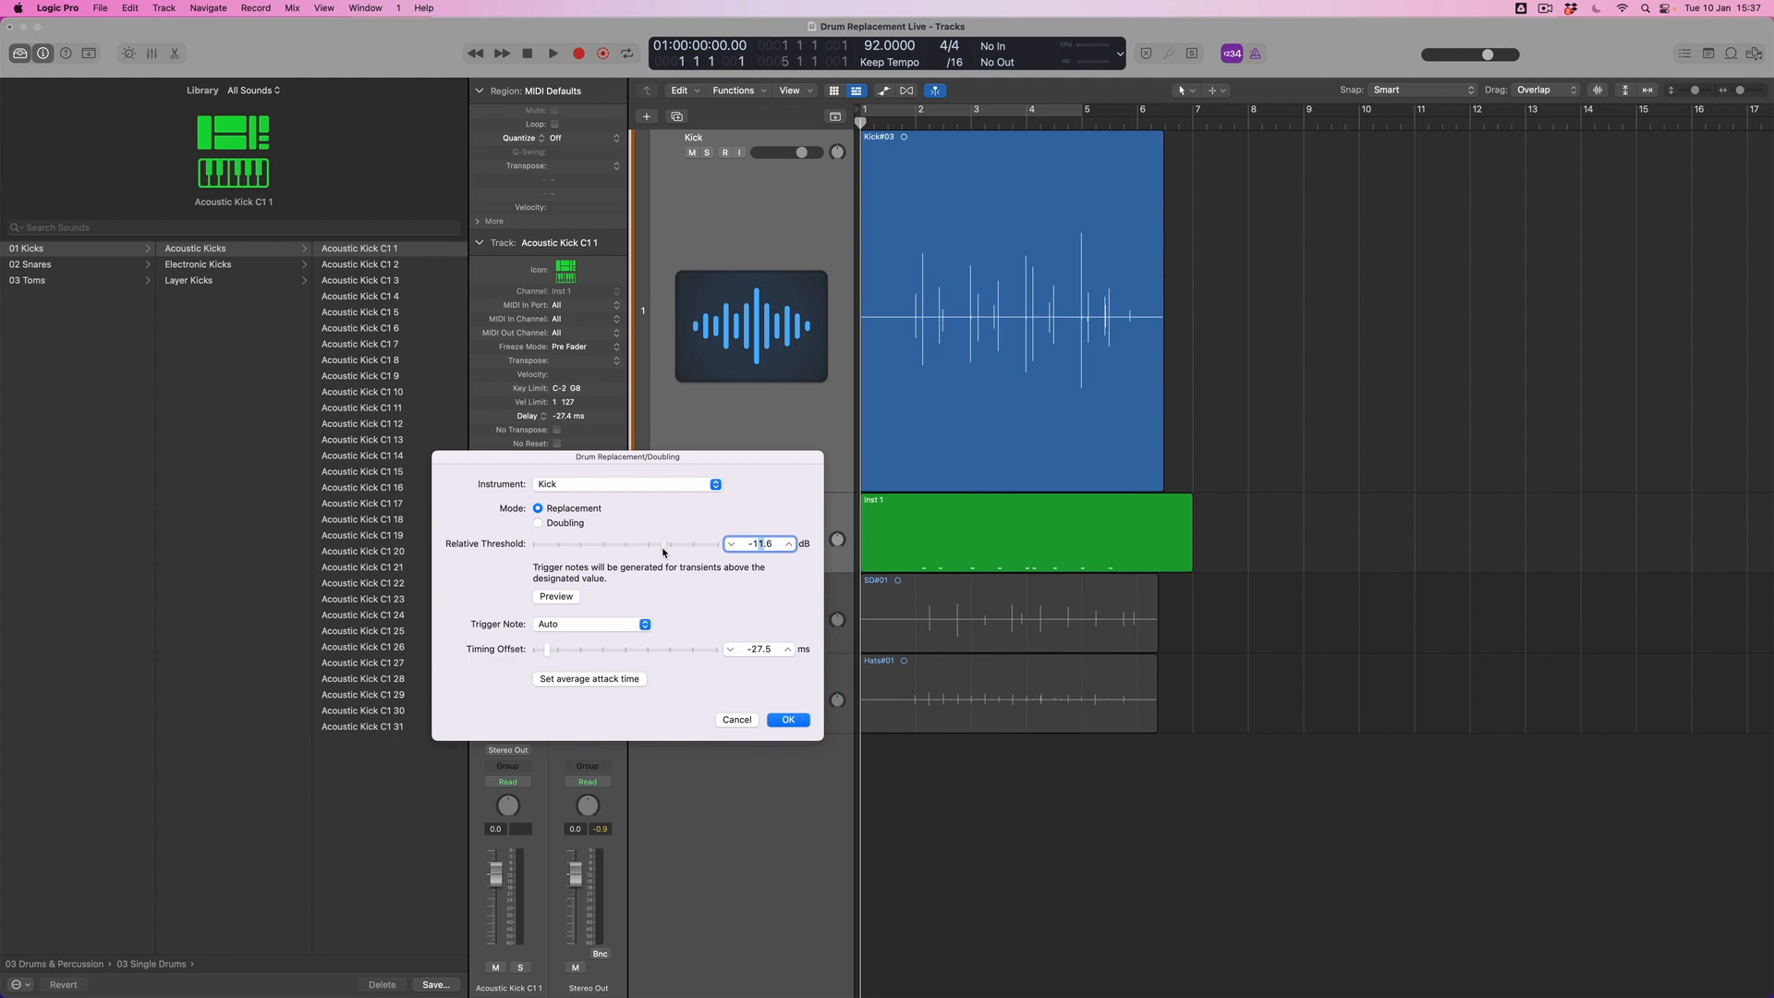
left_click_drag(662, 543, 628, 544)
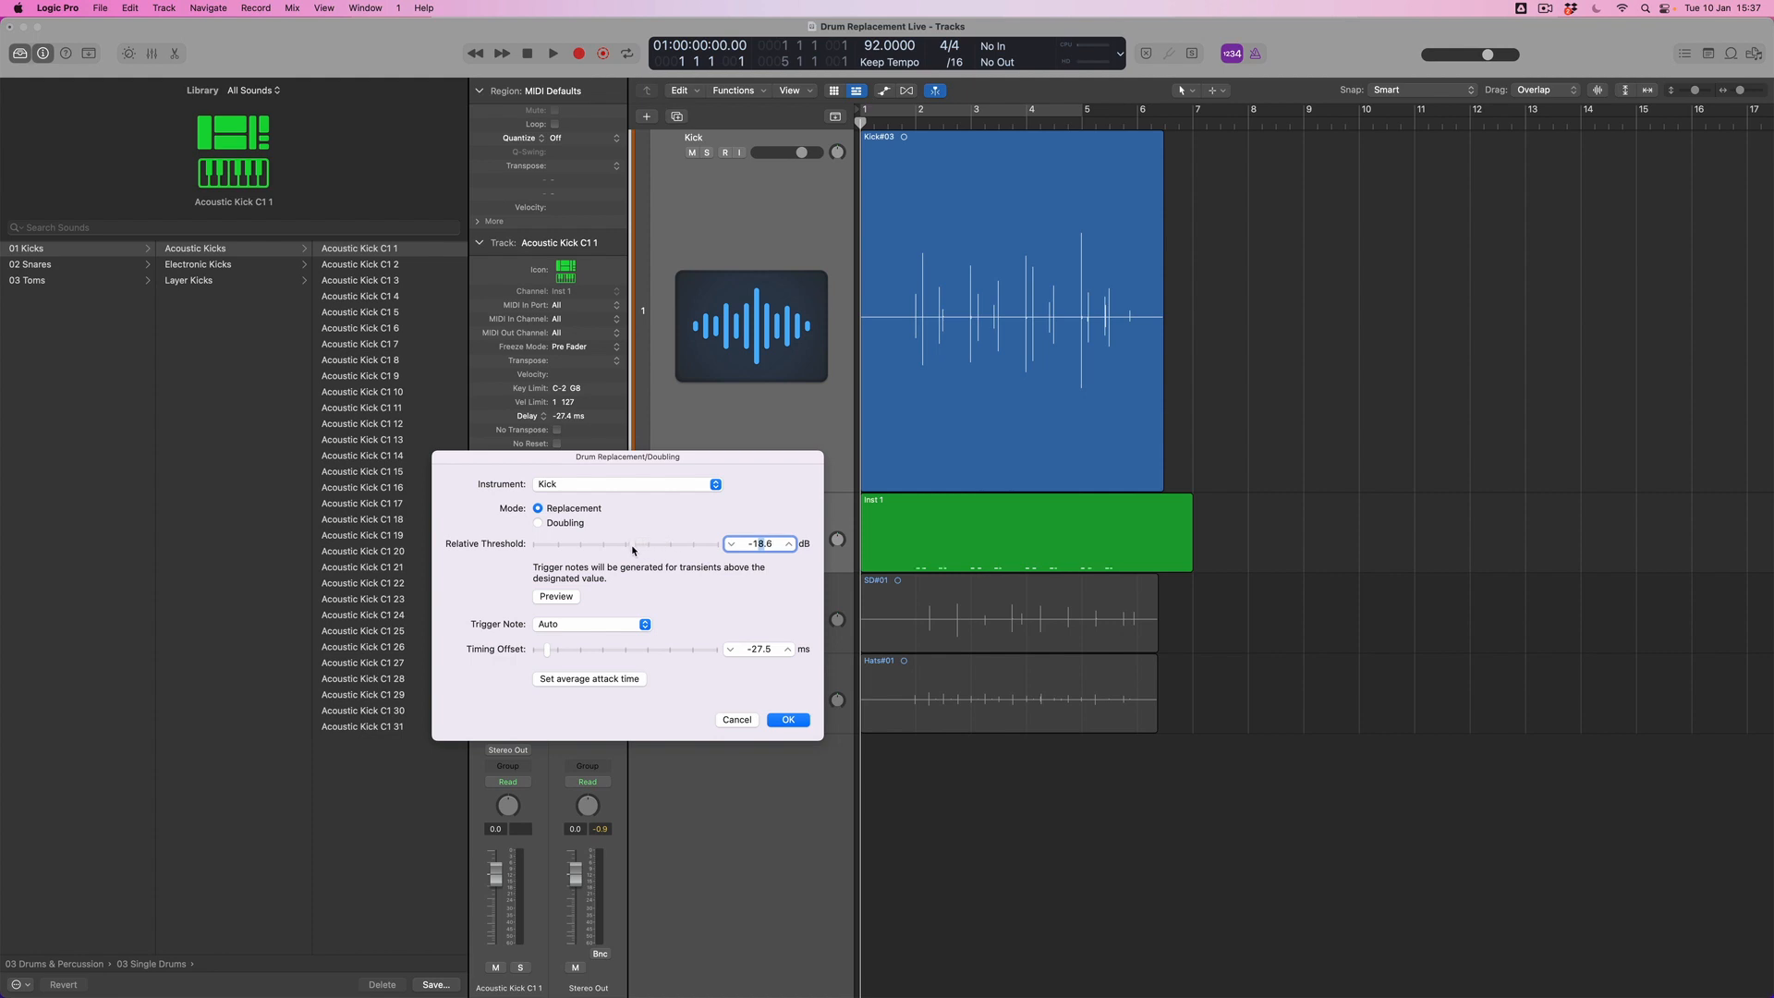
left_click_drag(634, 543, 612, 543)
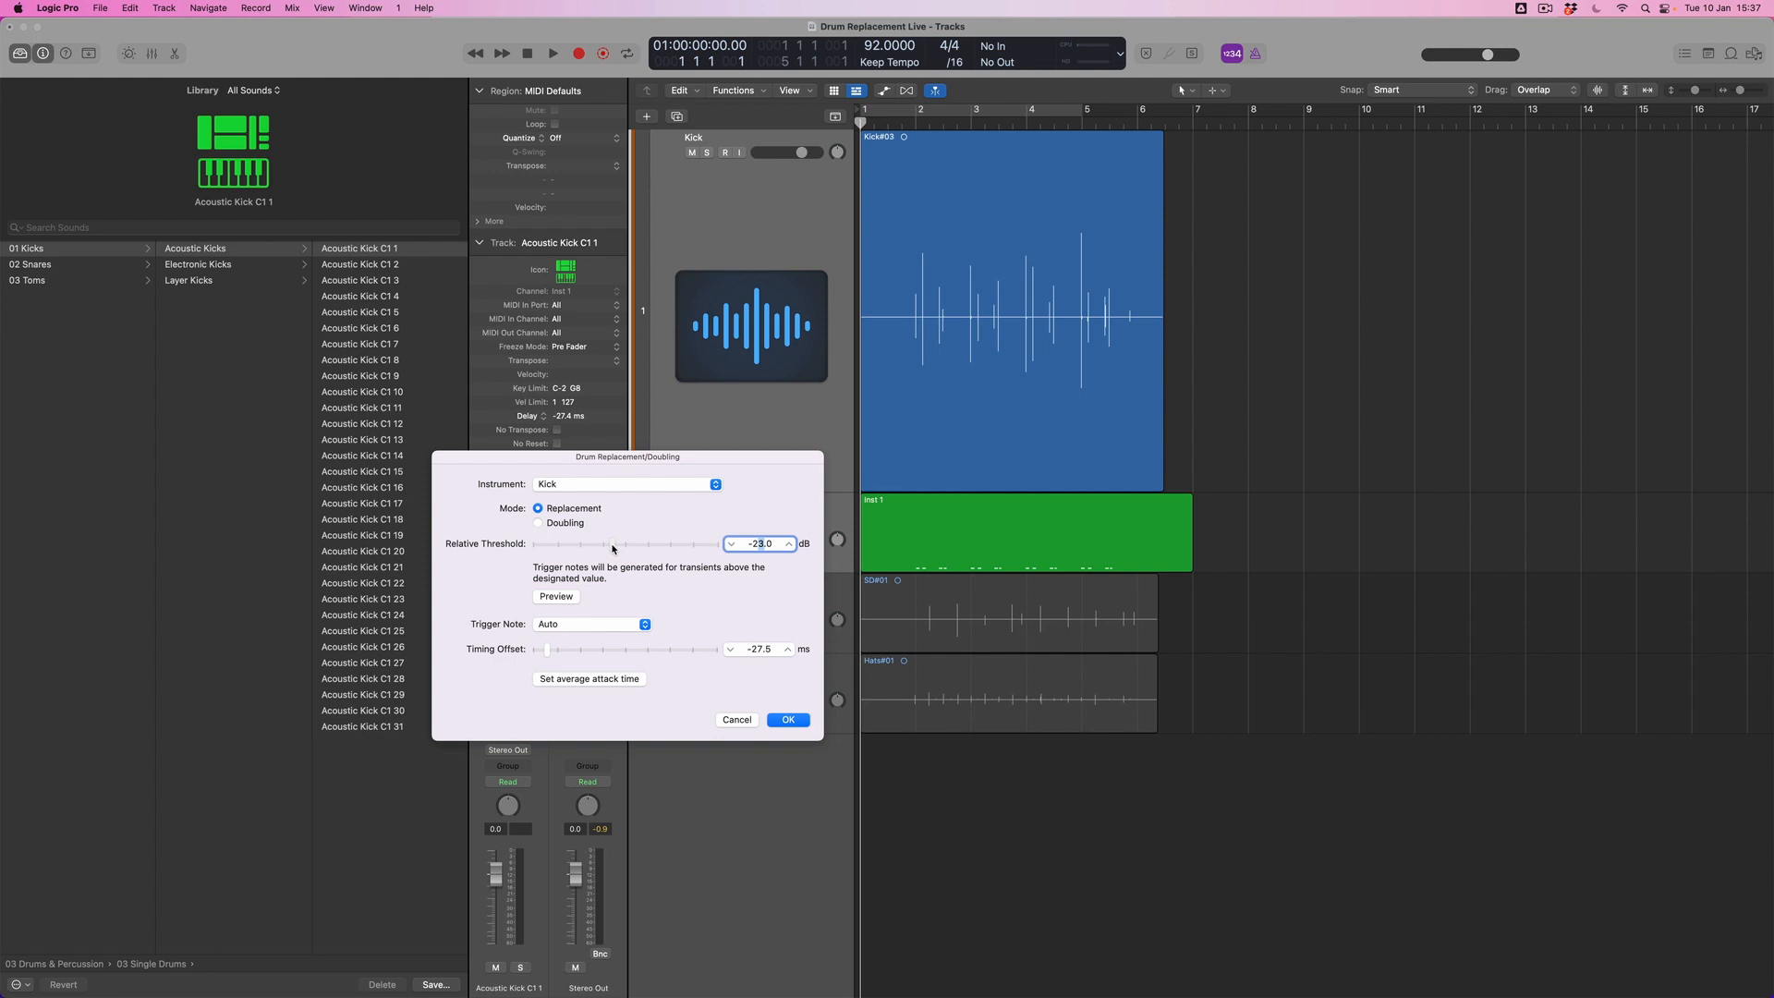
left_click_drag(612, 543, 597, 549)
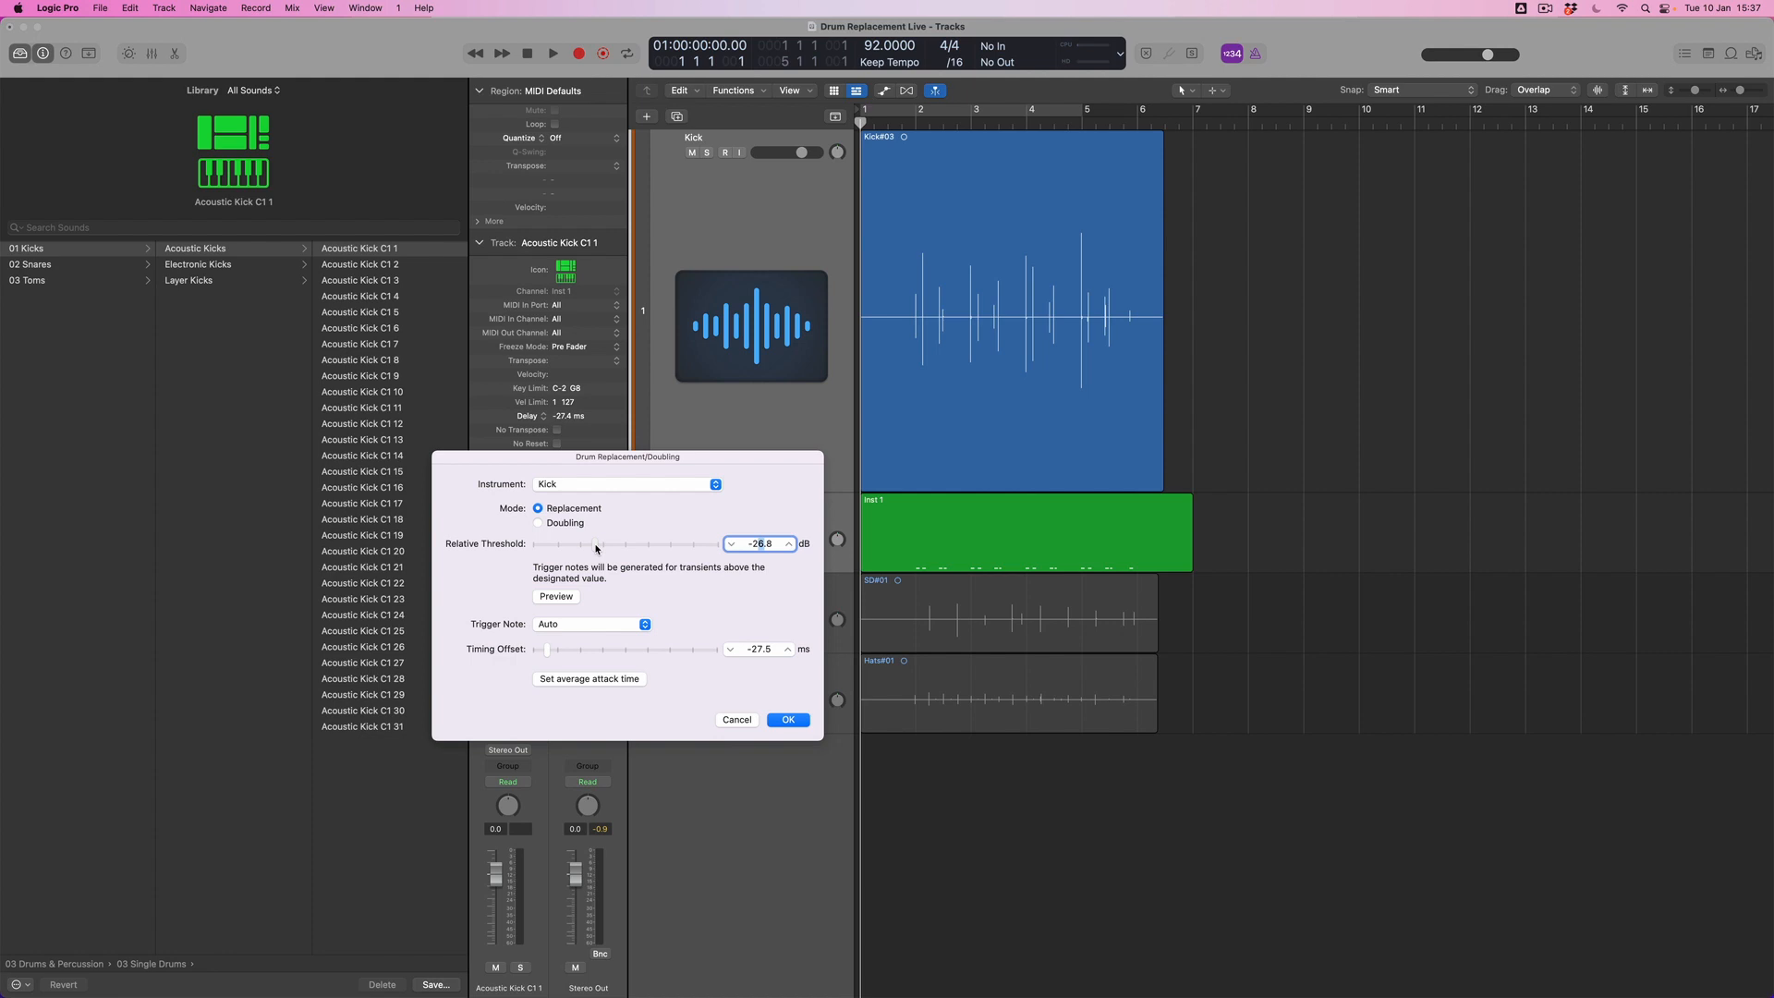
left_click_drag(594, 543, 576, 543)
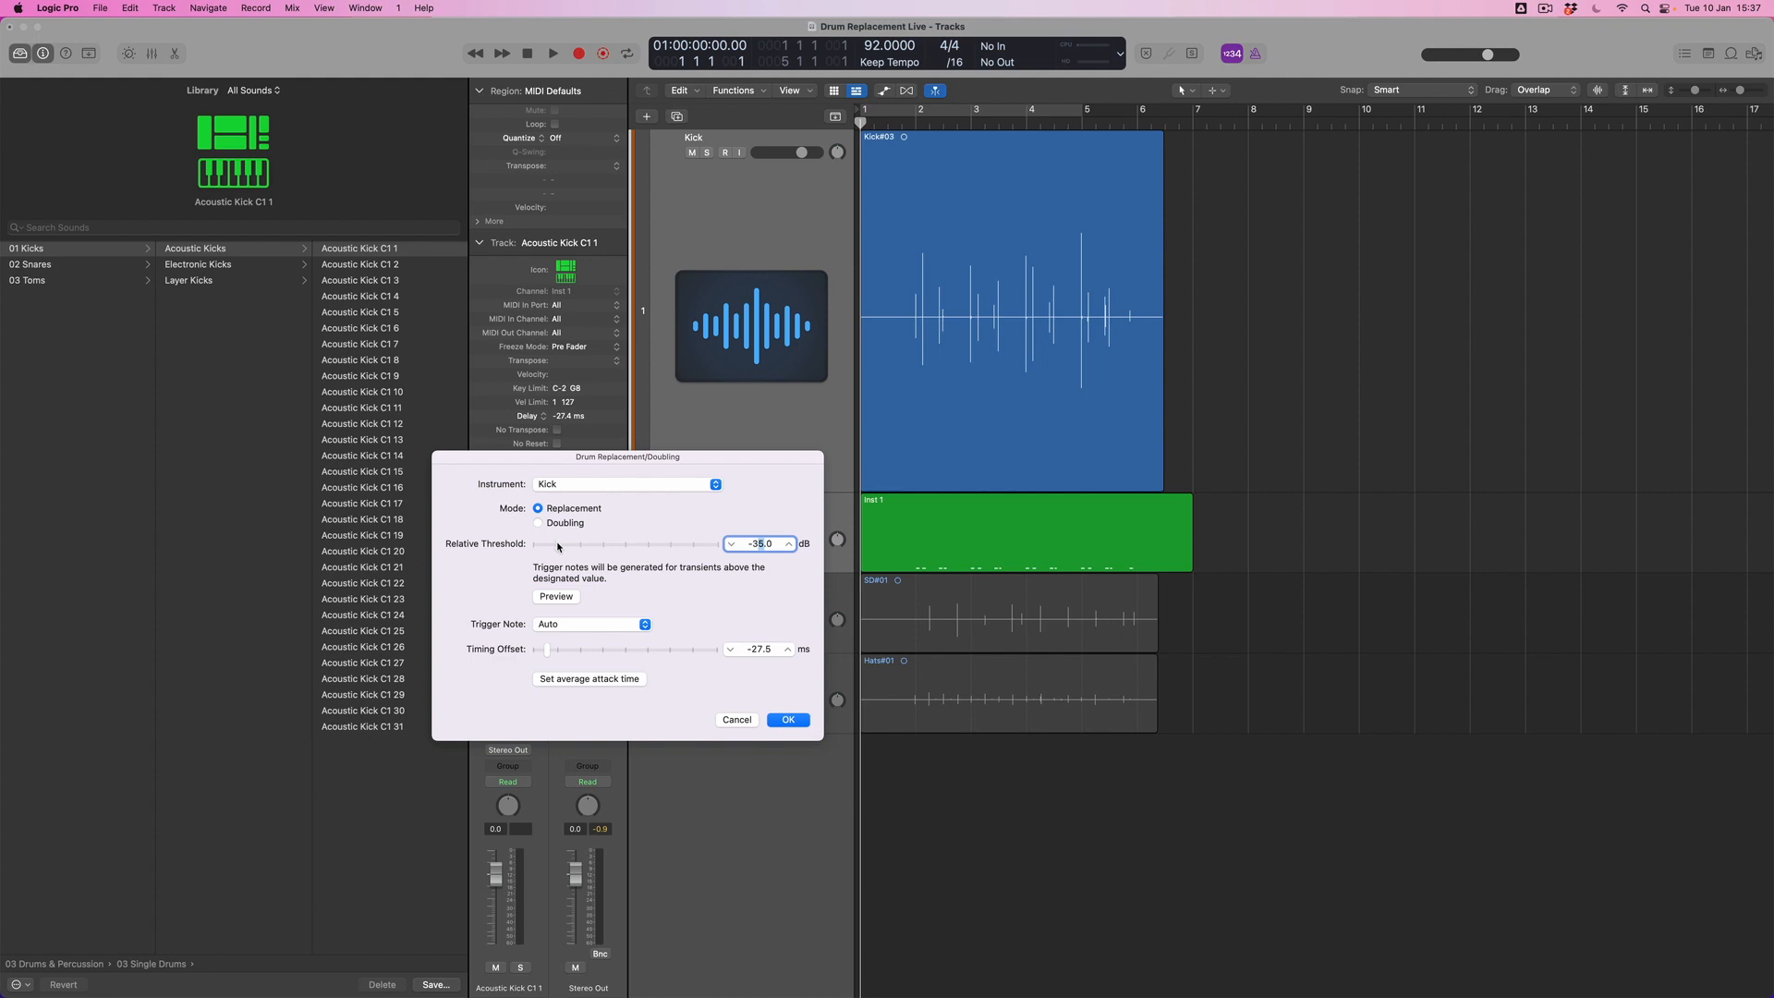
left_click_drag(558, 543, 597, 543)
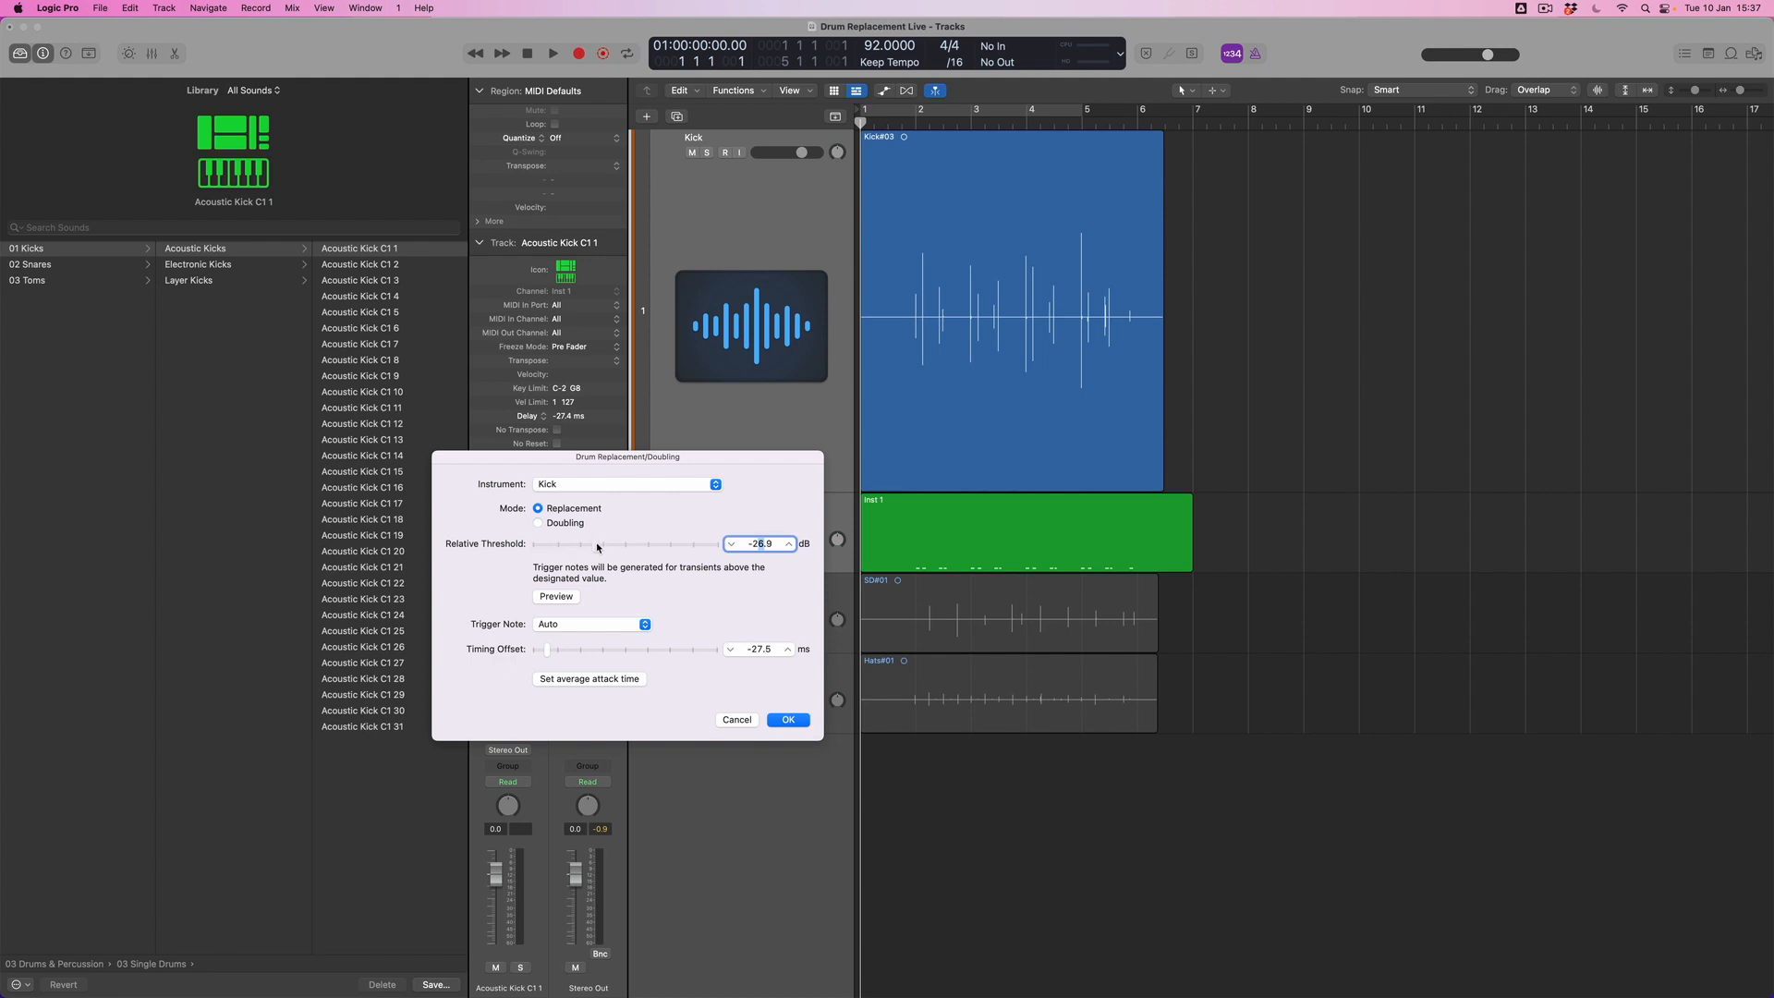
left_click_drag(597, 544, 602, 543)
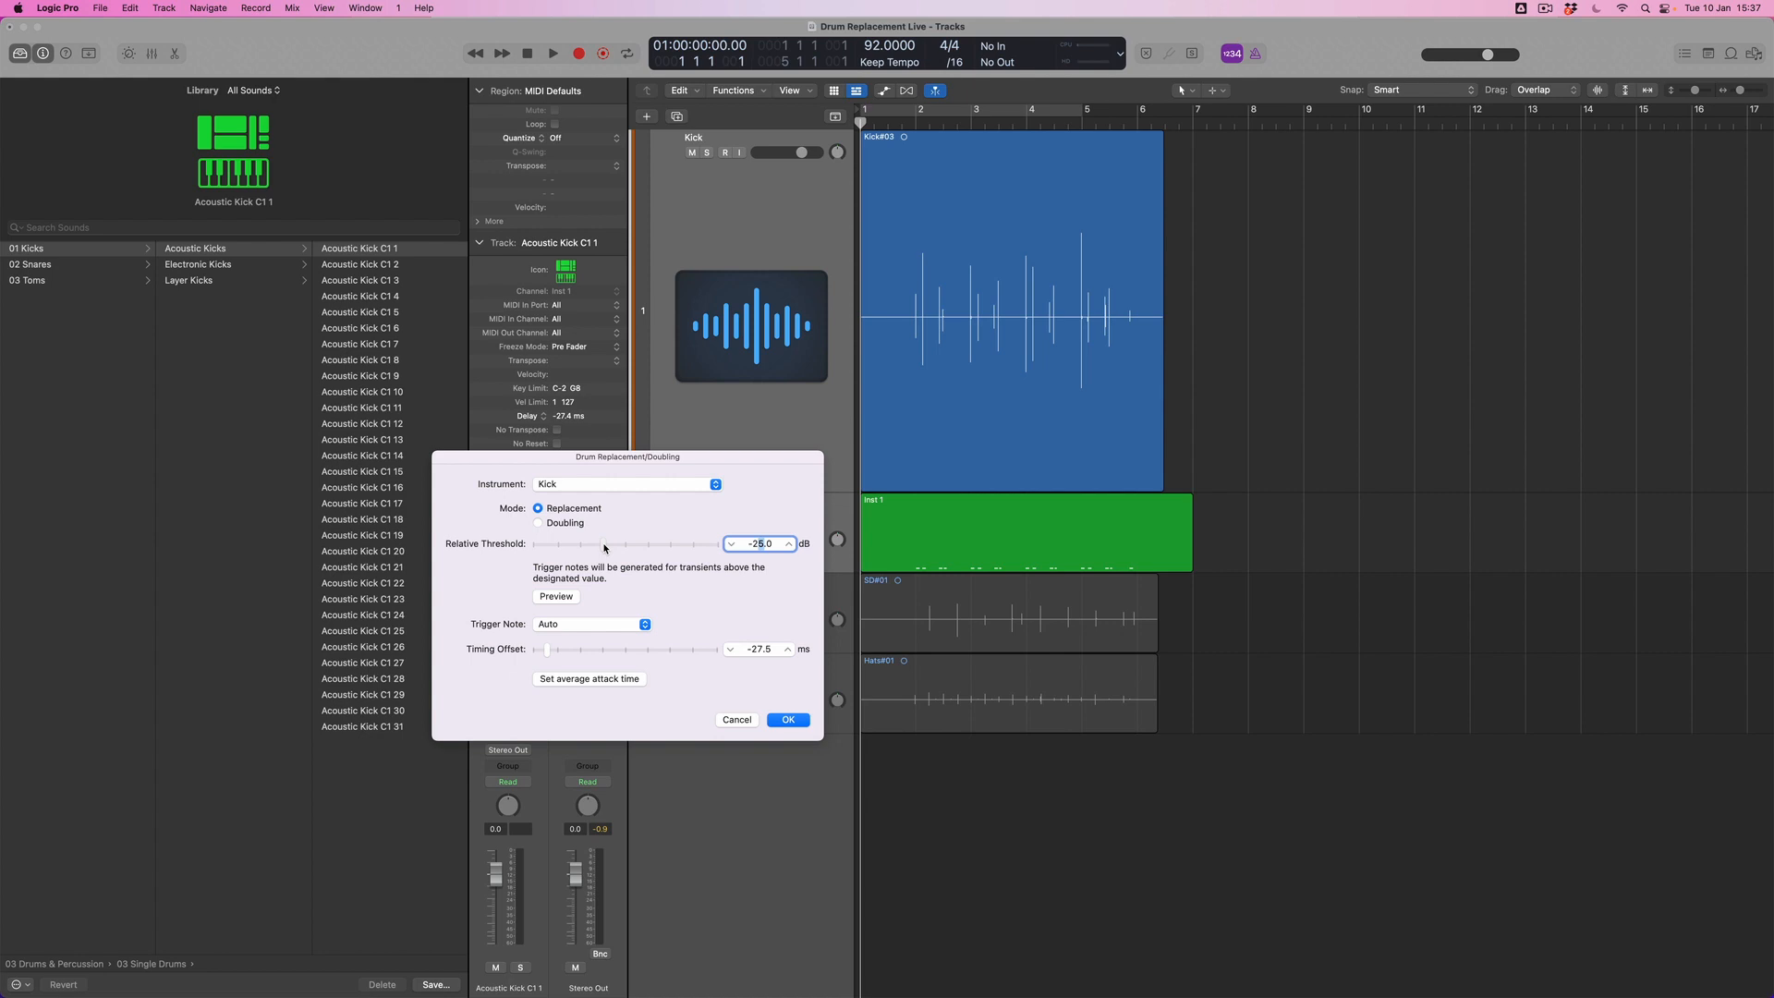
left_click(788, 718)
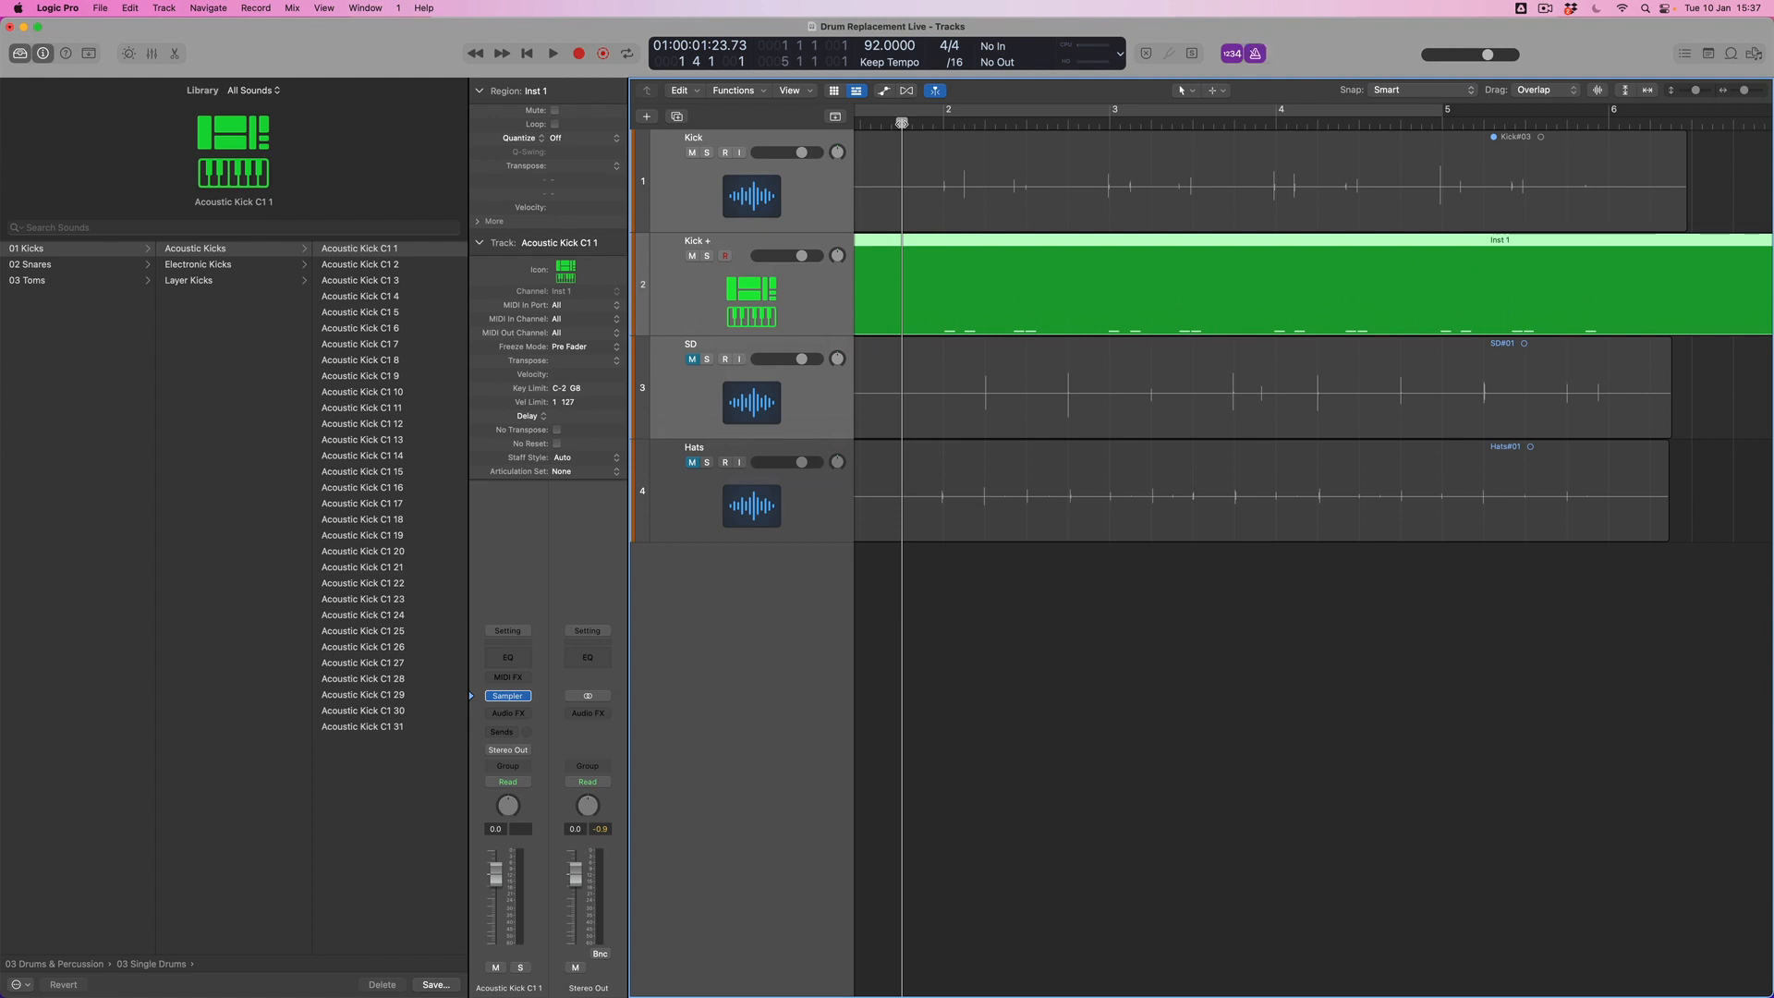
Audition the new kick, then raise all 17 trigger notes in the Piano Roll to velocity 47
left_click(553, 54)
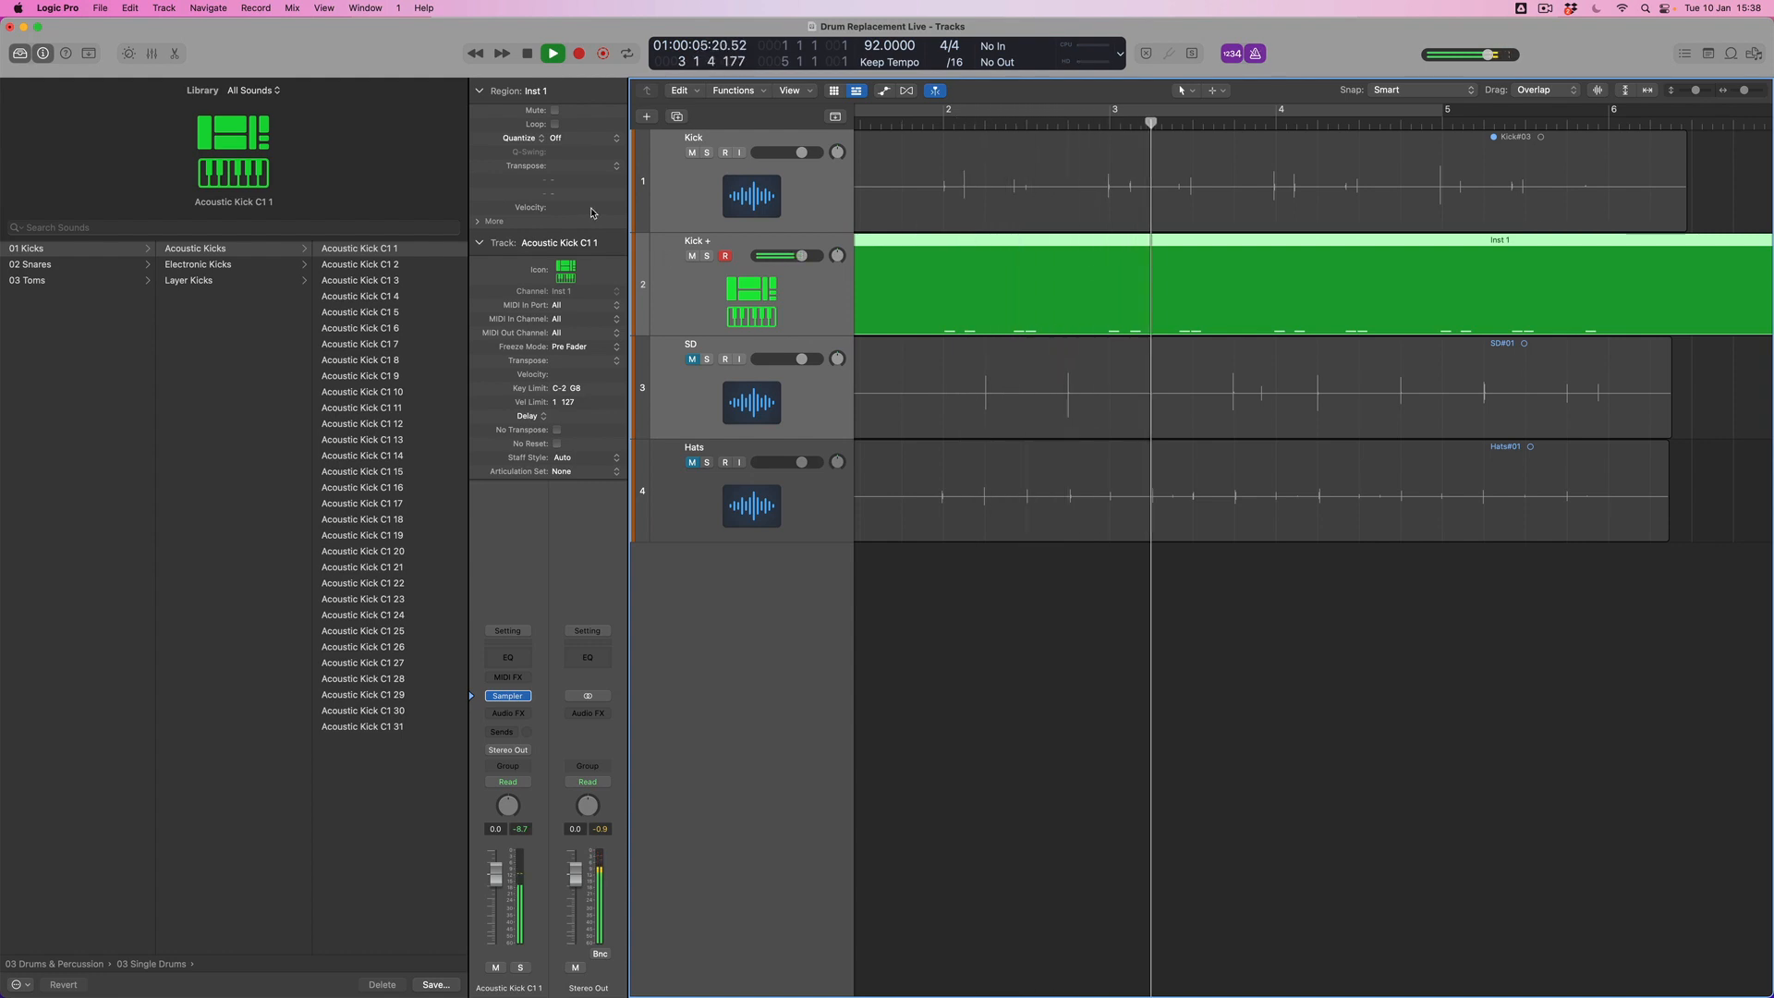
left_click(553, 54)
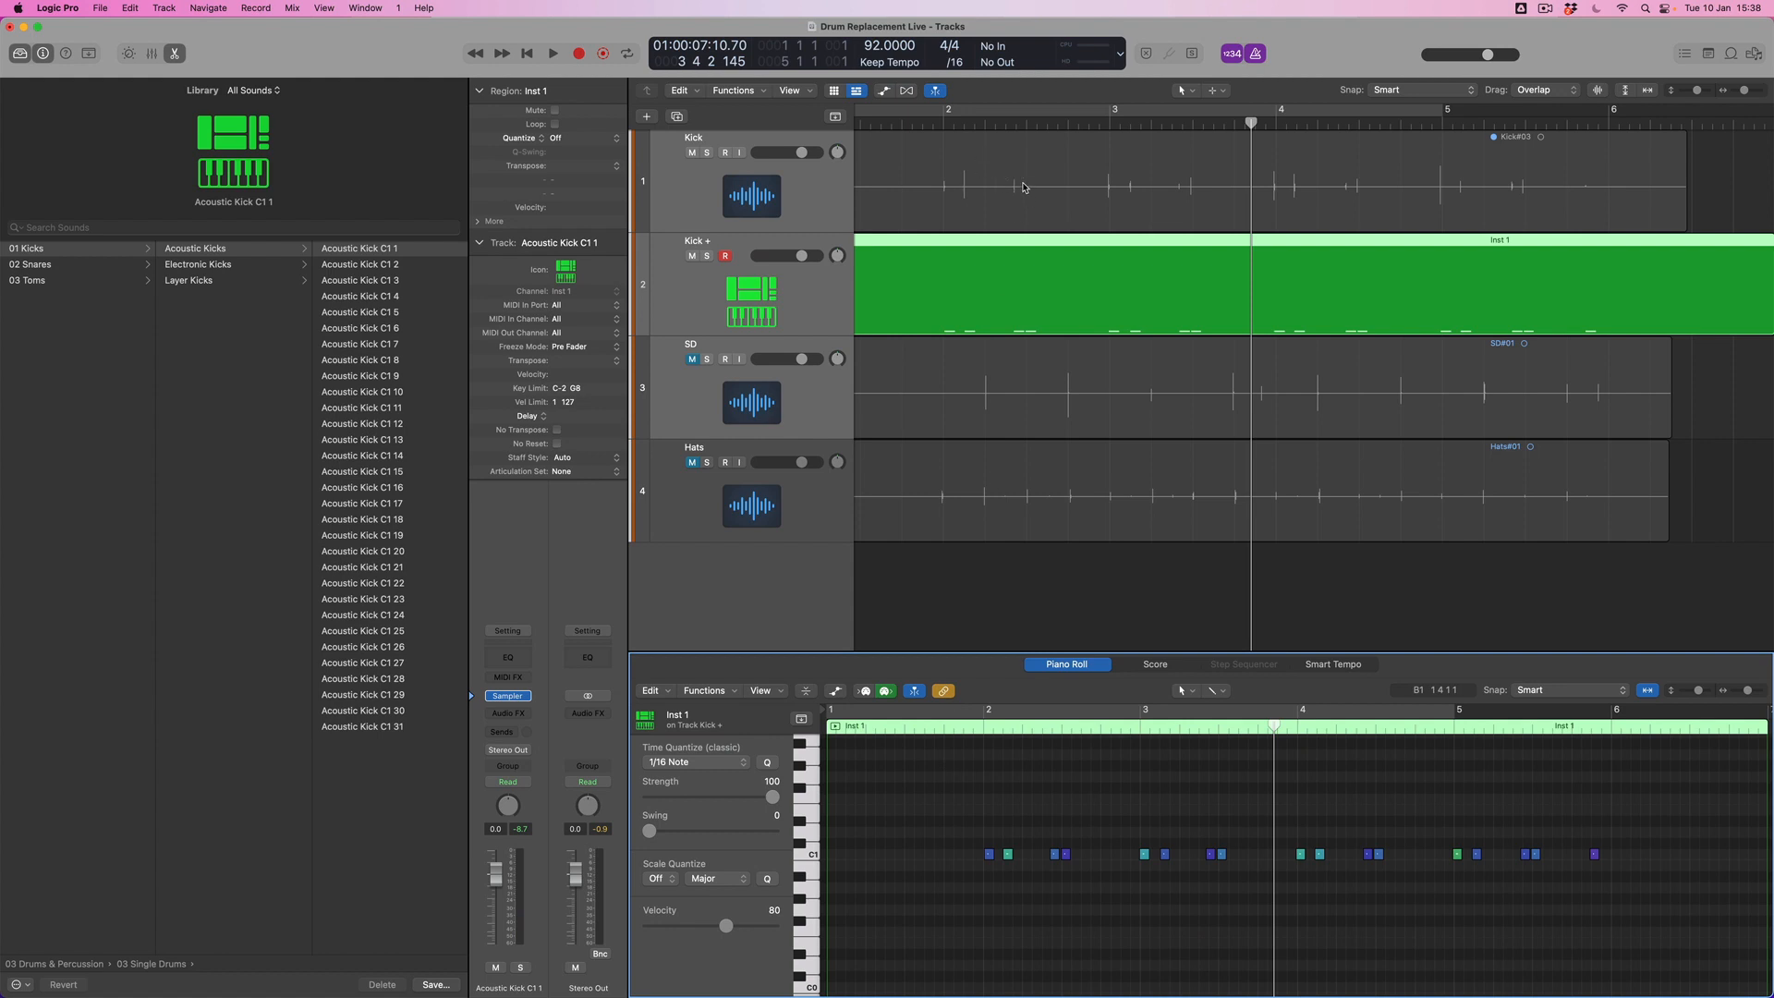
mouse_move(952, 728)
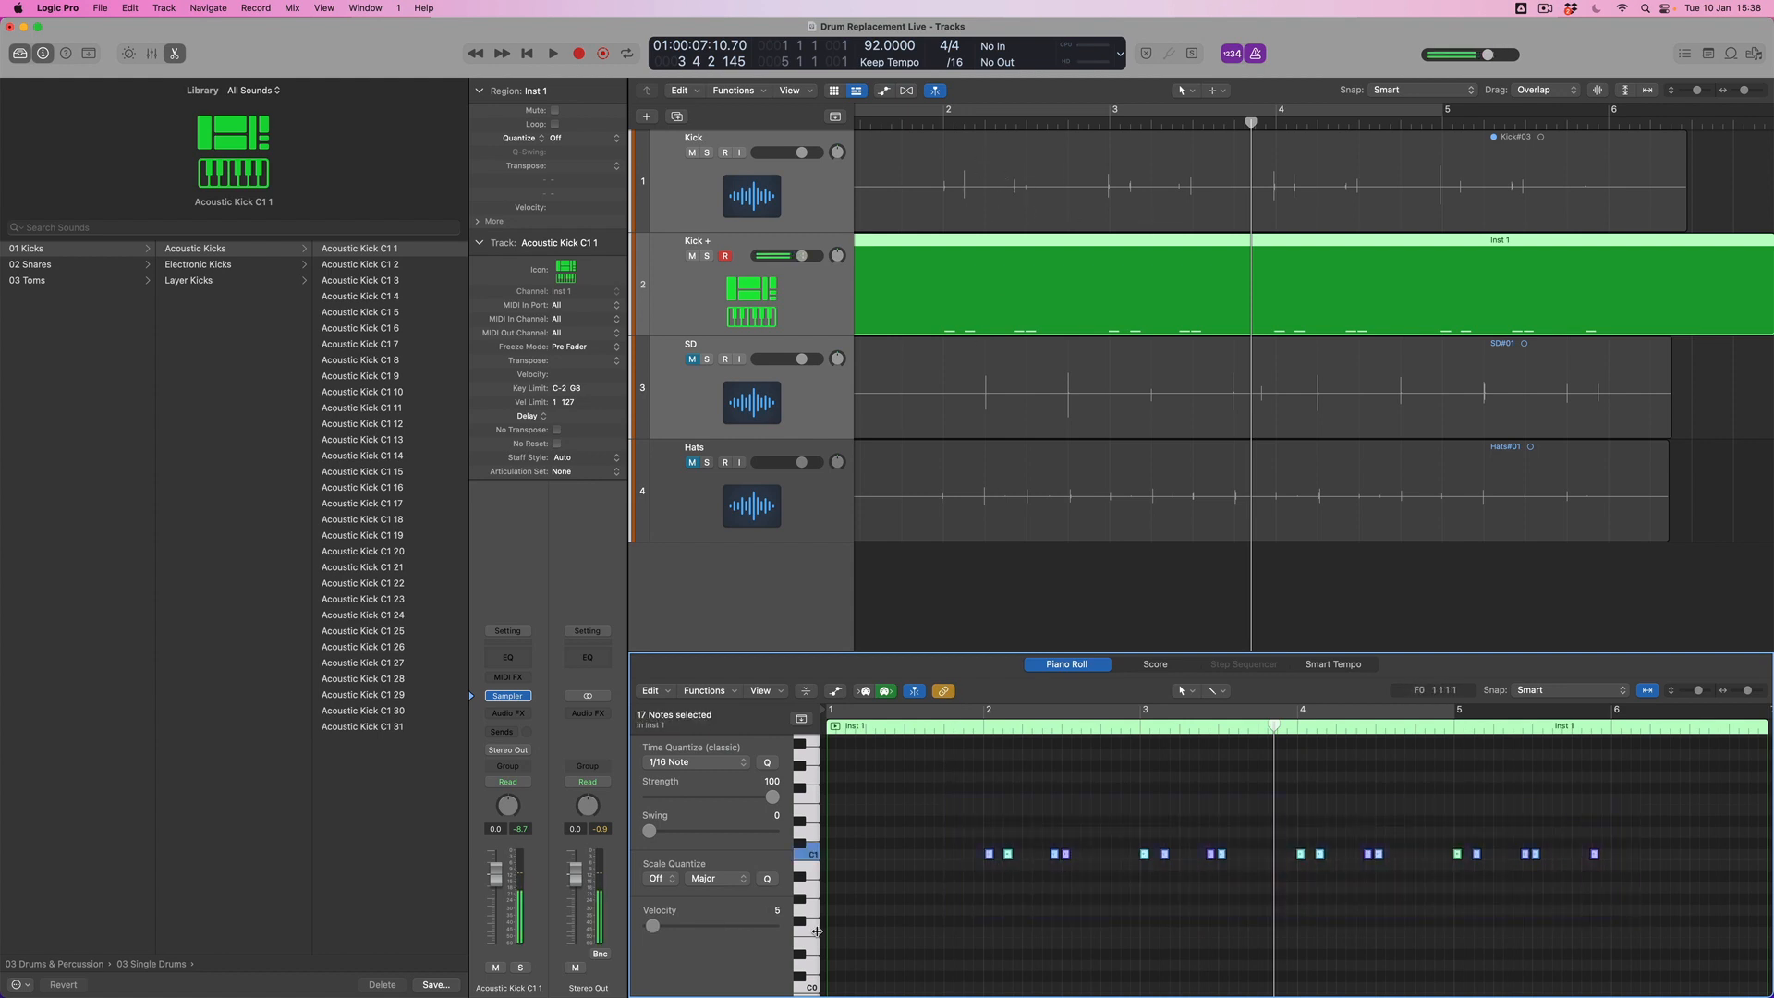
left_click_drag(651, 925, 679, 925)
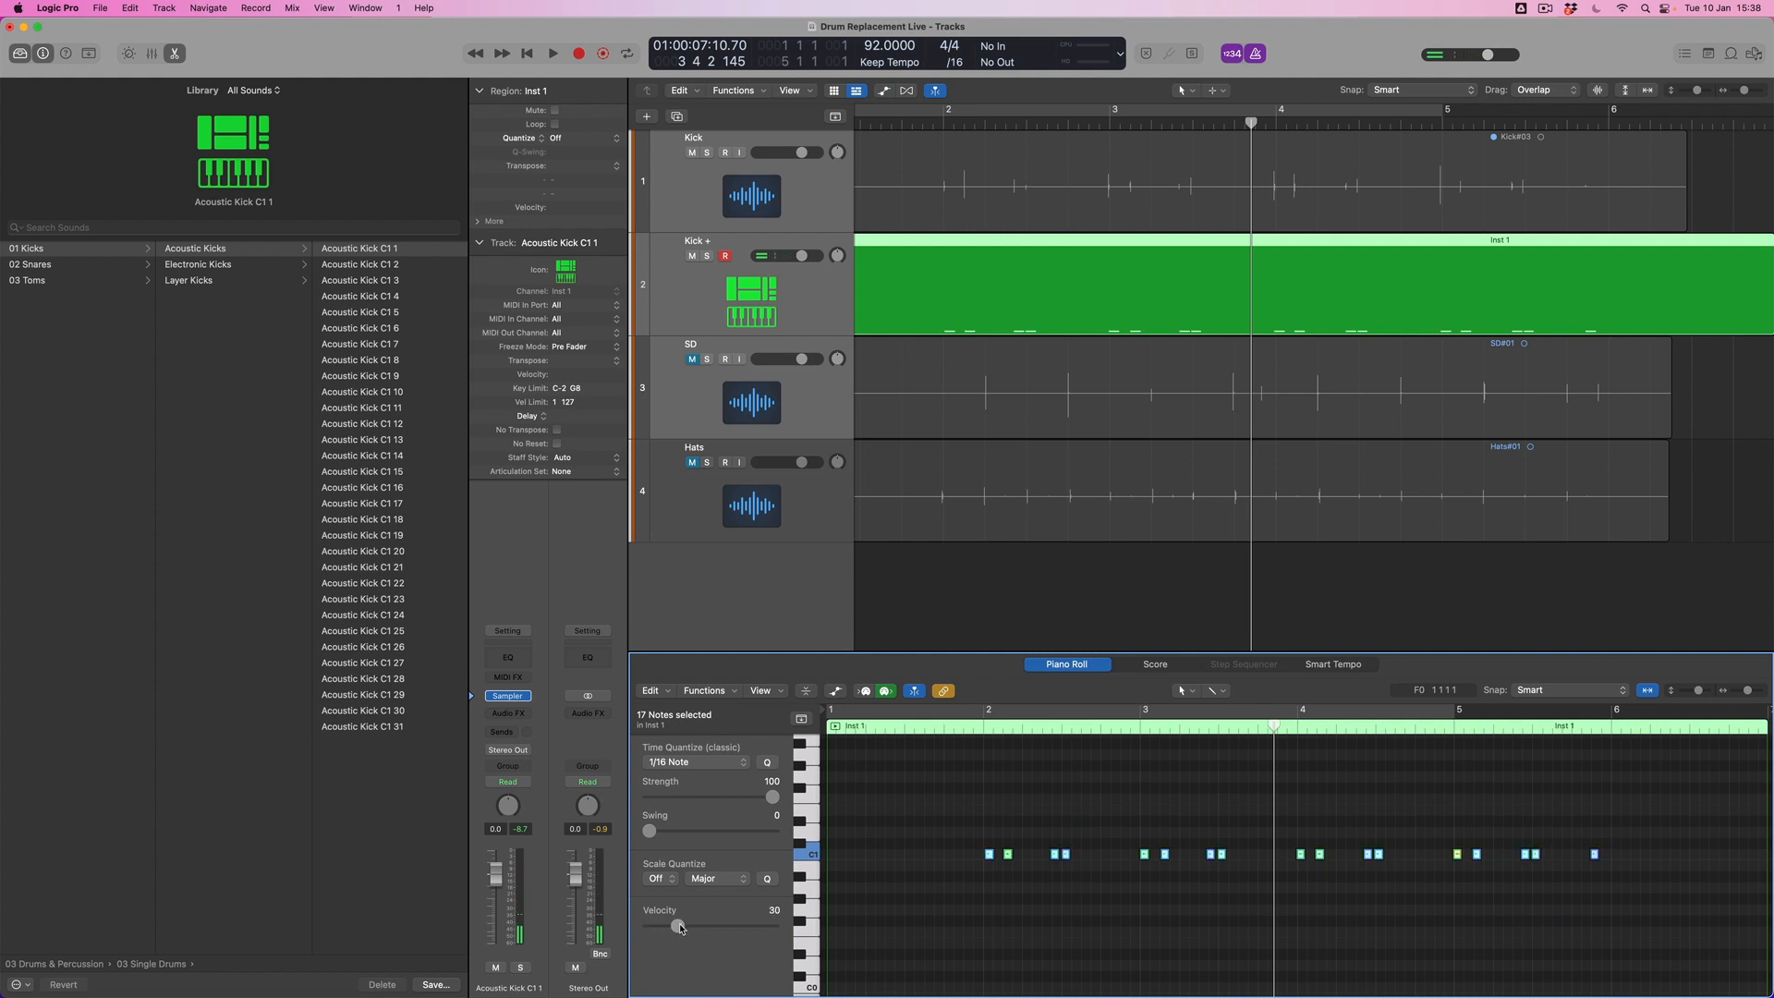
left_click_drag(679, 926, 699, 926)
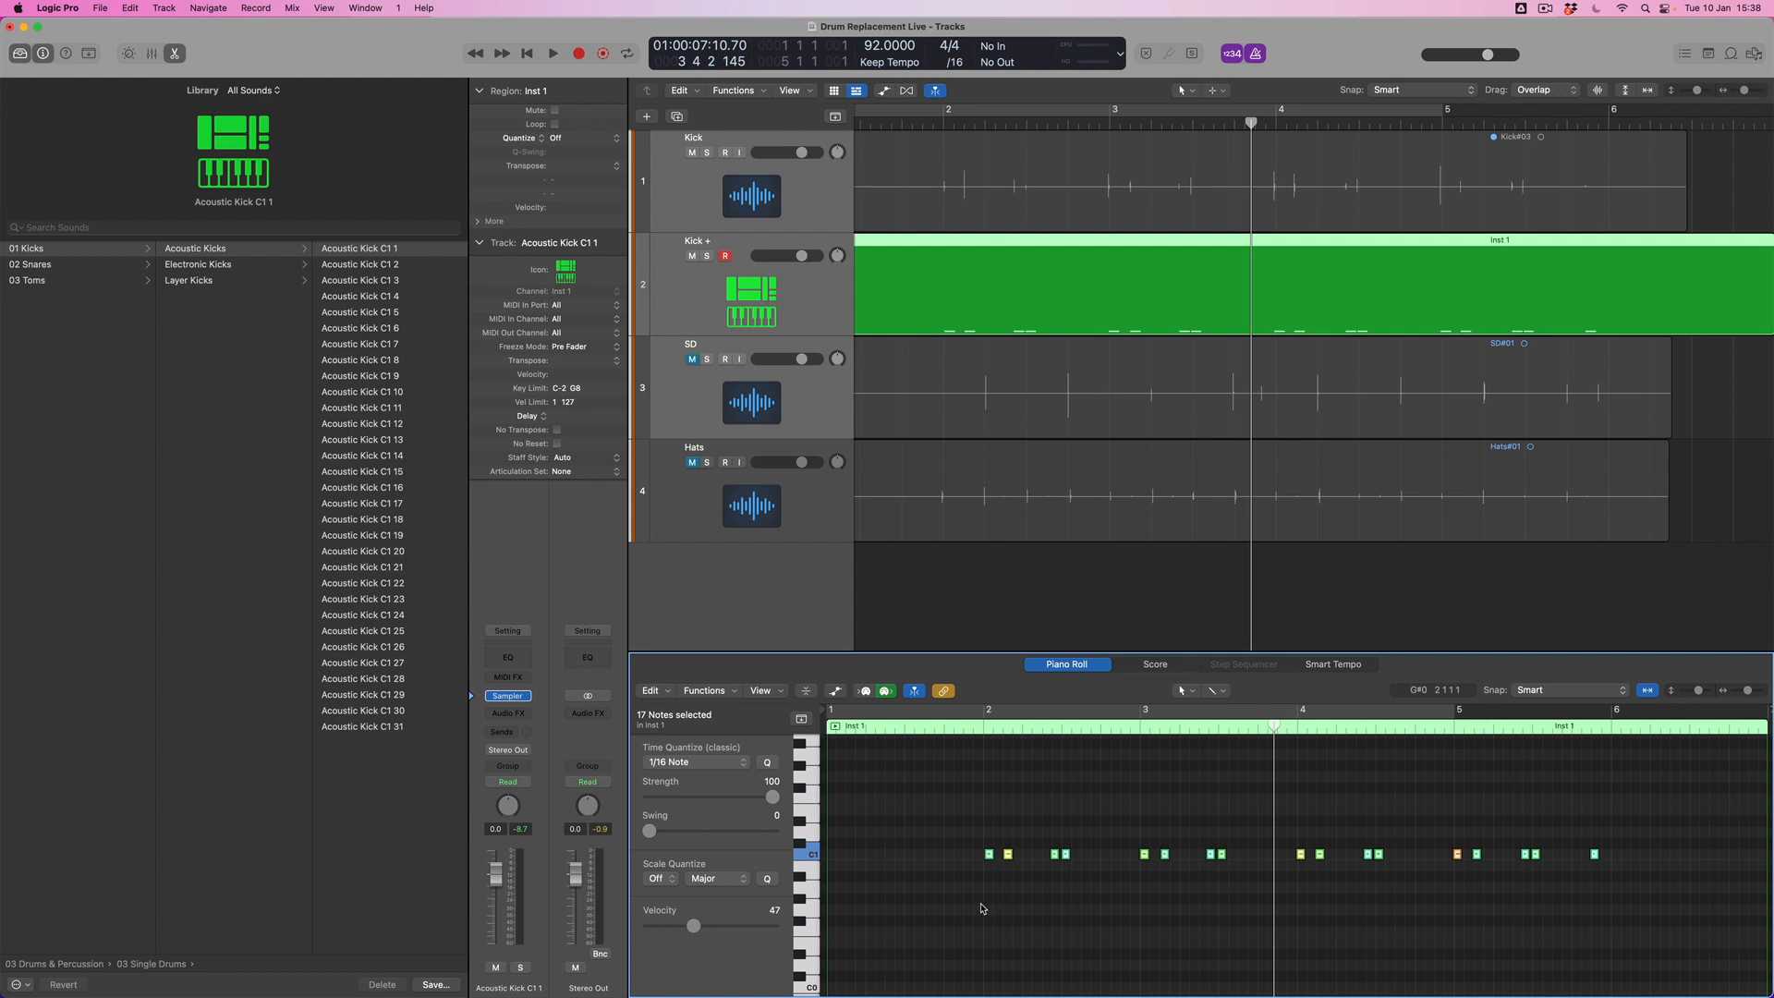
mouse_move(885, 771)
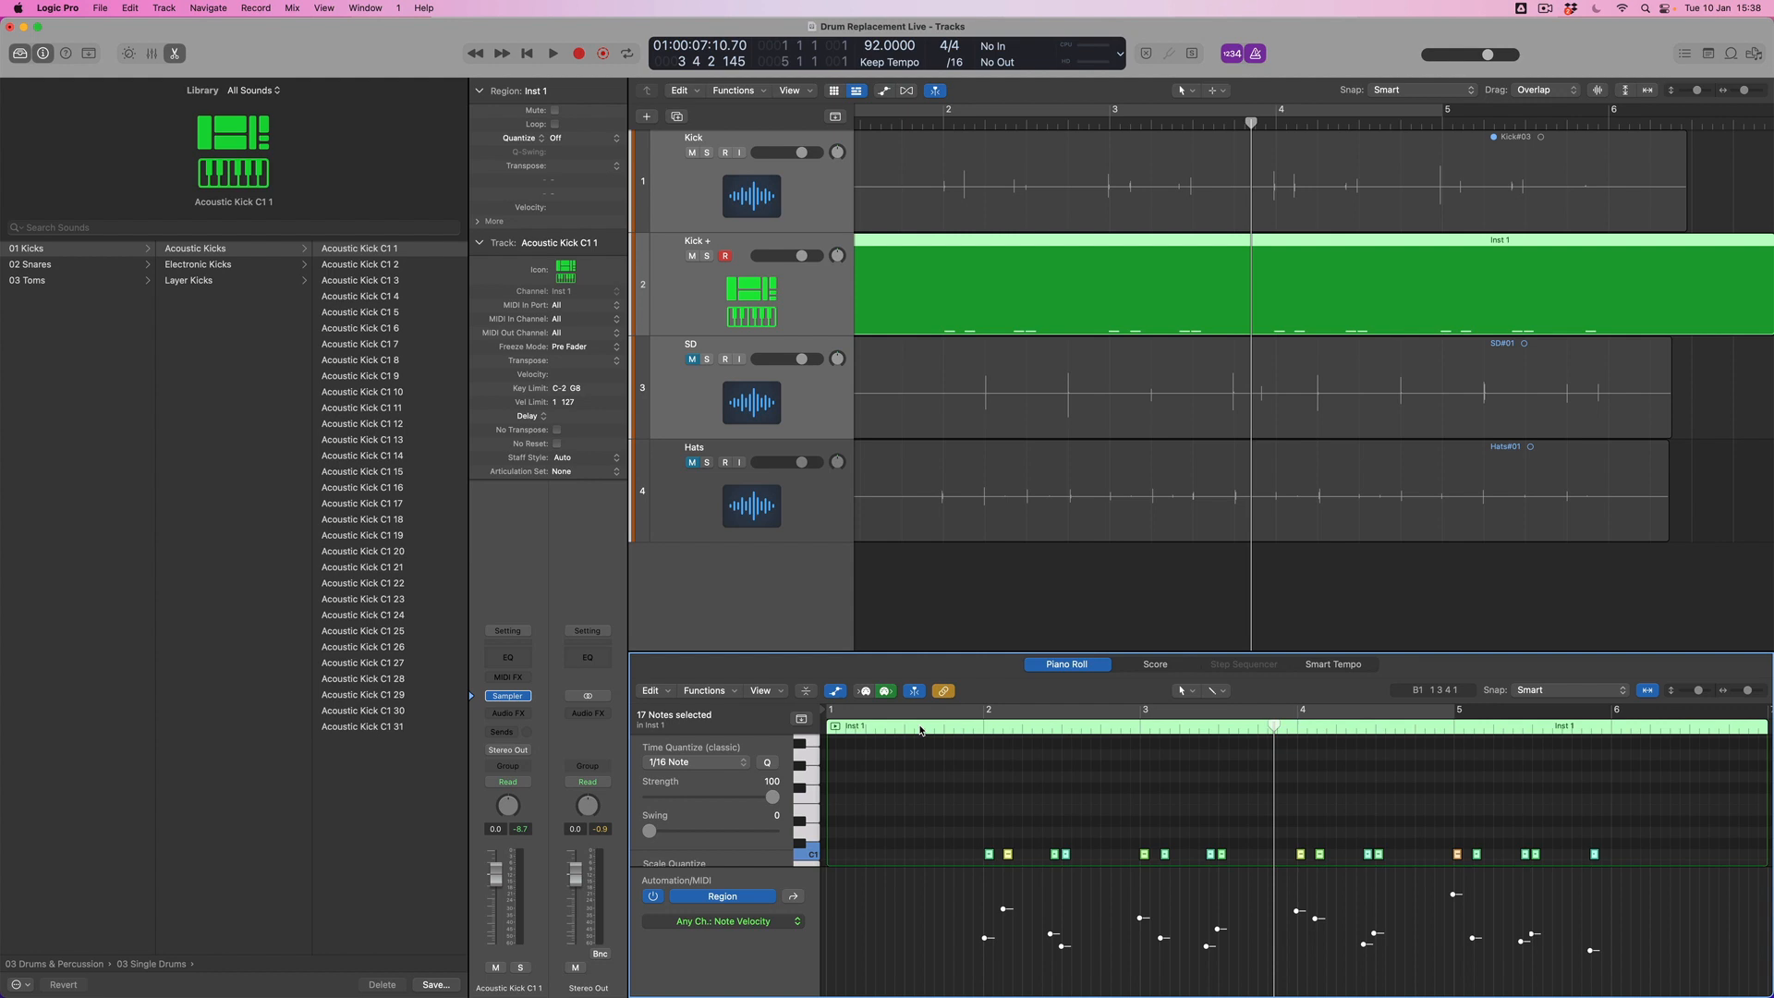
left_click(553, 54)
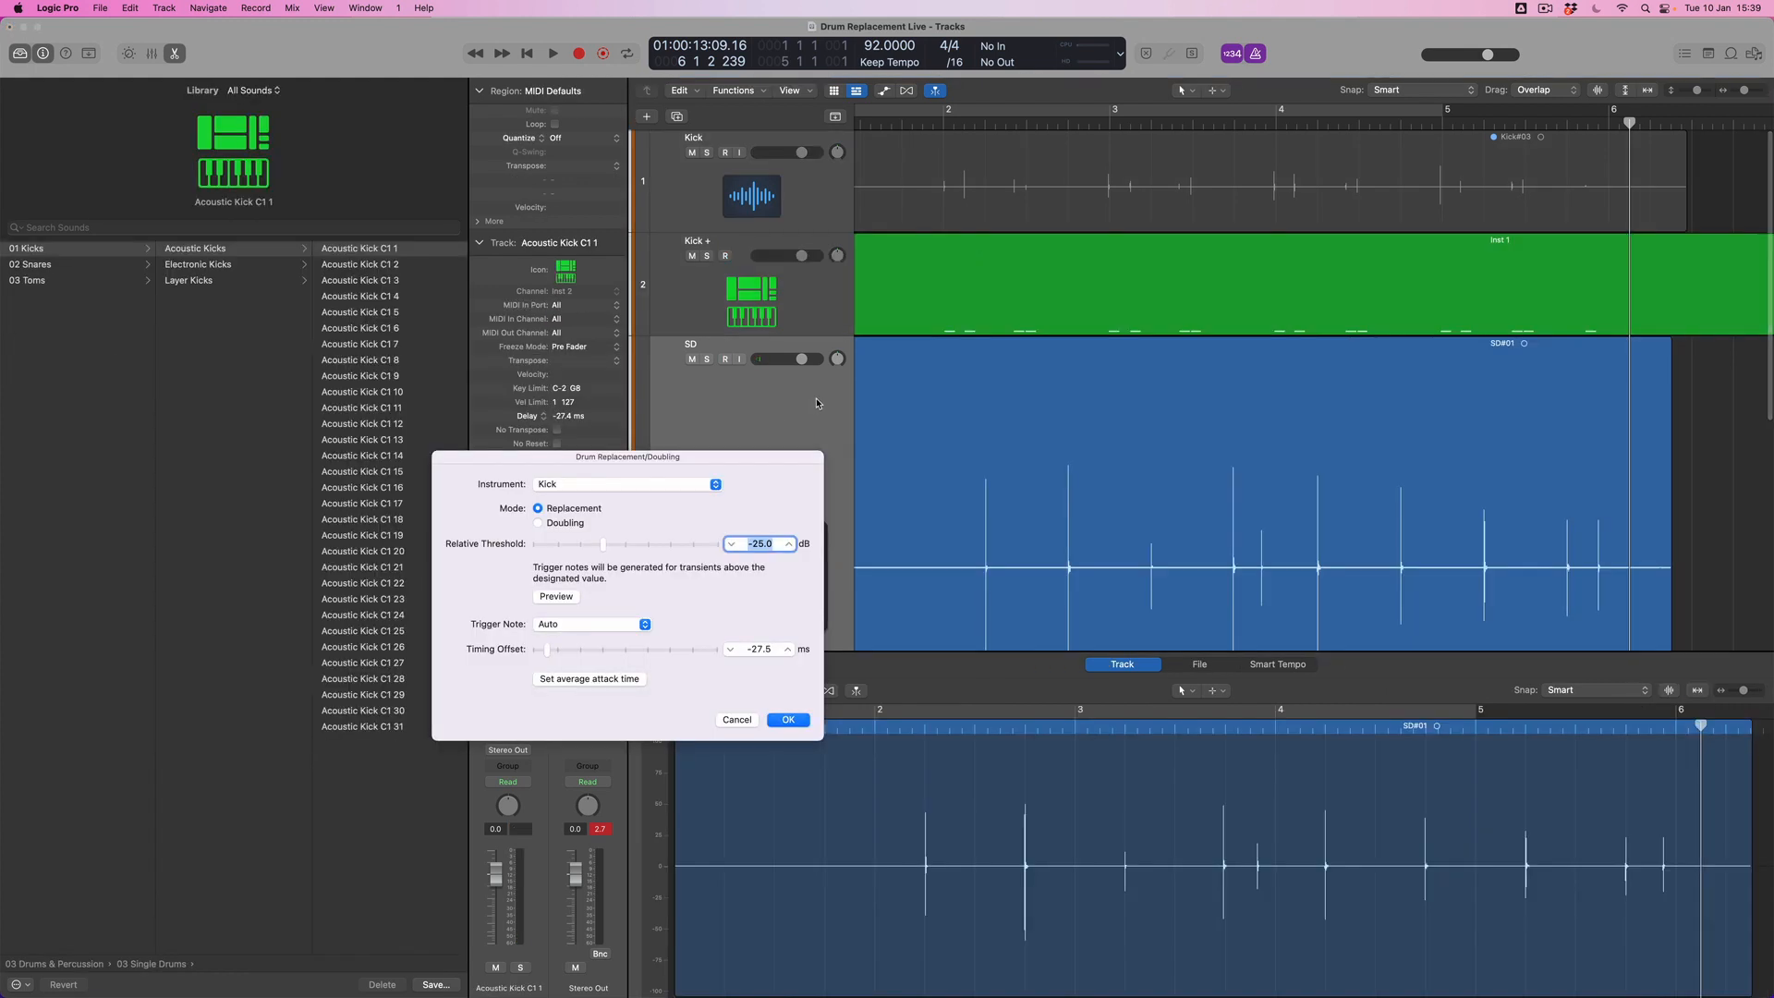
Choose Snare as the instrument at -36 dB threshold and confirm, adding the SD + track
left_click(623, 482)
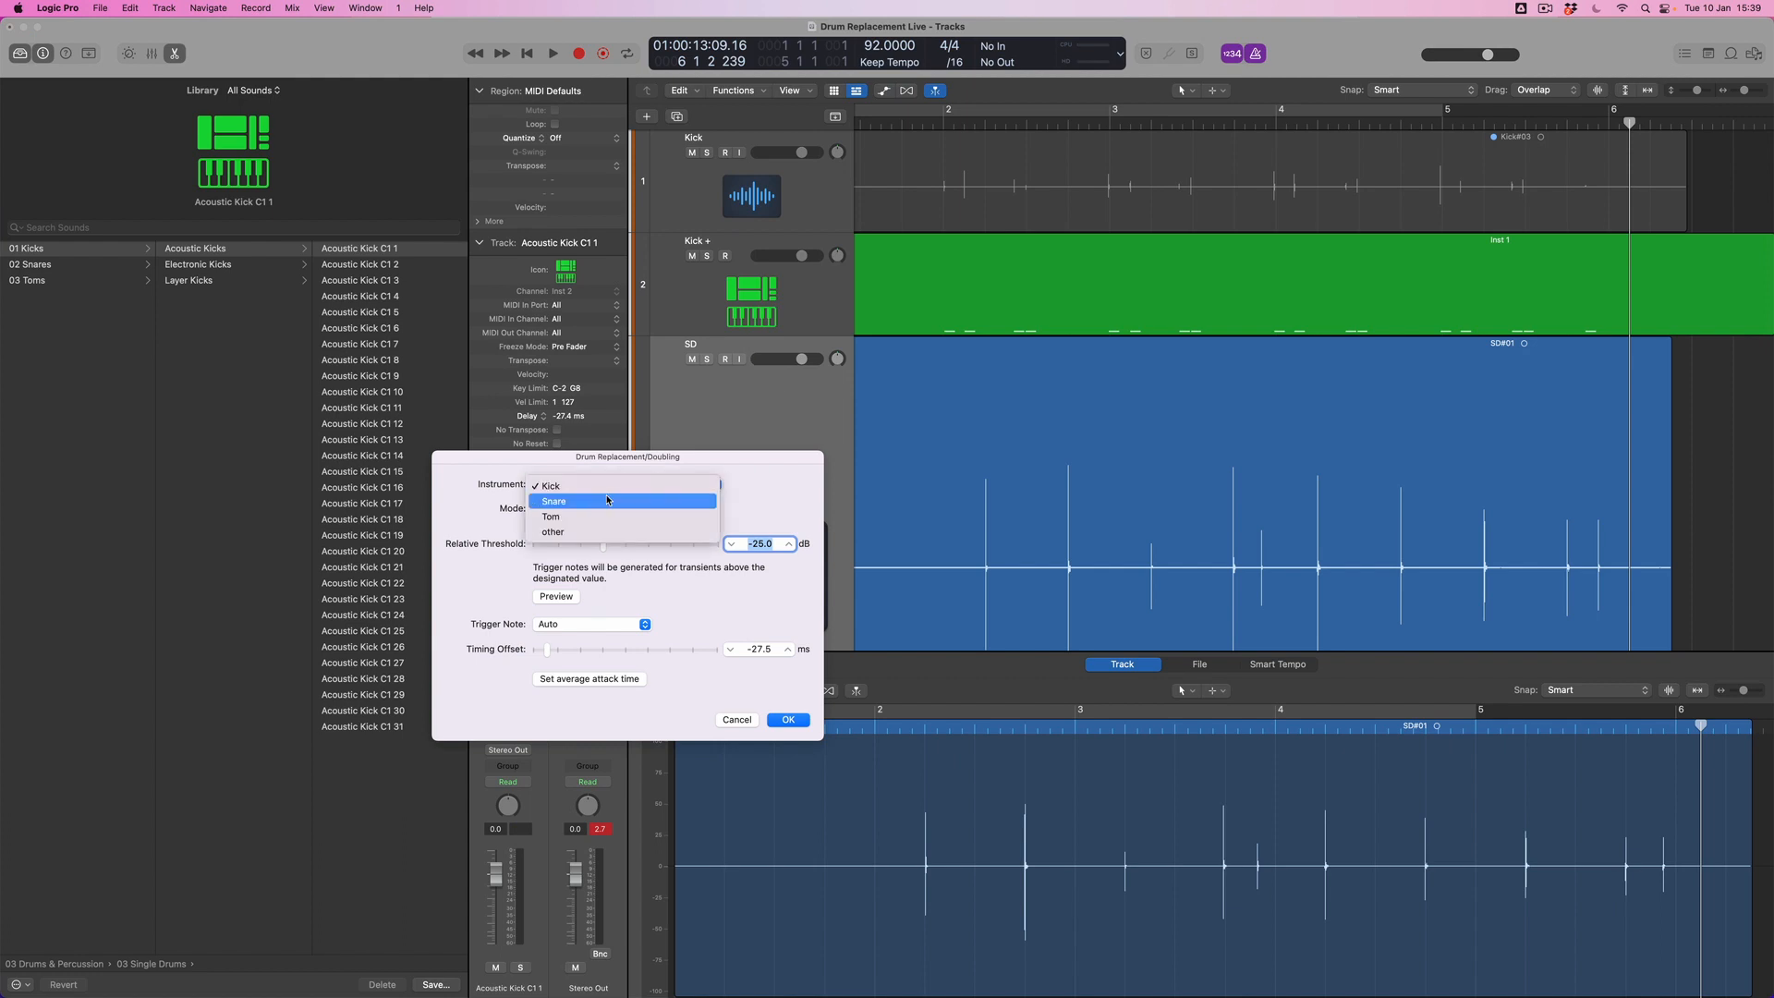
left_click(555, 500)
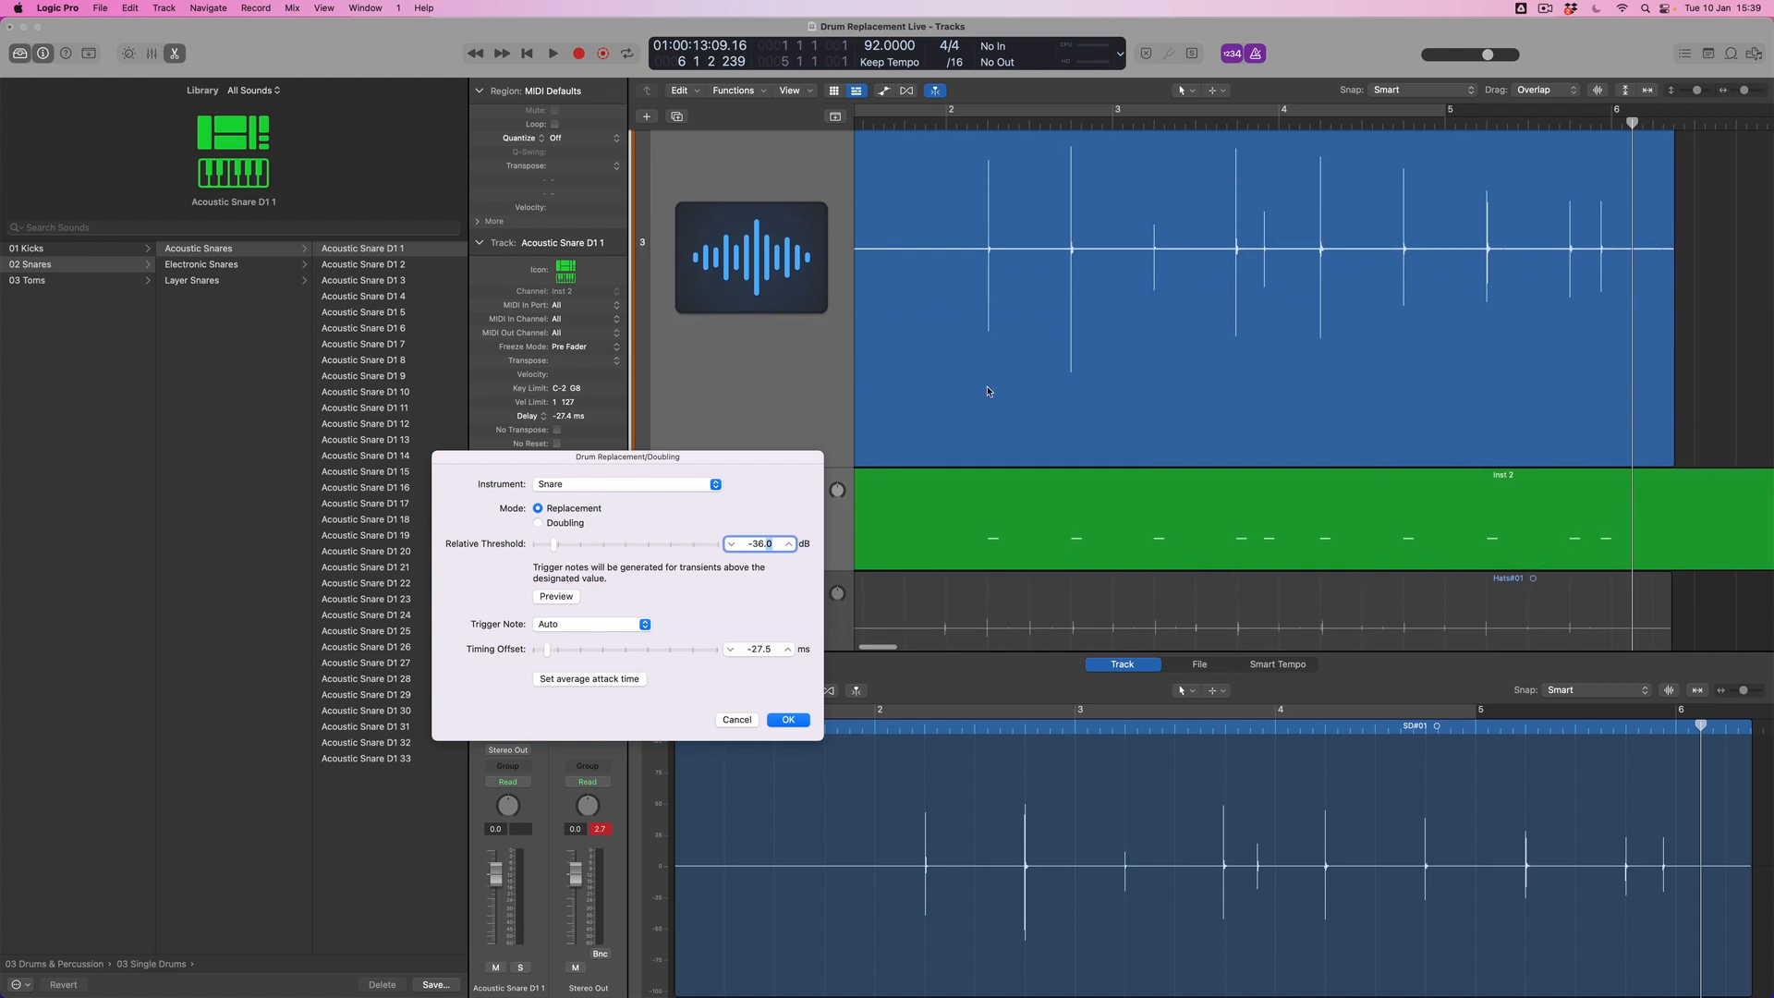
mouse_move(1390, 554)
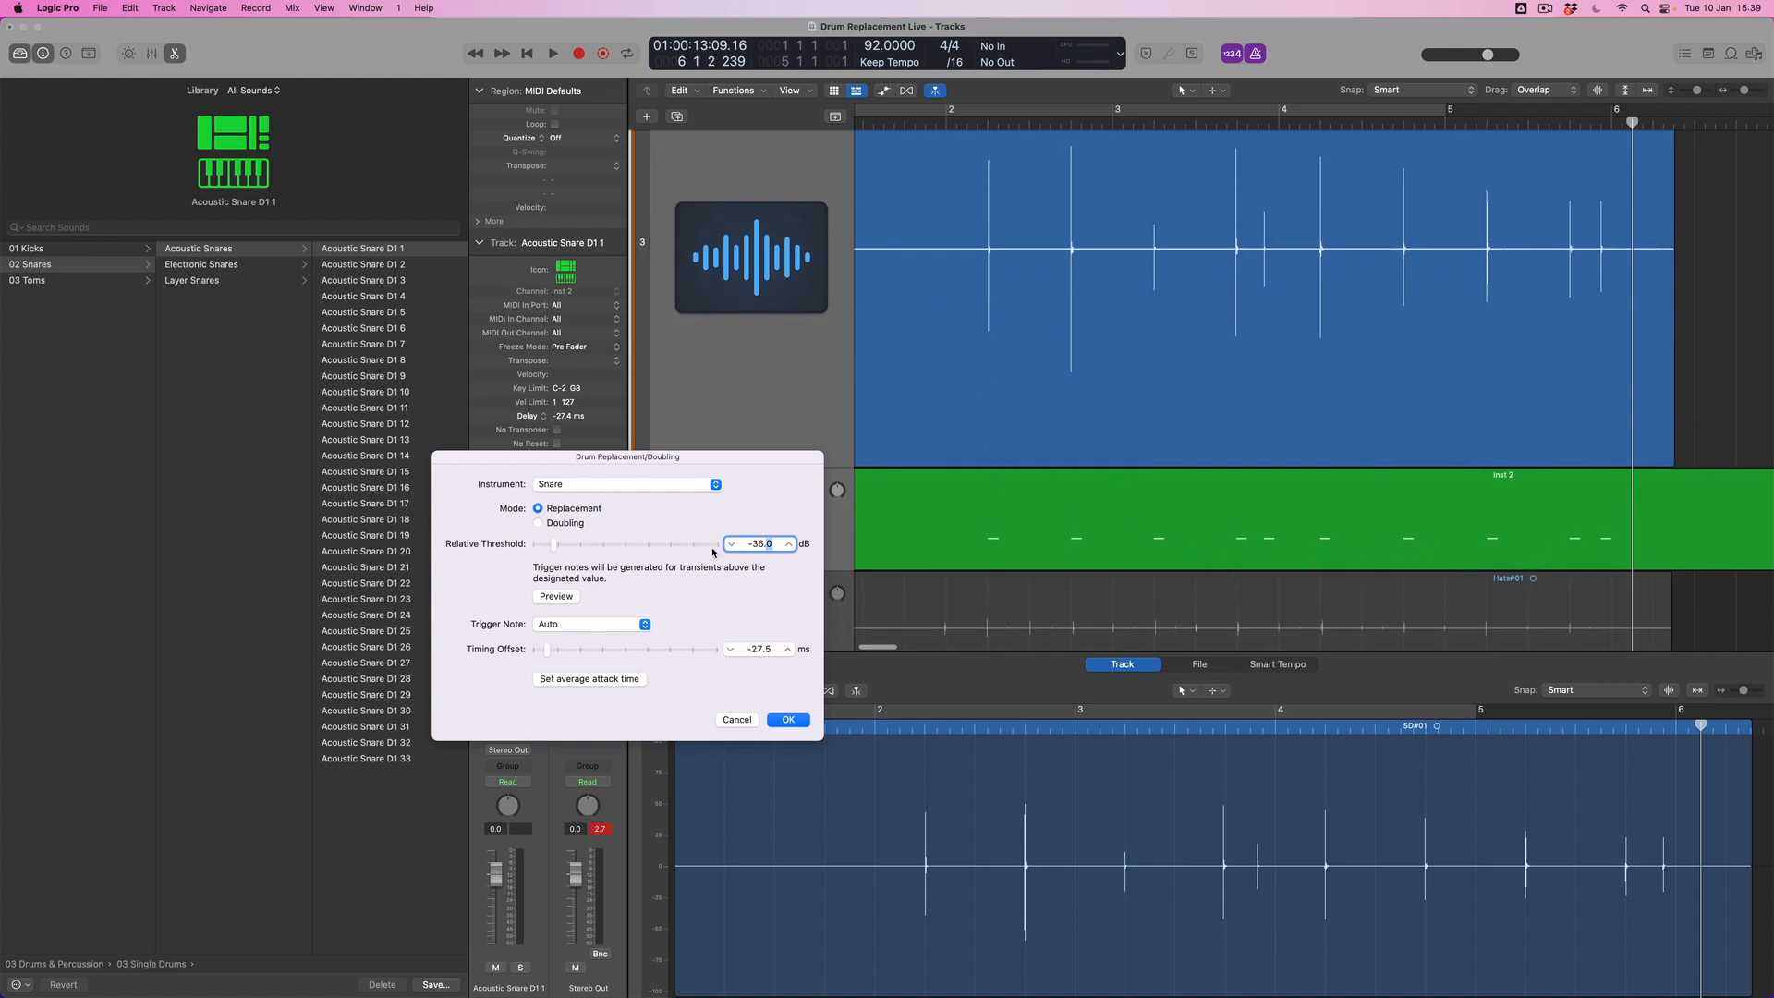
mouse_move(582, 500)
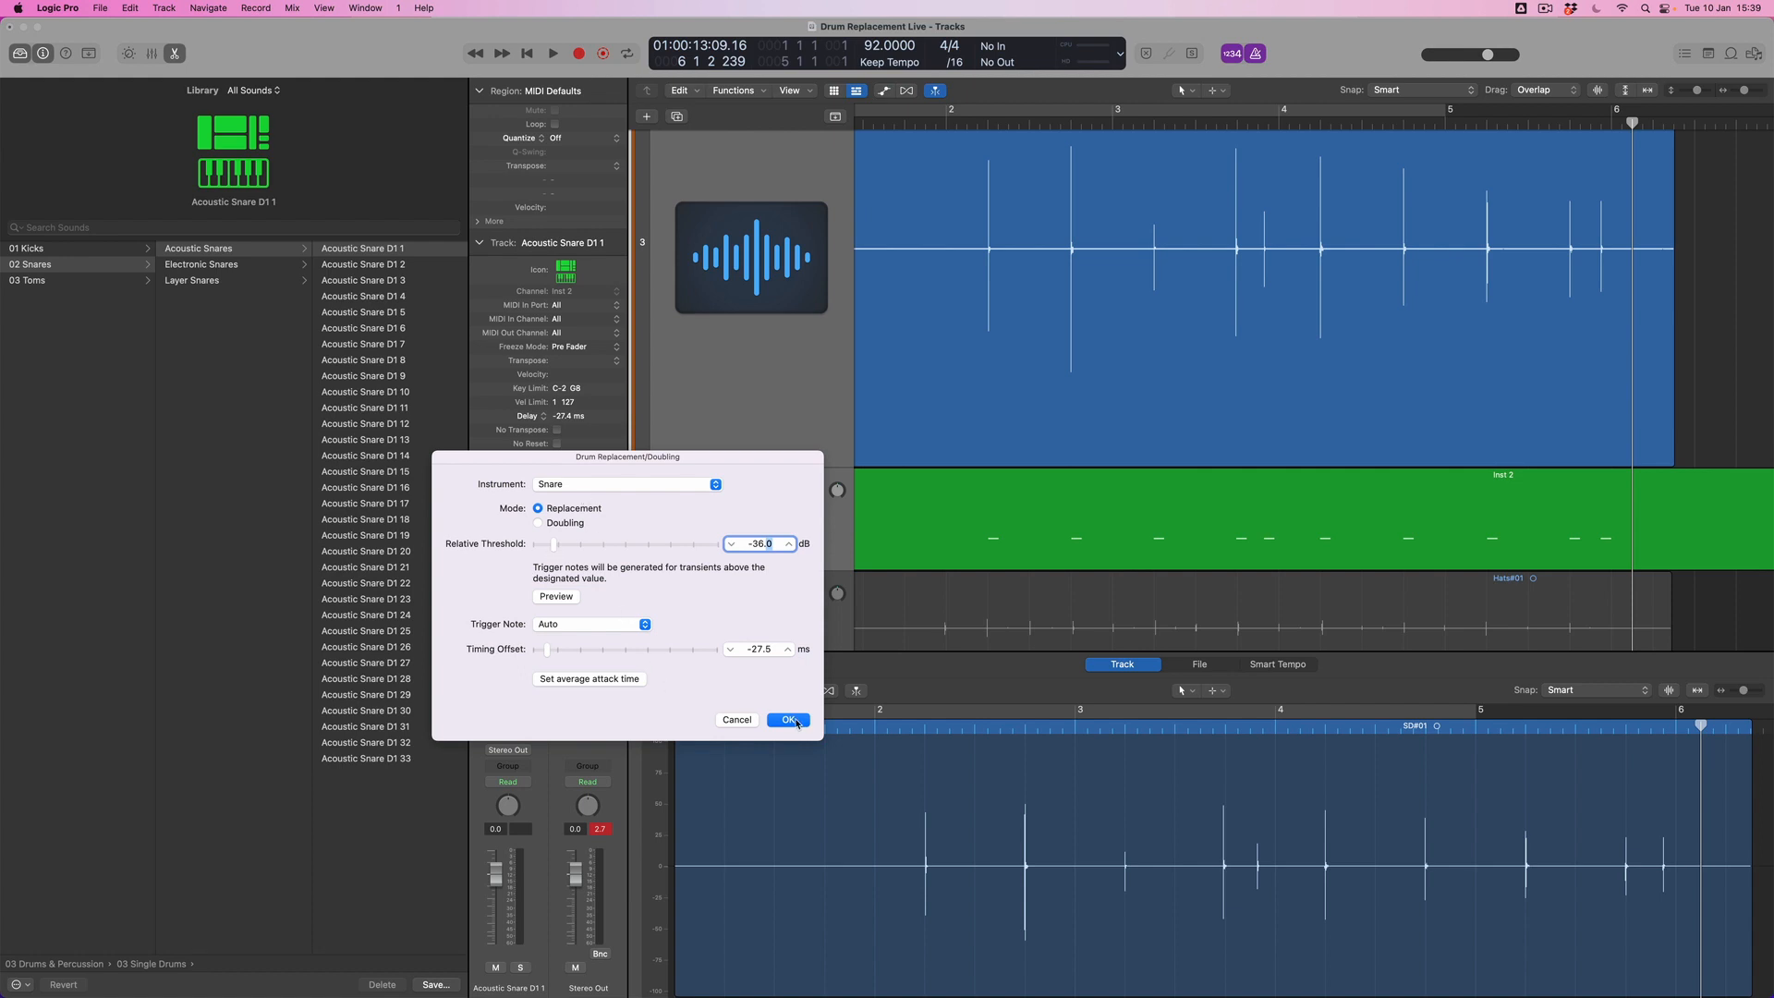
left_click(787, 719)
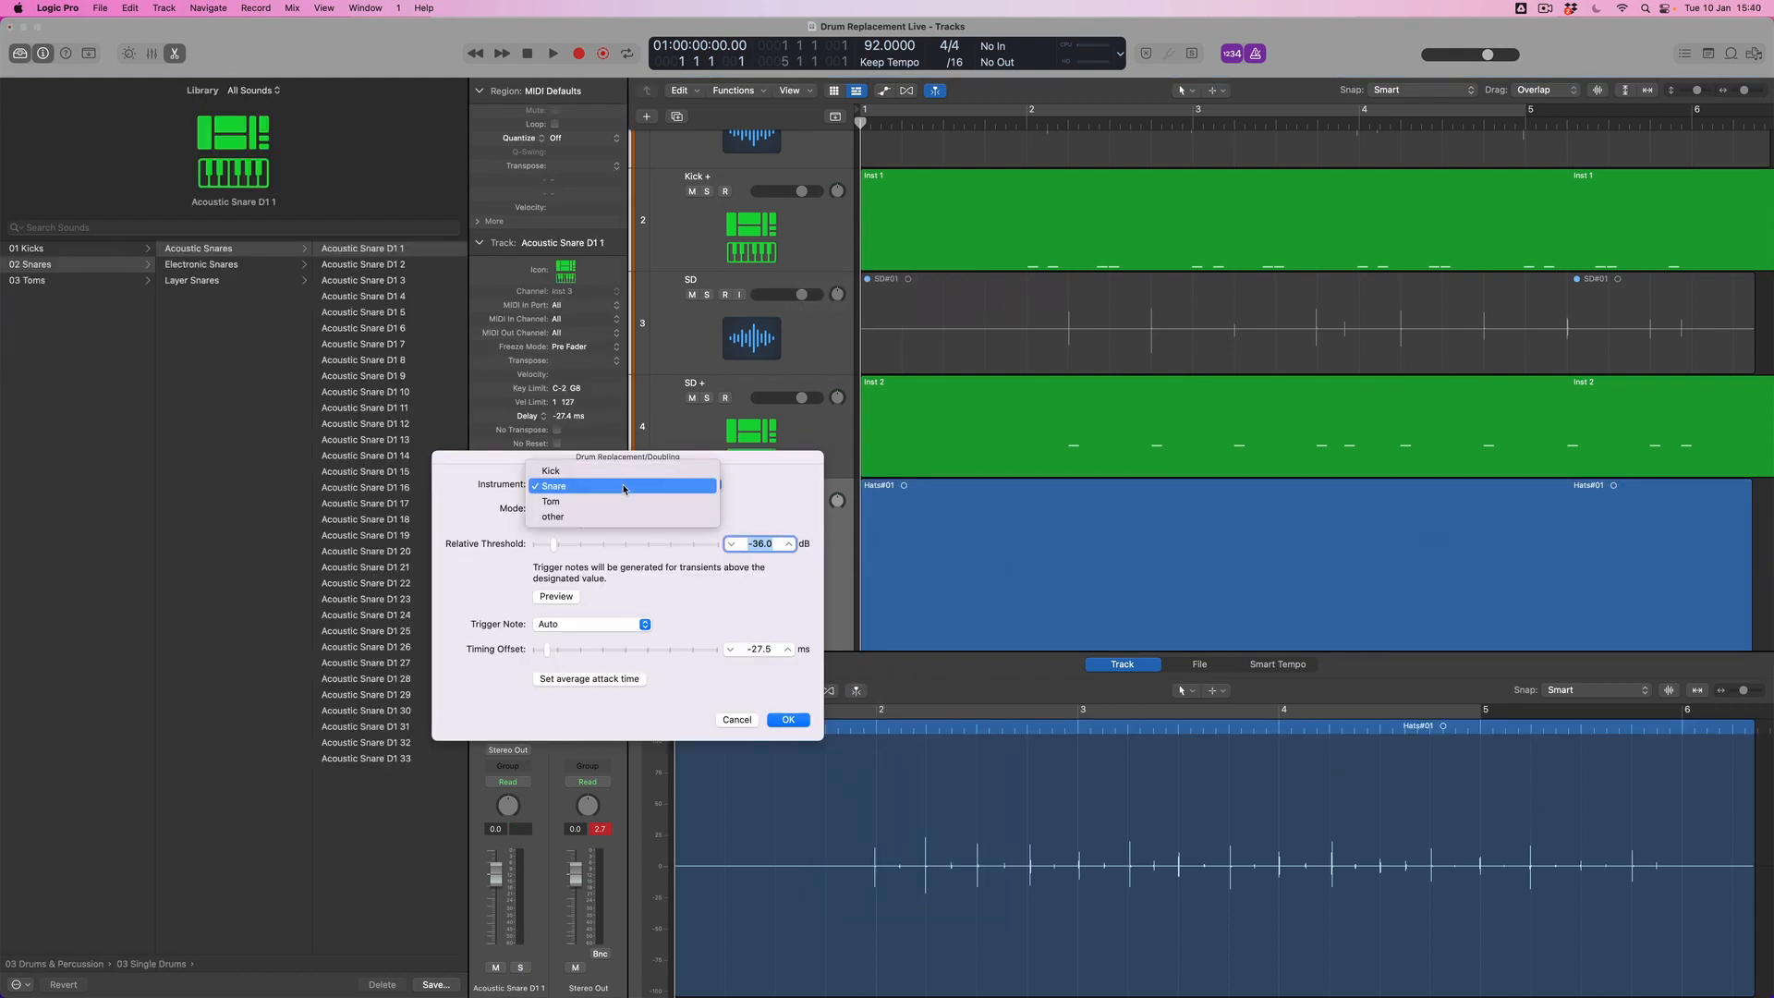
mouse_move(613, 515)
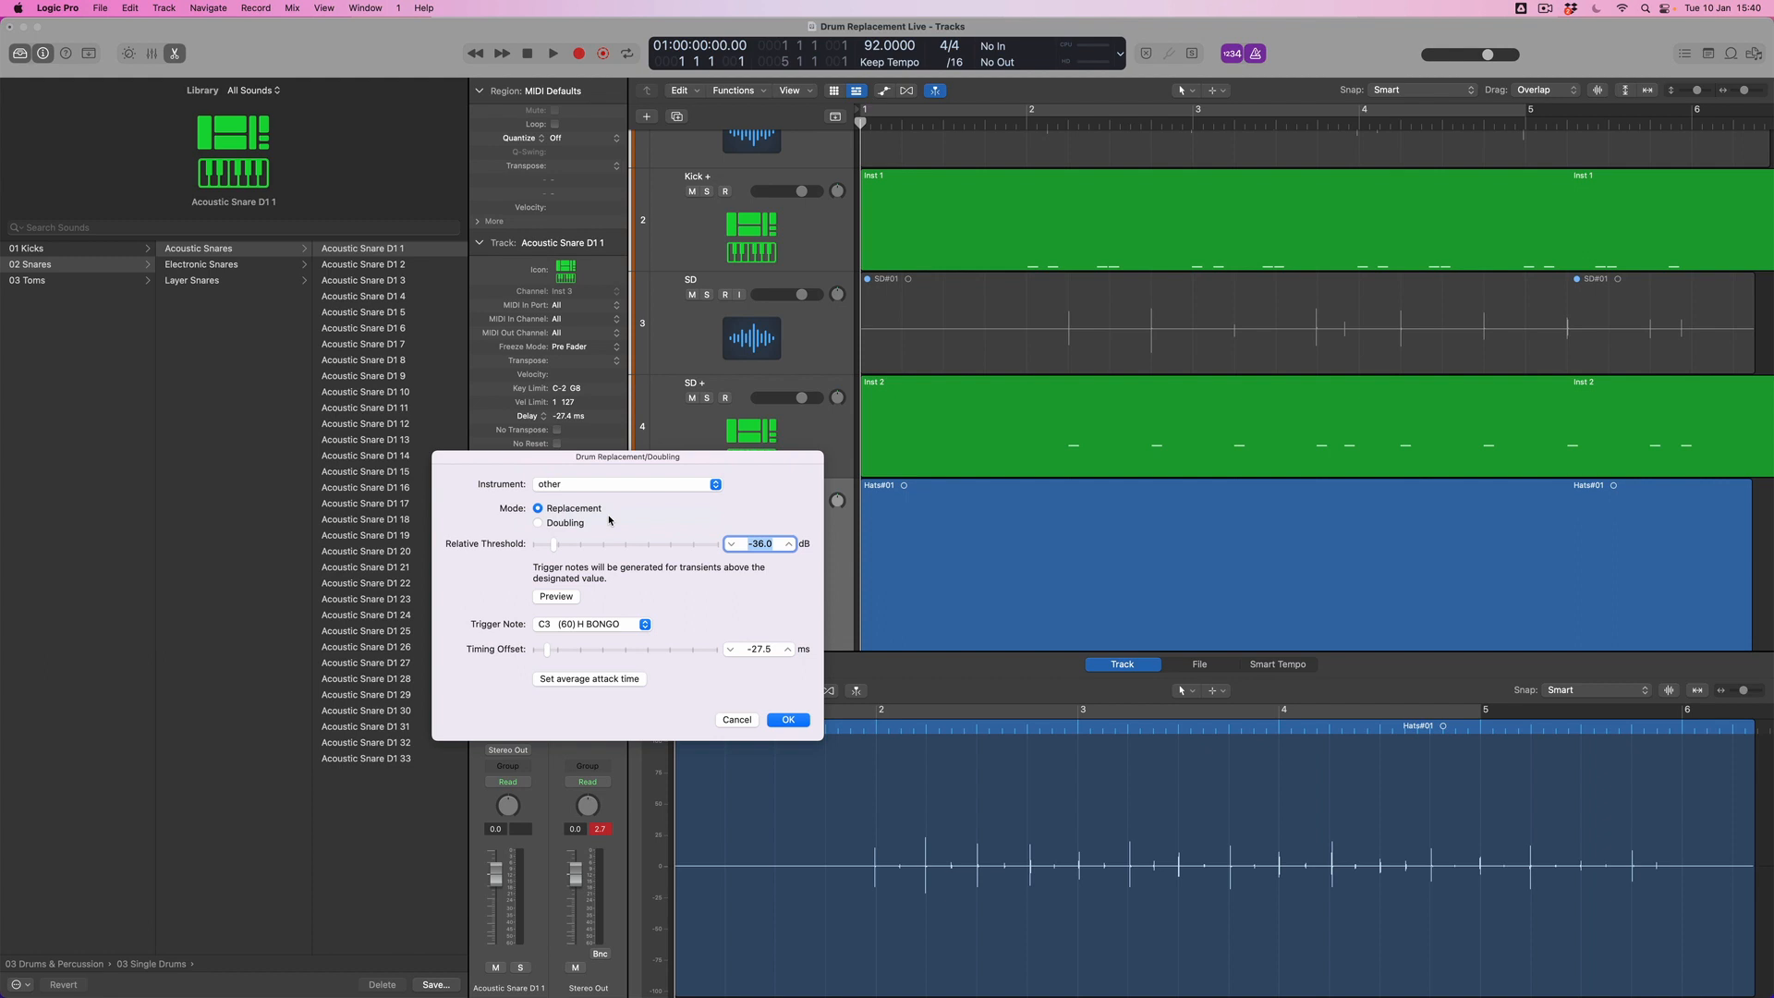
Pick F#1 (42) Closed HH as the trigger note and confirm, adding the Hats + track
left_click(593, 622)
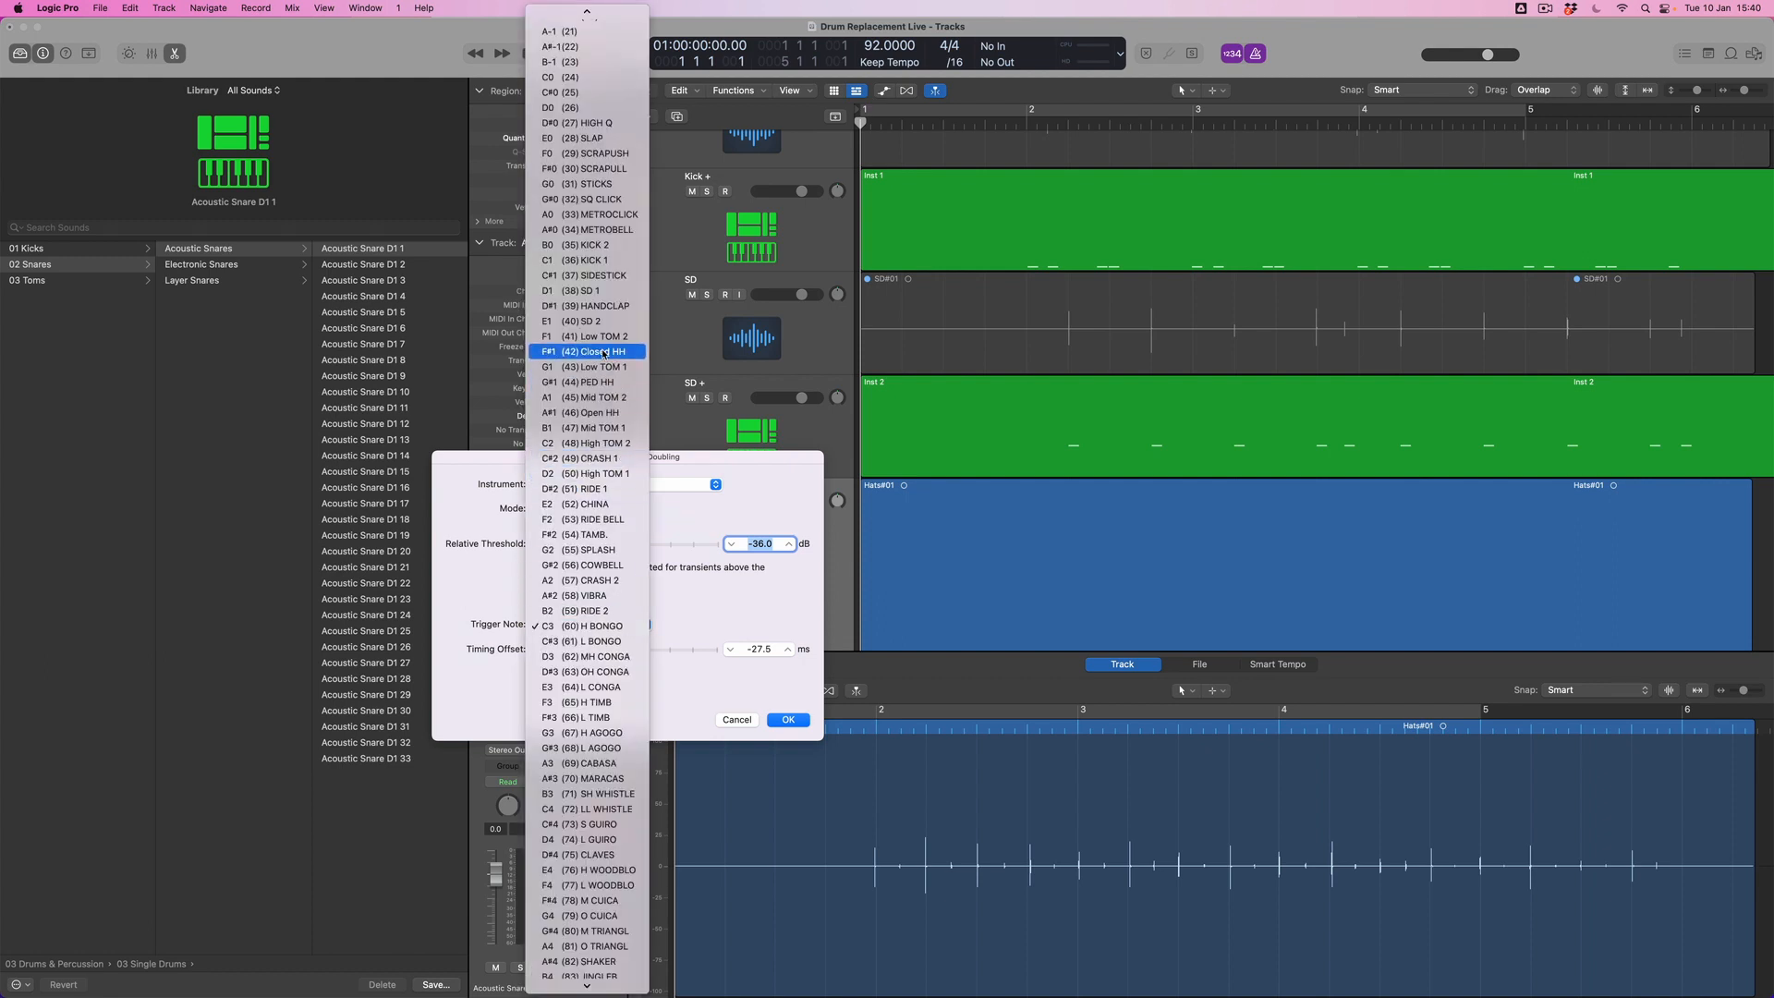
left_click(587, 351)
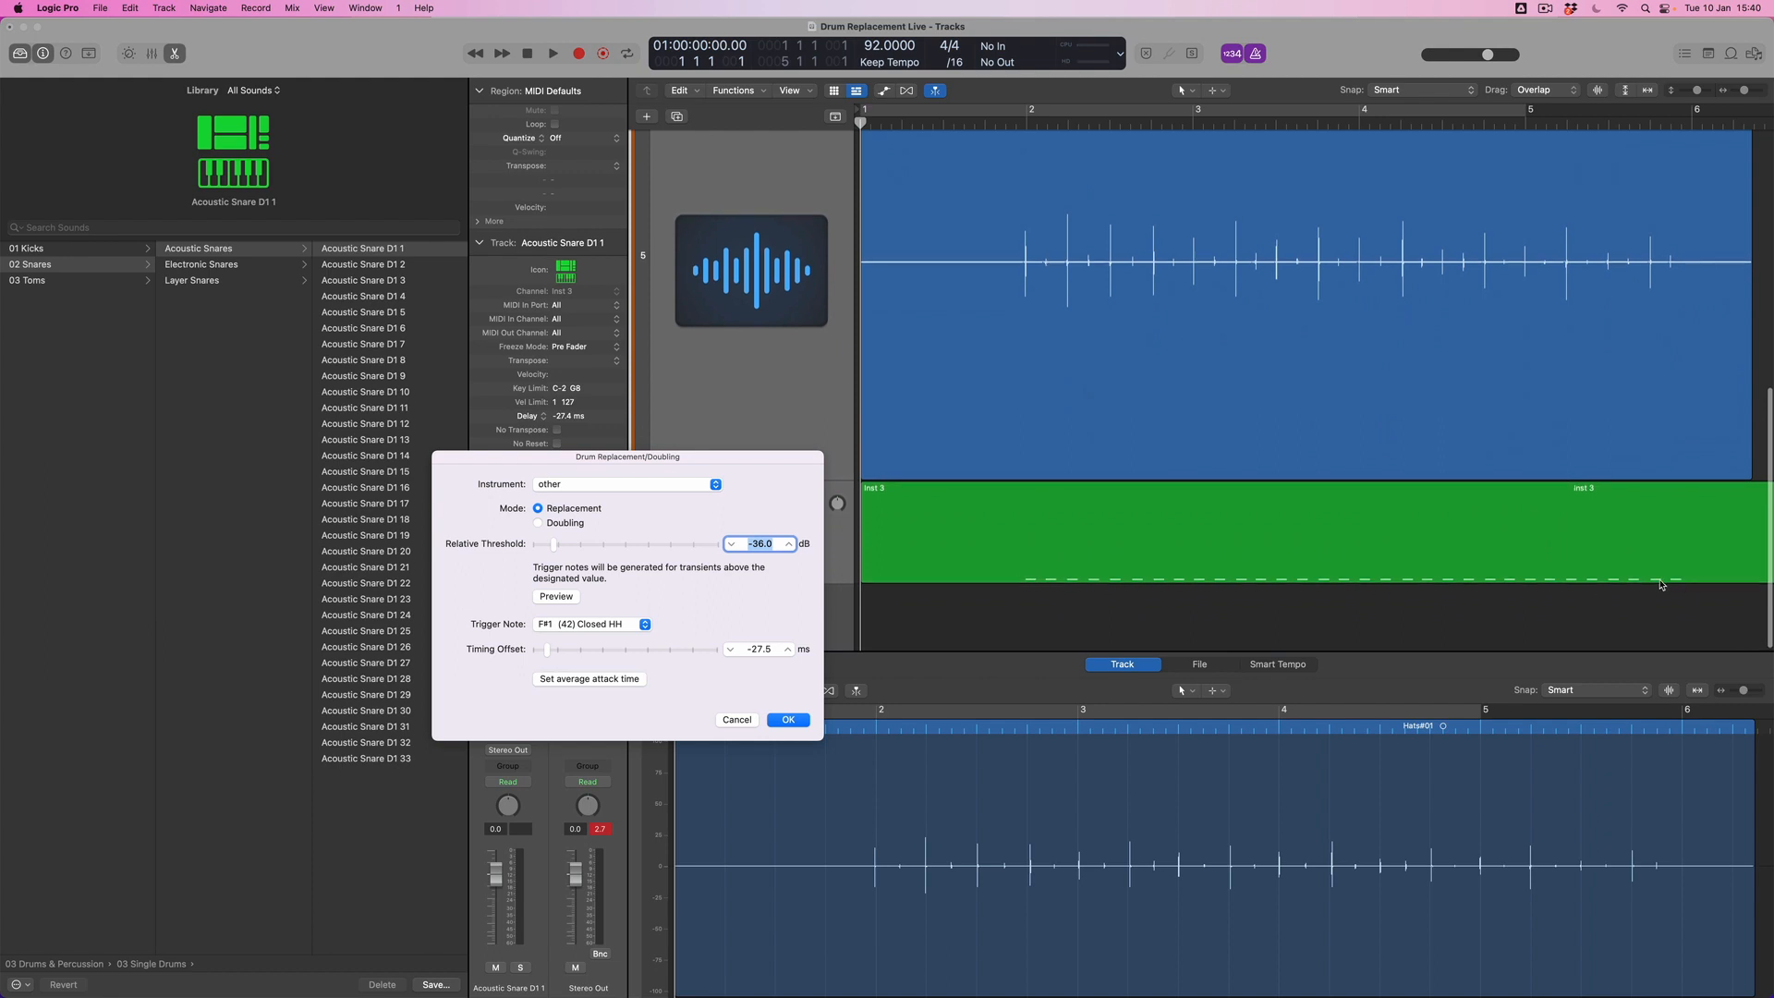
left_click(787, 719)
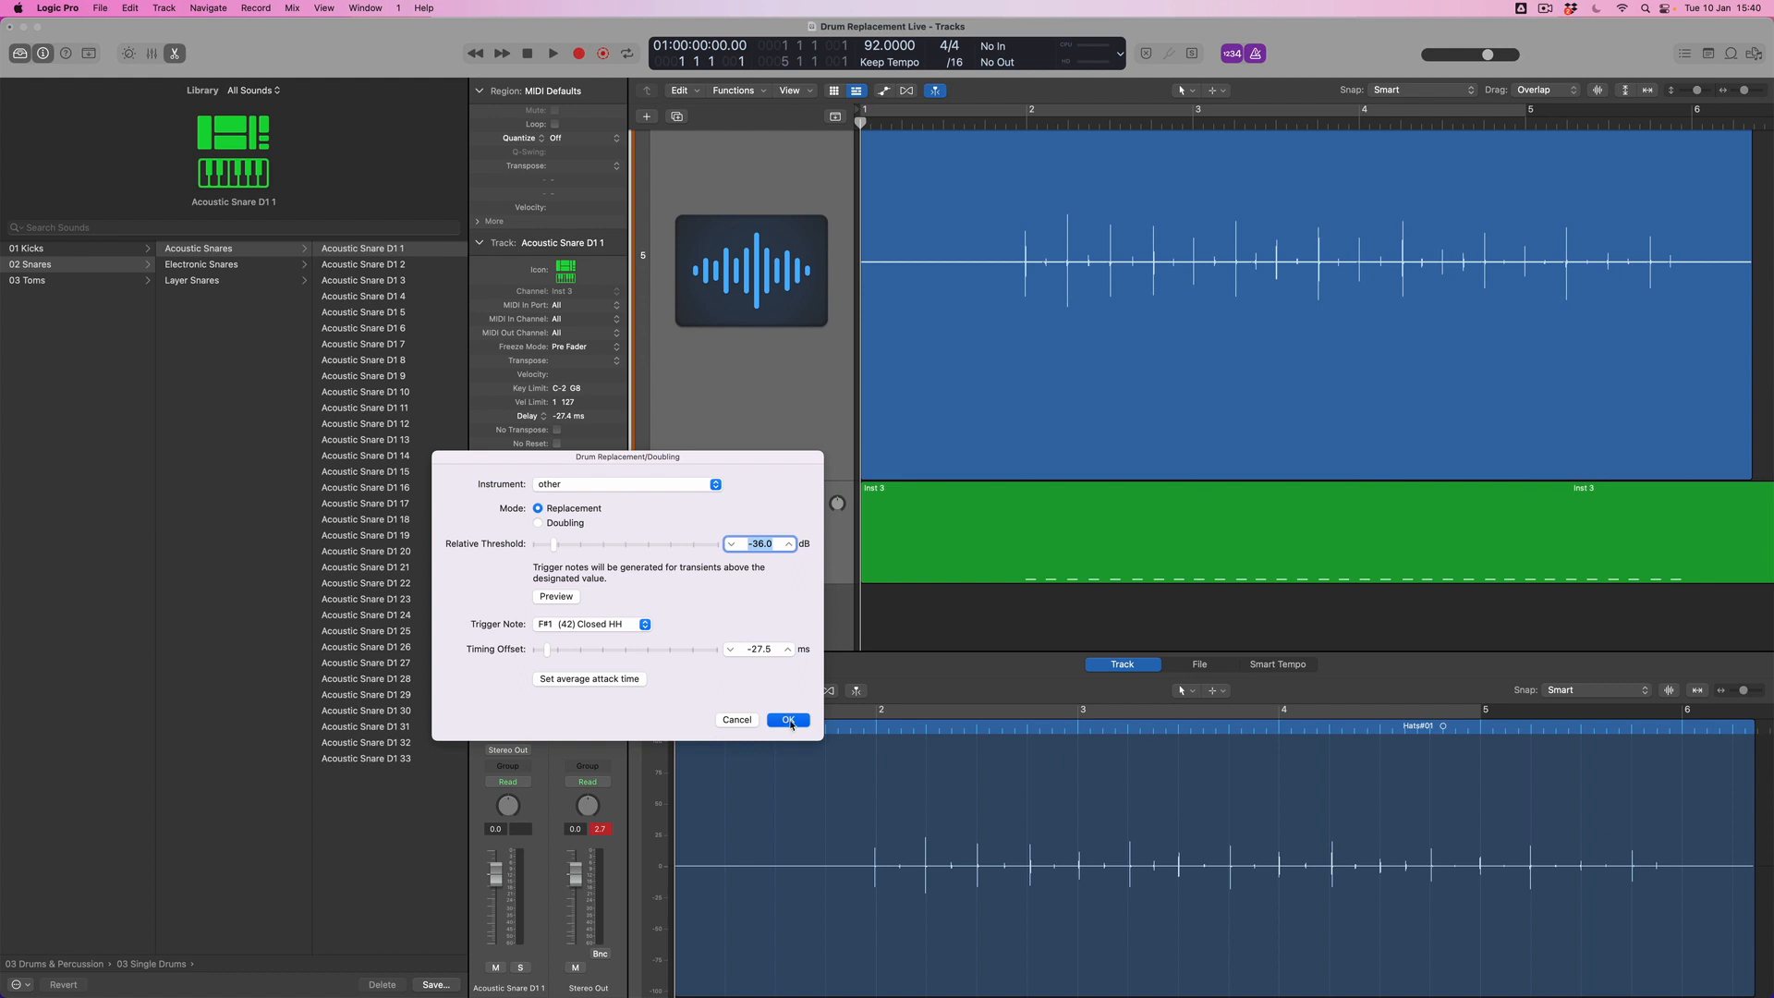
left_click(787, 719)
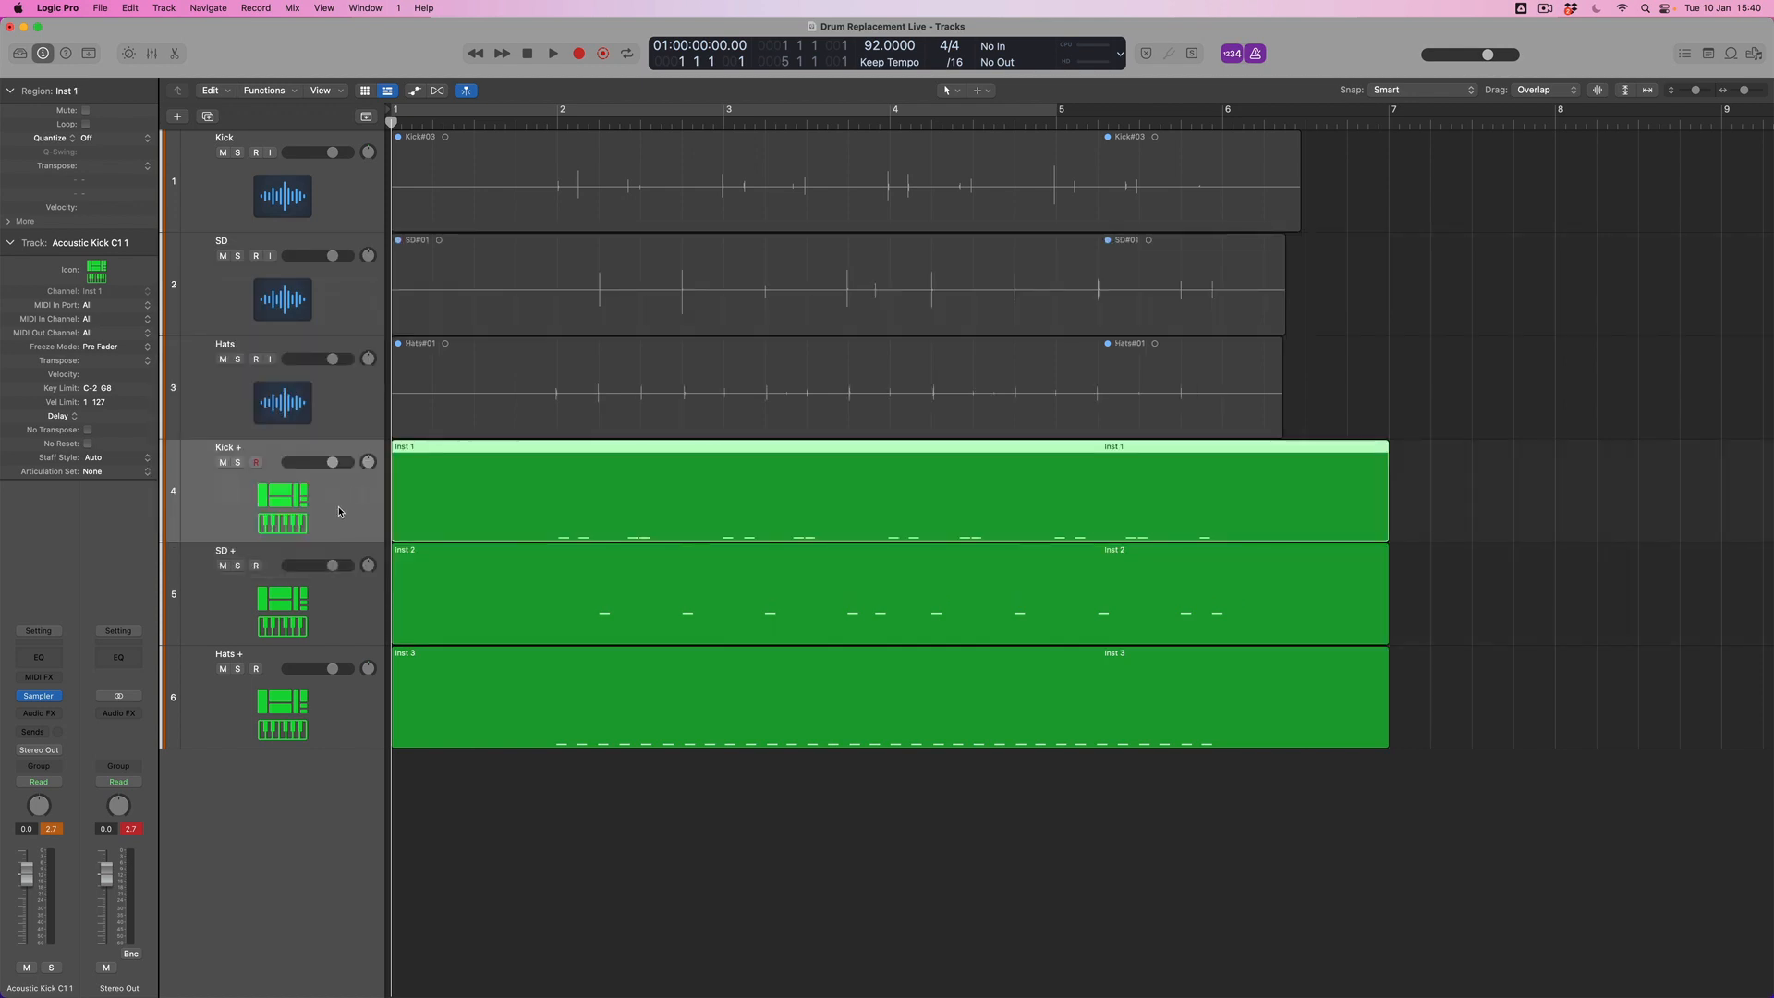
mouse_move(365, 504)
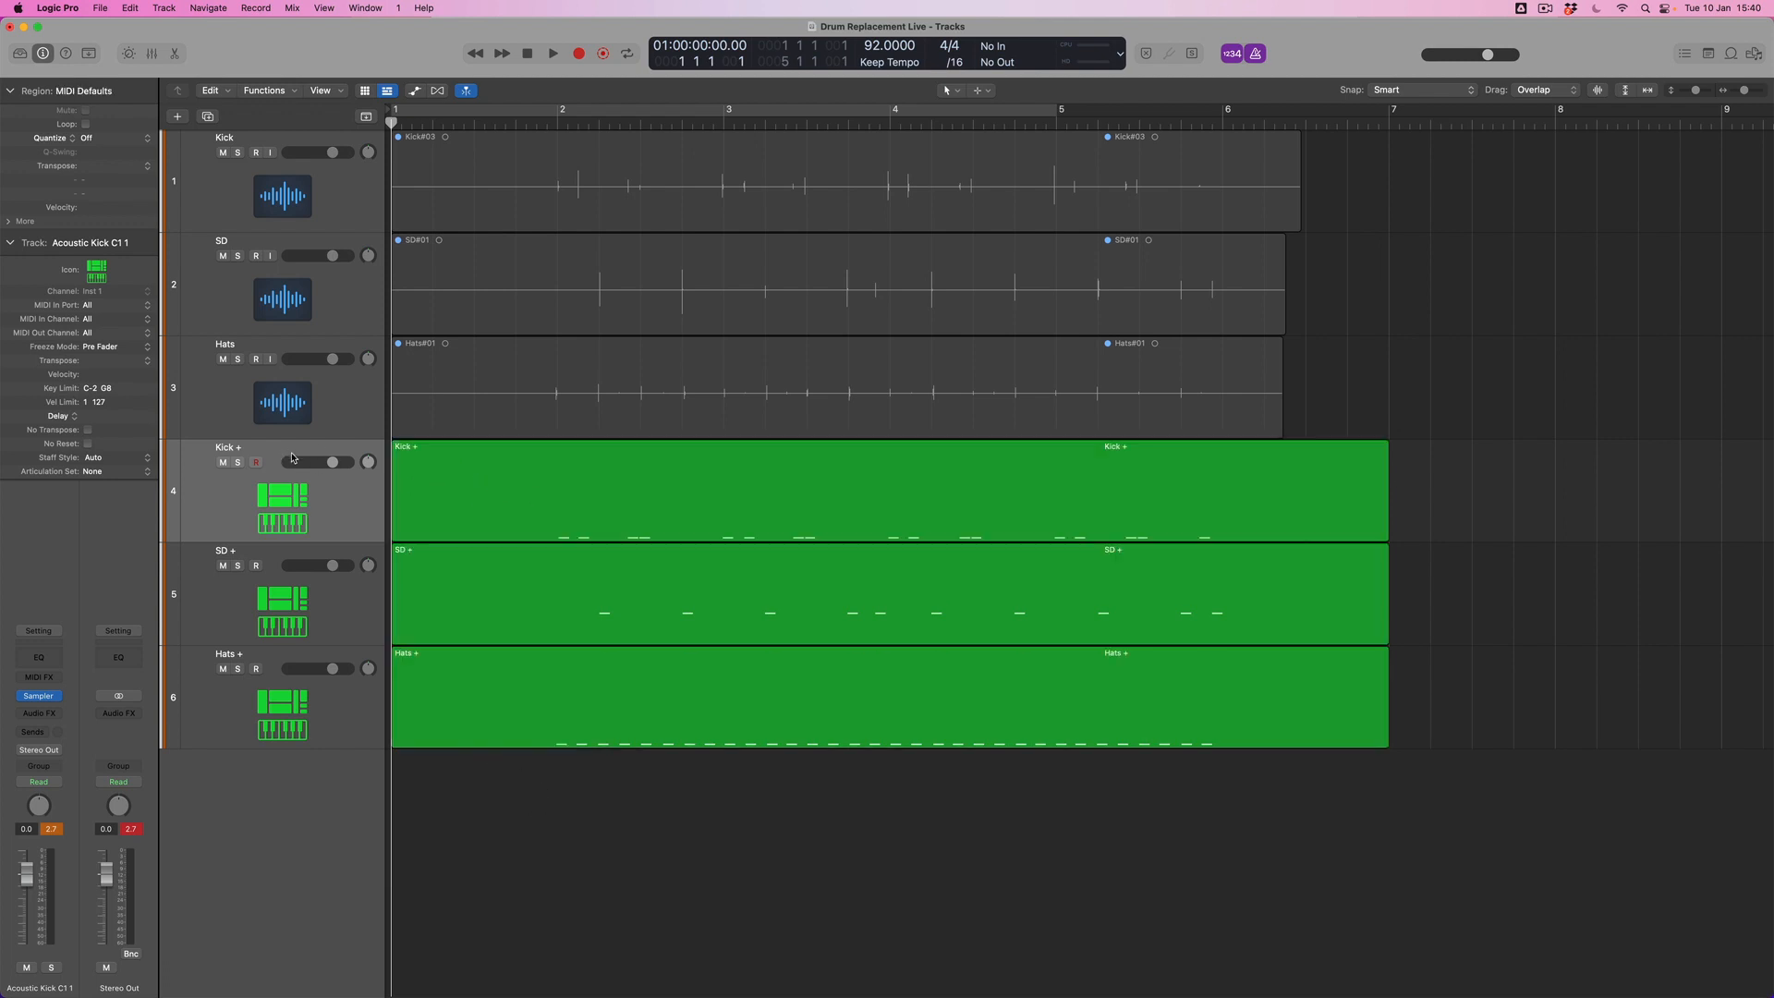
mouse_move(337, 492)
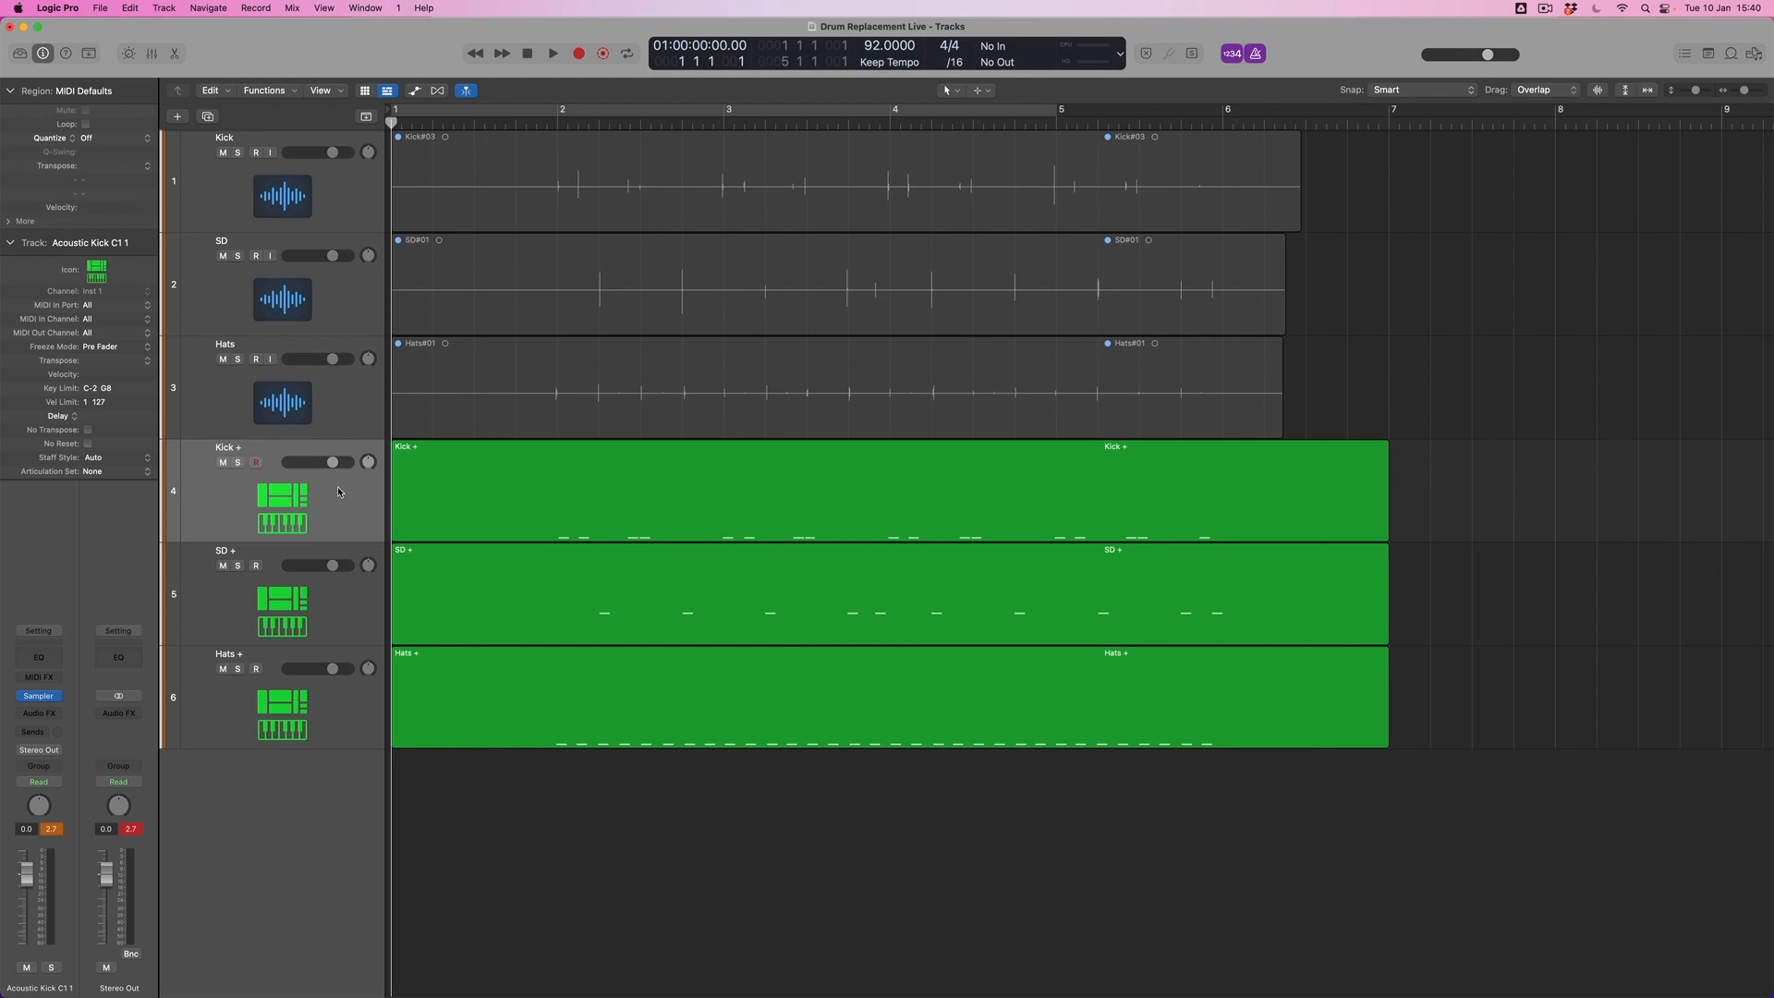
mouse_move(340, 497)
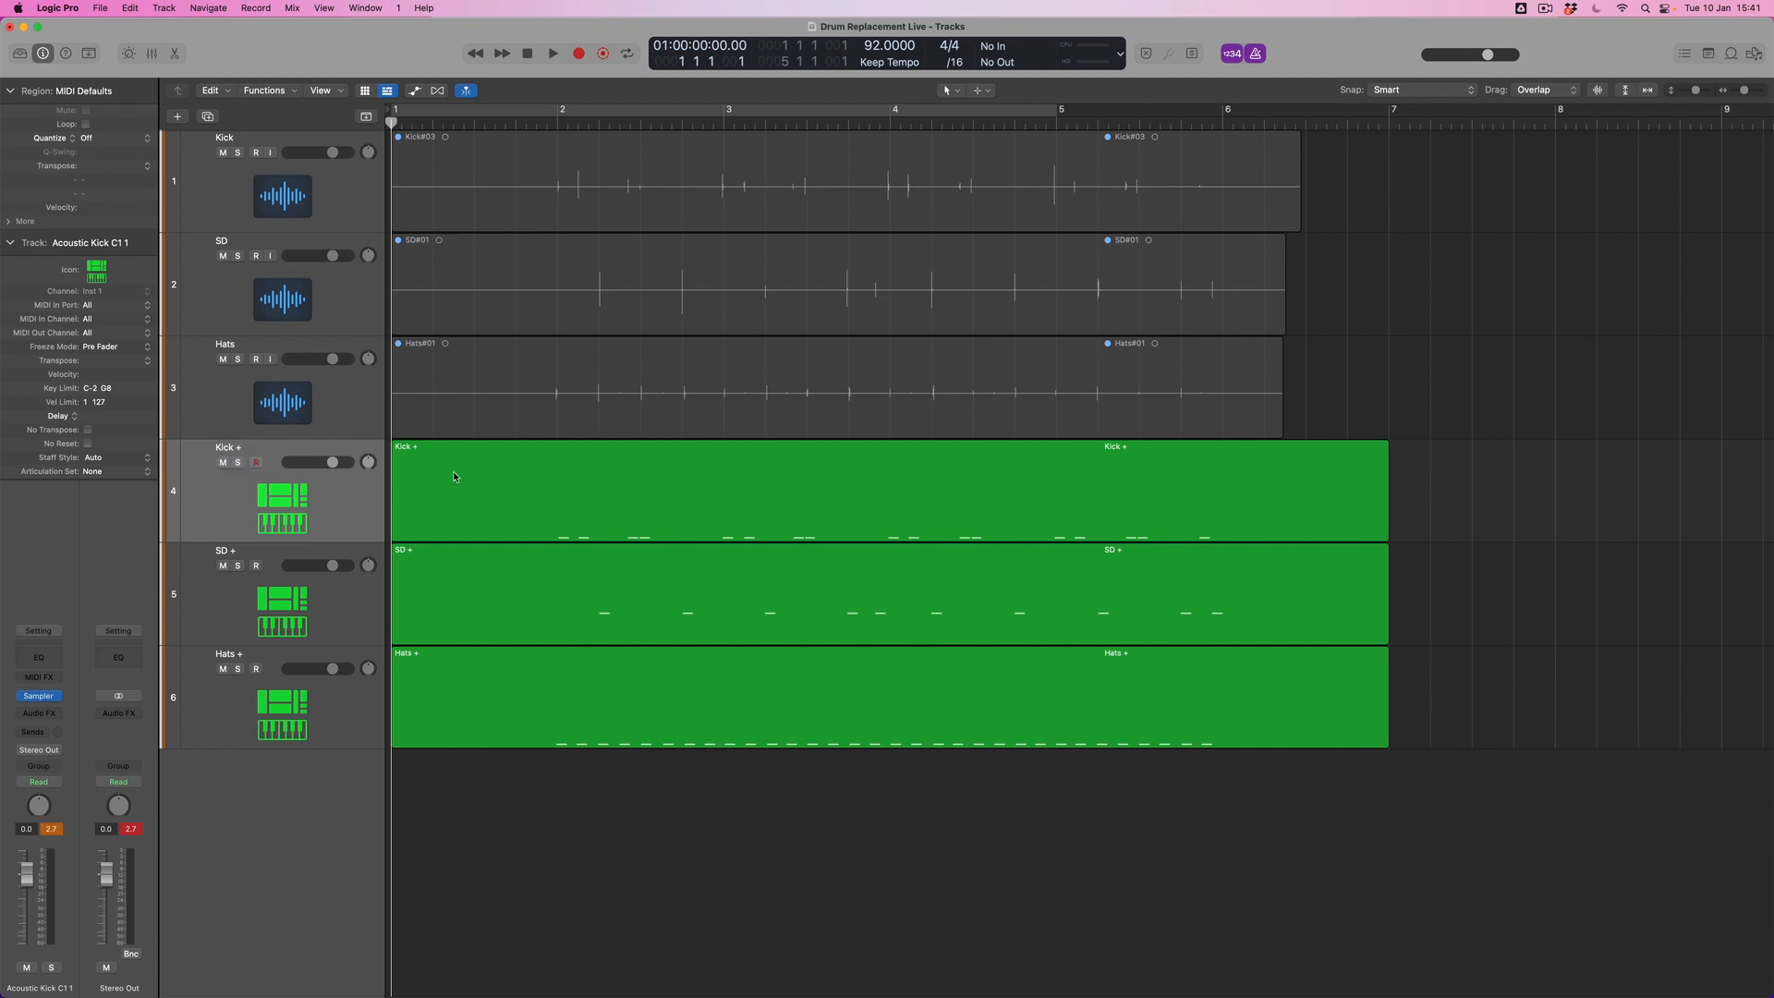
mouse_move(349, 511)
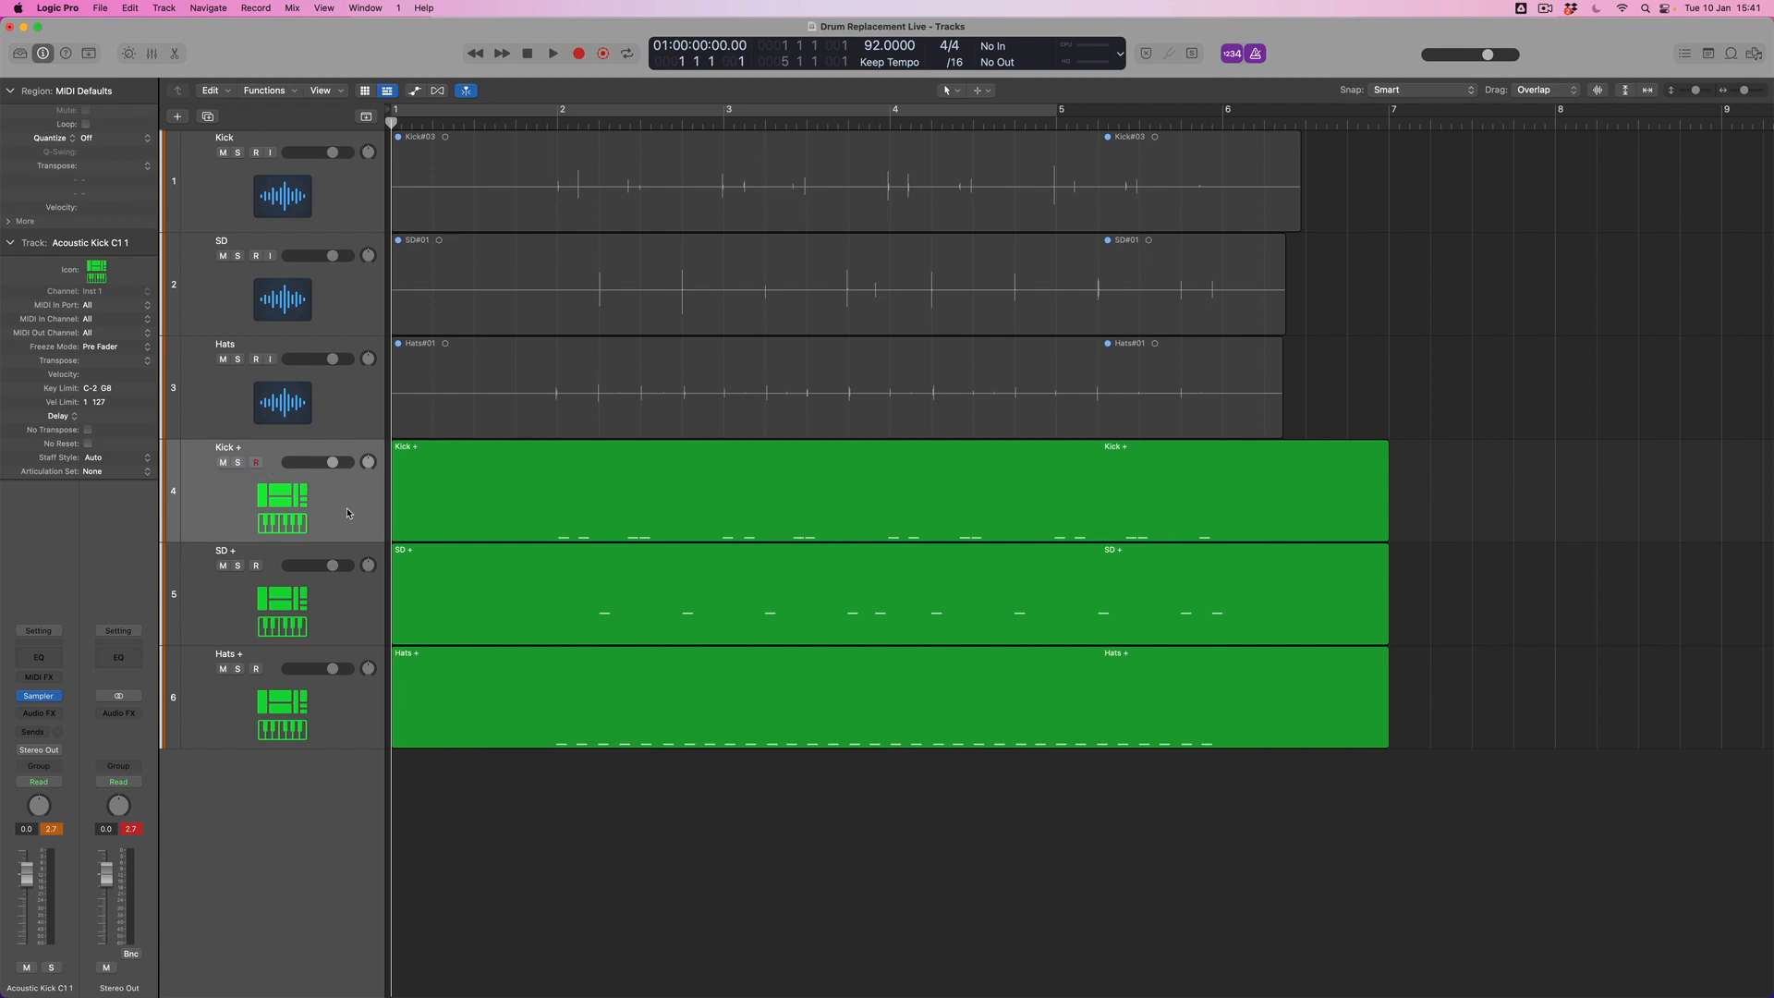
Load an Ultrabeat instrument on the Kick + track and show its drum kit presets
left_click(37, 694)
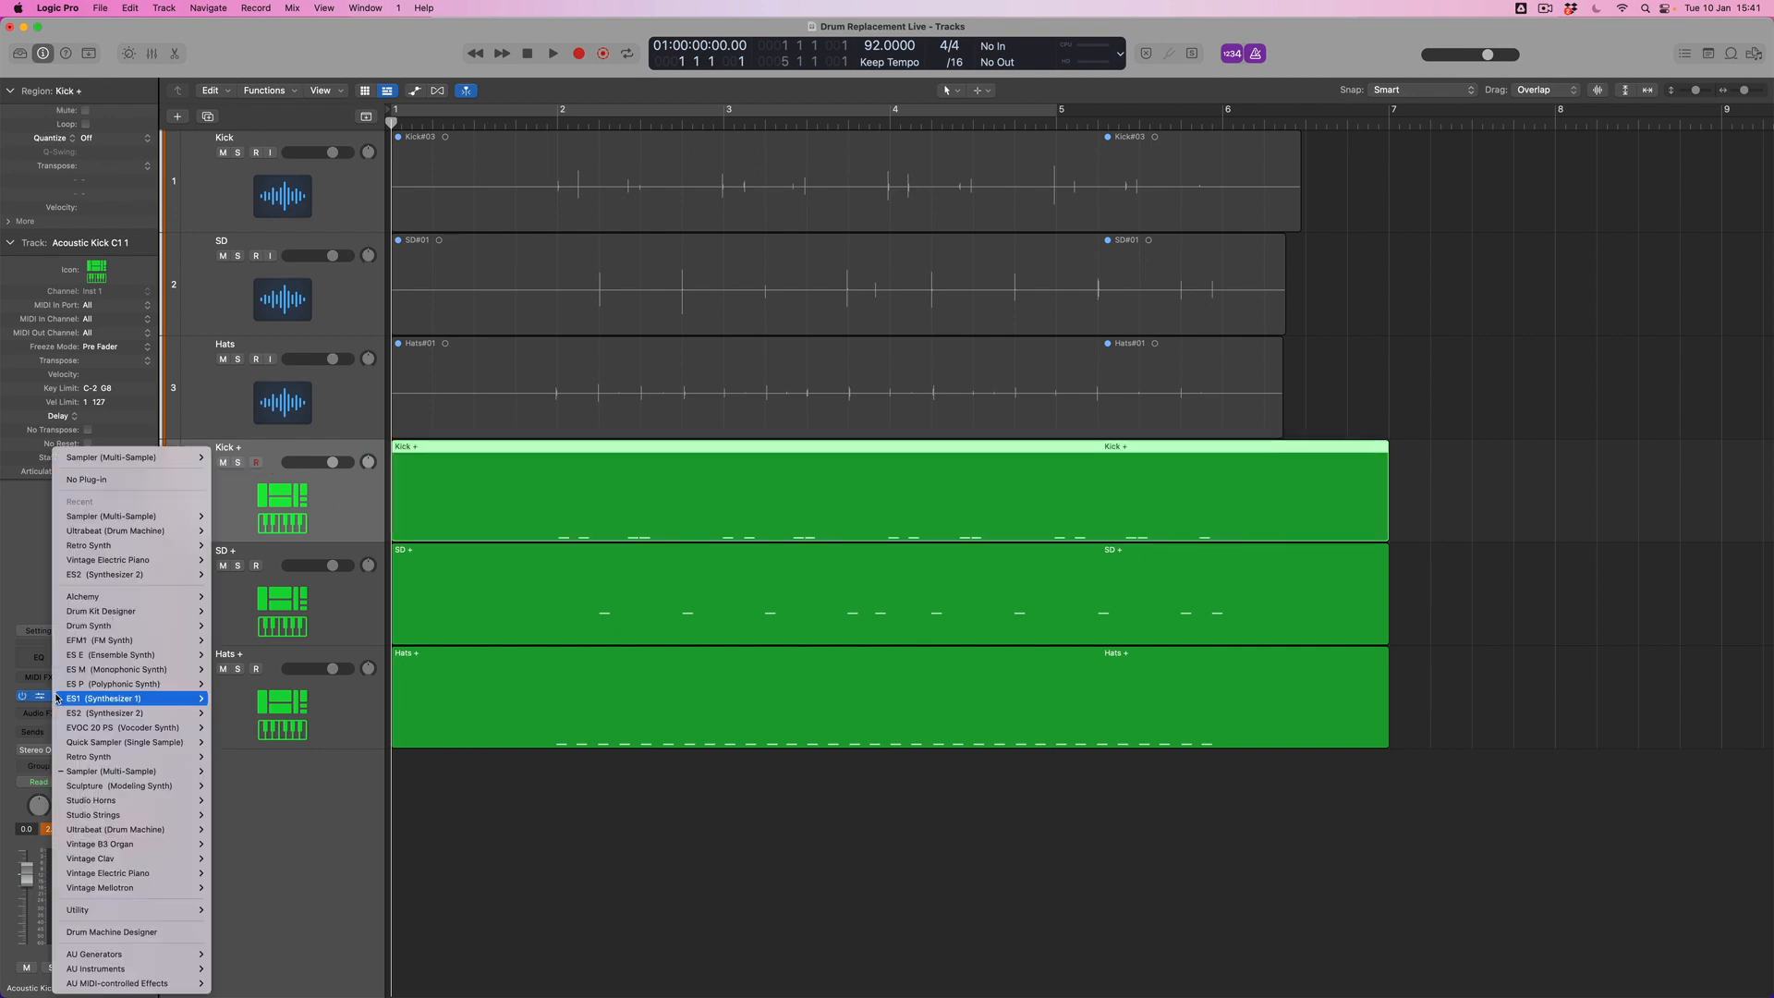
mouse_move(113, 787)
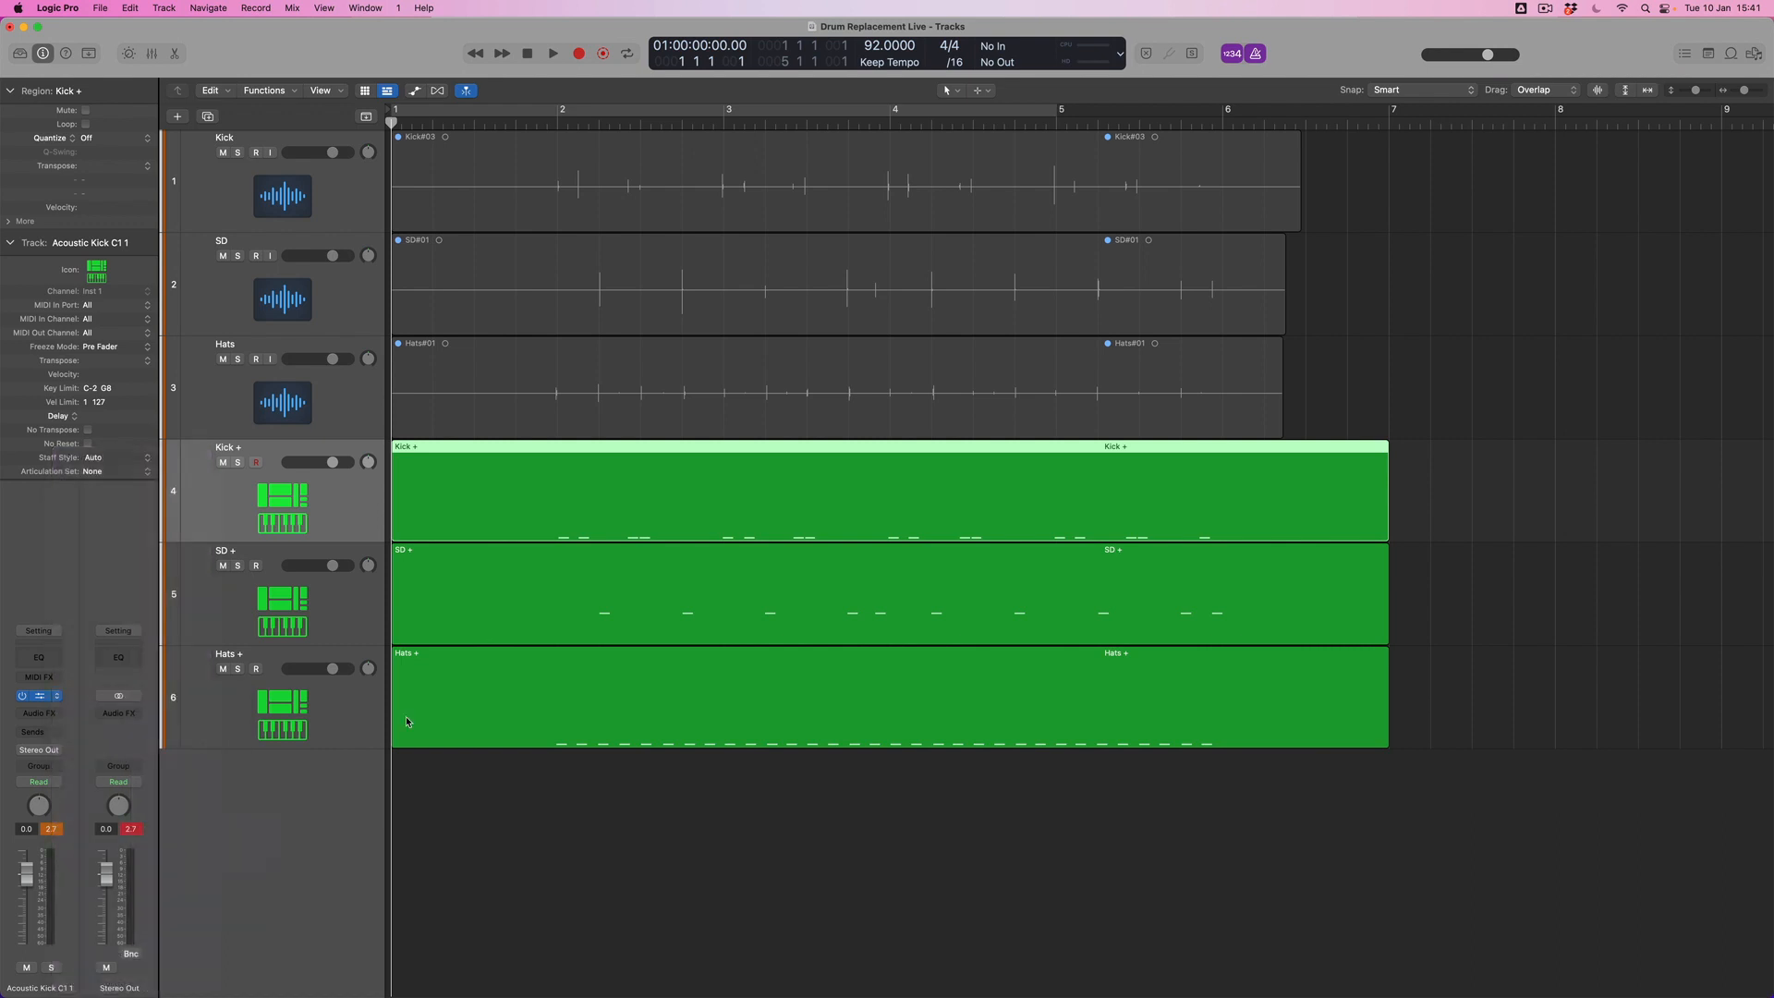
left_click(684, 216)
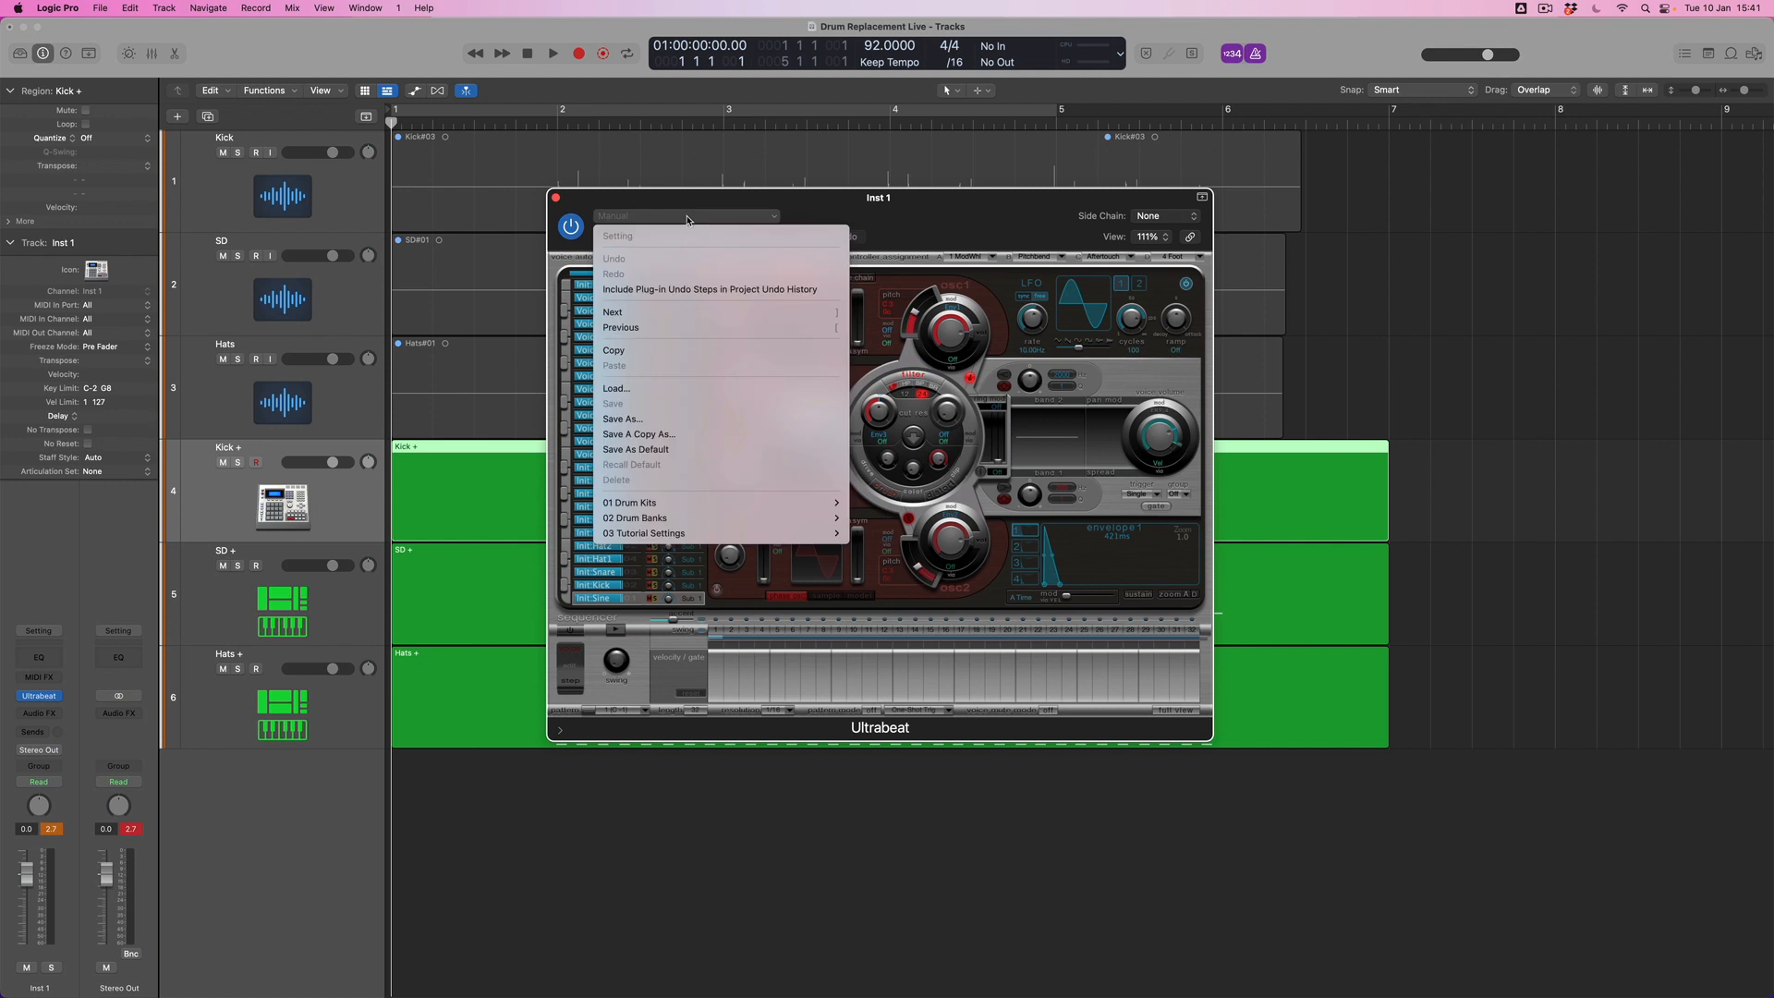
left_click(629, 503)
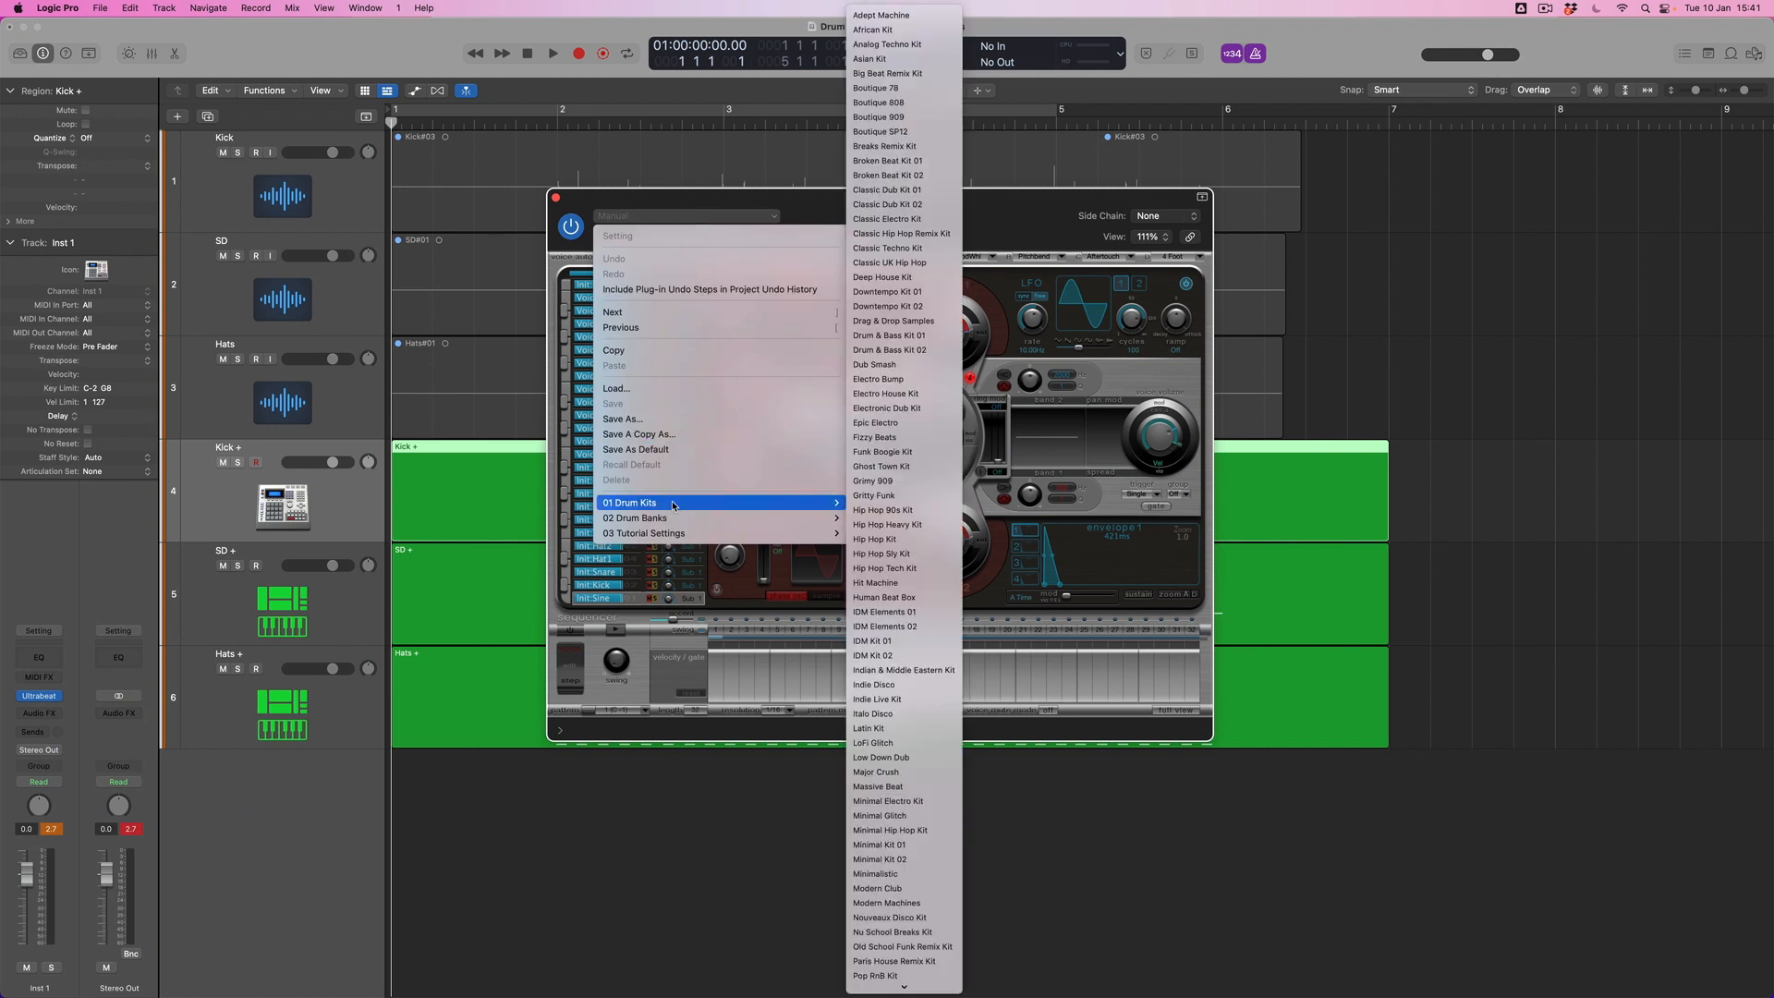
mouse_move(872, 495)
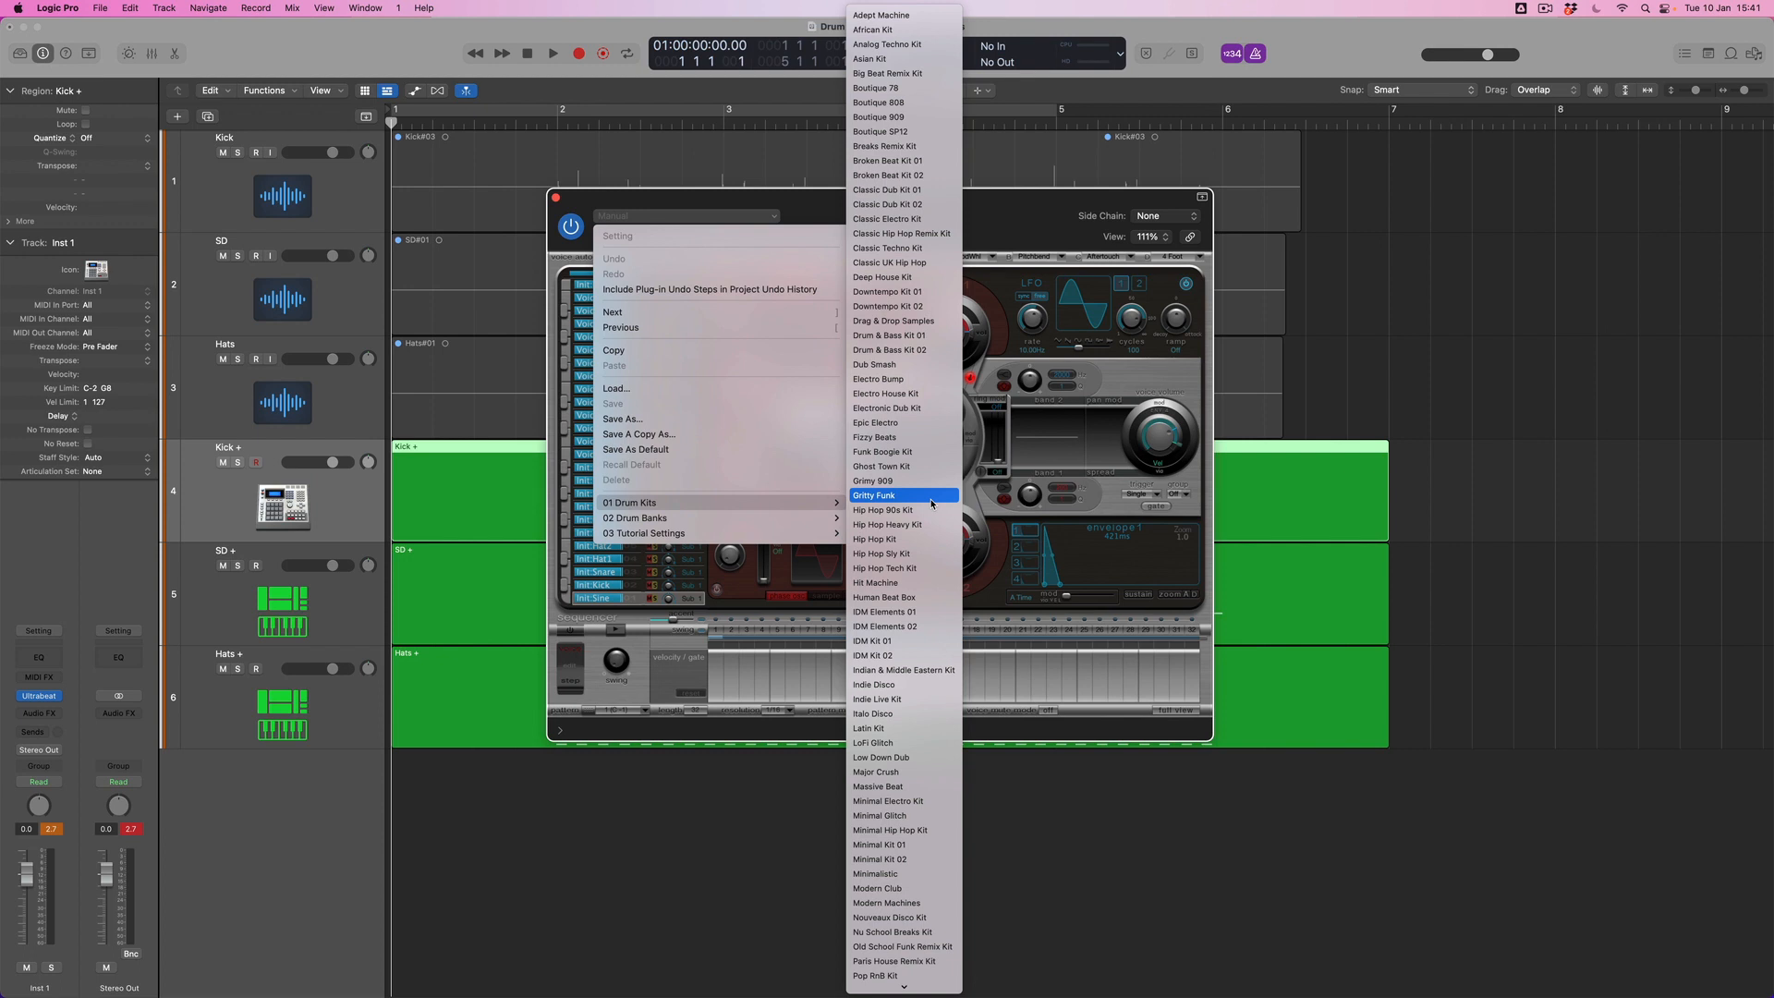
mouse_move(924, 538)
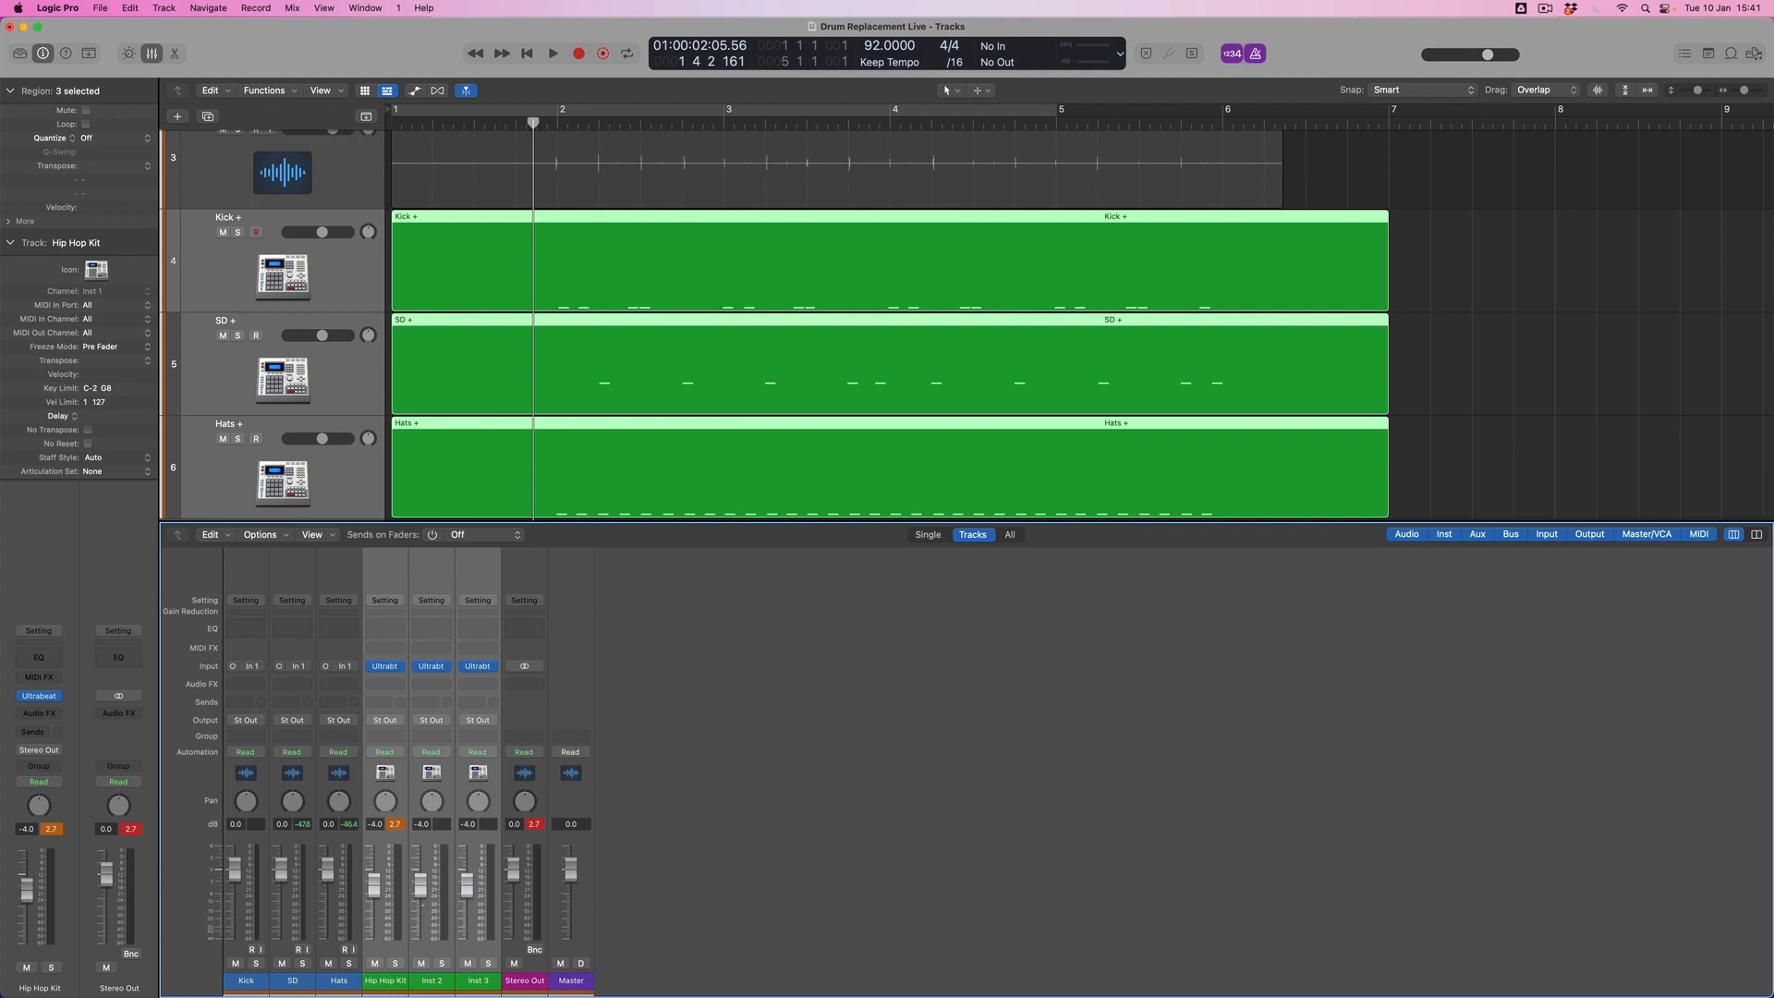
Hide the Mixer and loop playback over bars 2 to 6
left_click(552, 53)
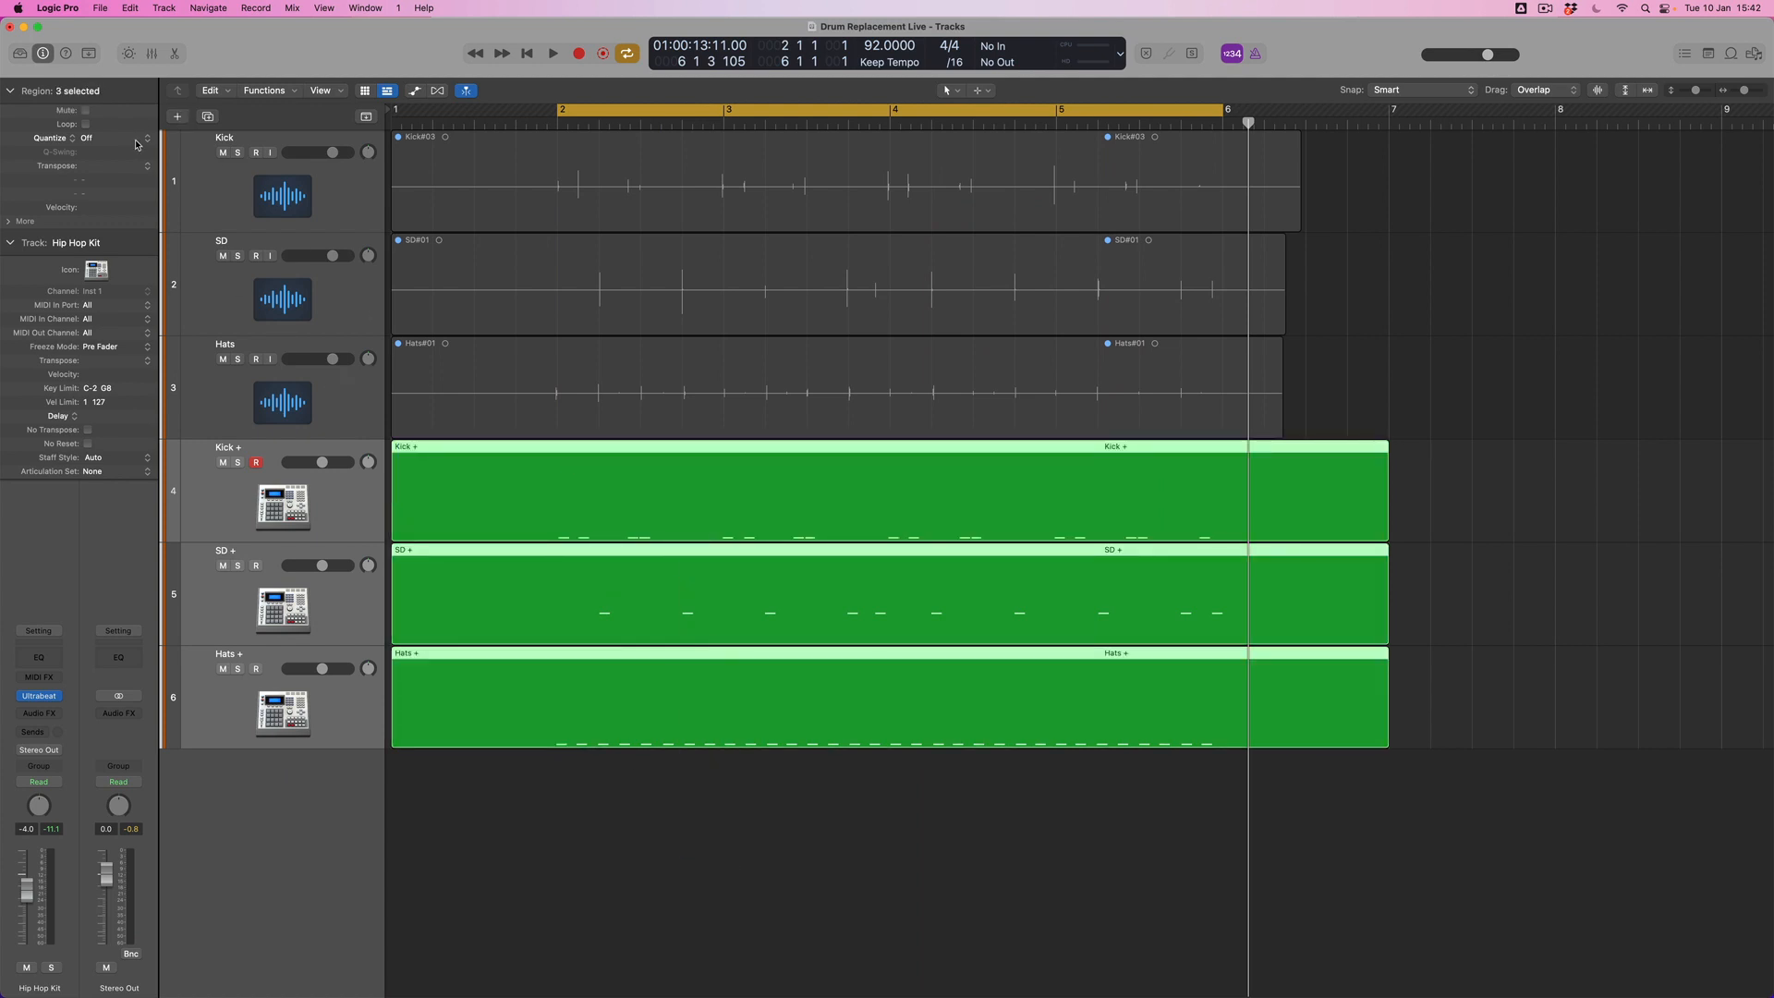
Quantize the three drum regions to 1/16 Swing B and reveal the More region settings
left_click(101, 139)
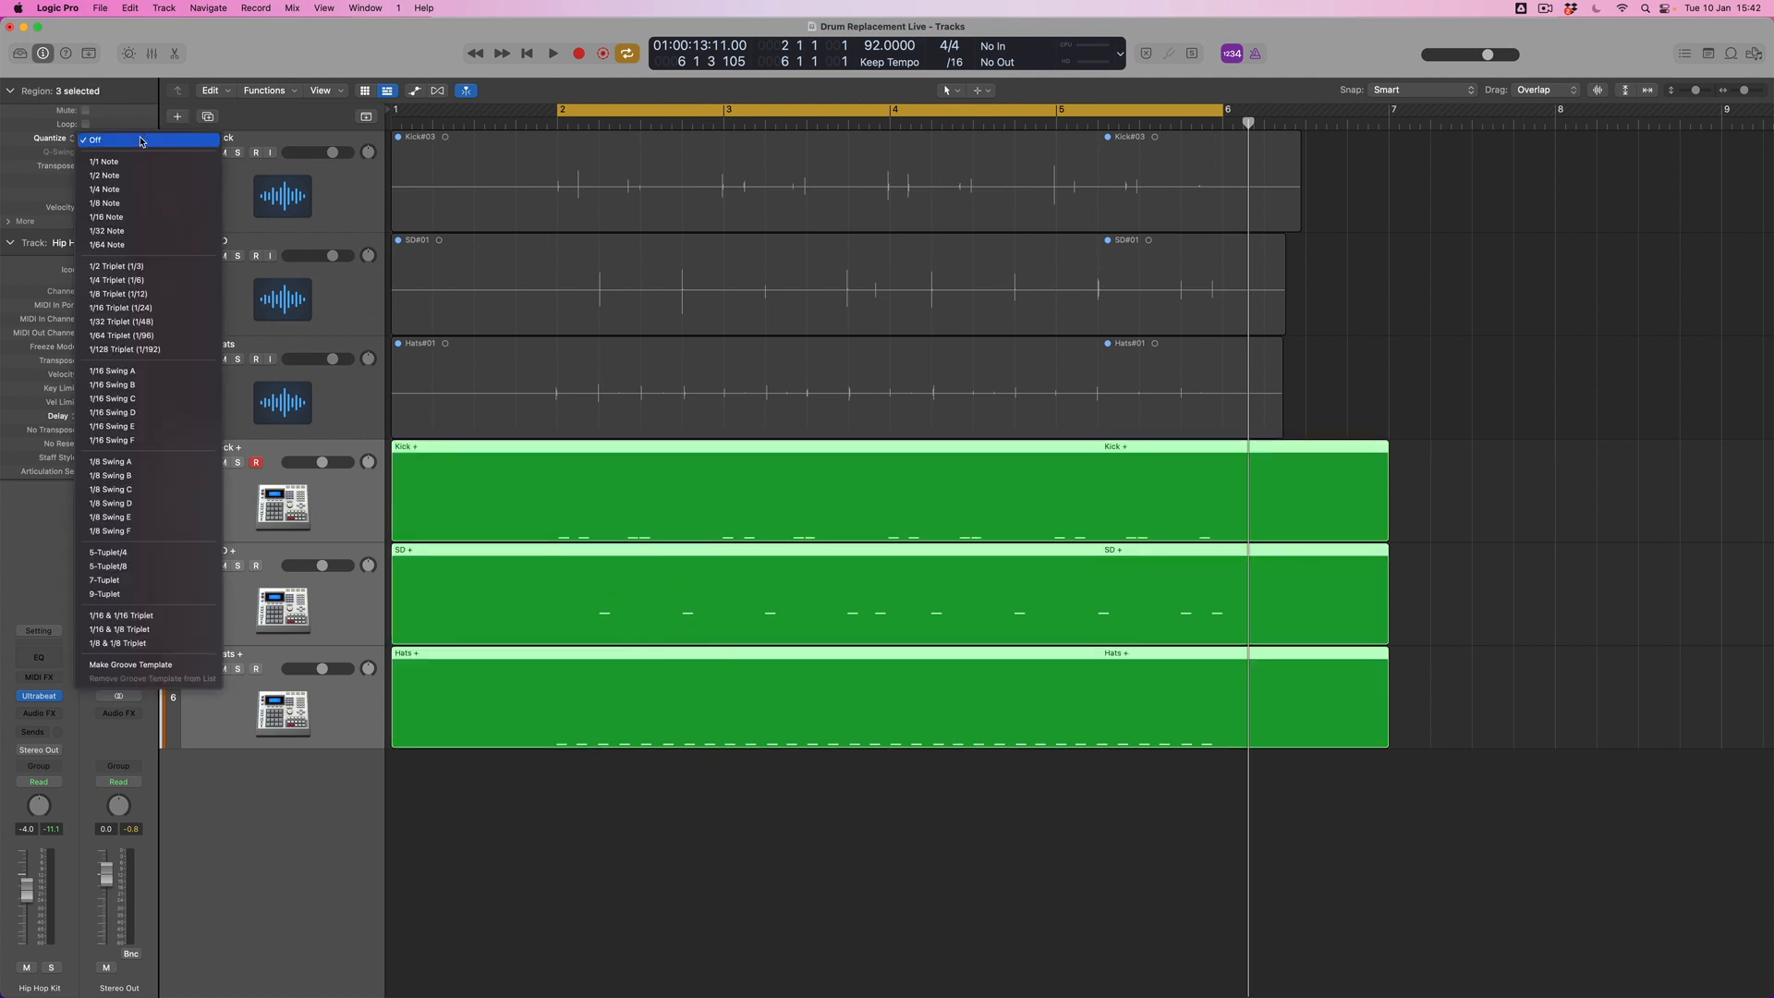
mouse_move(124, 385)
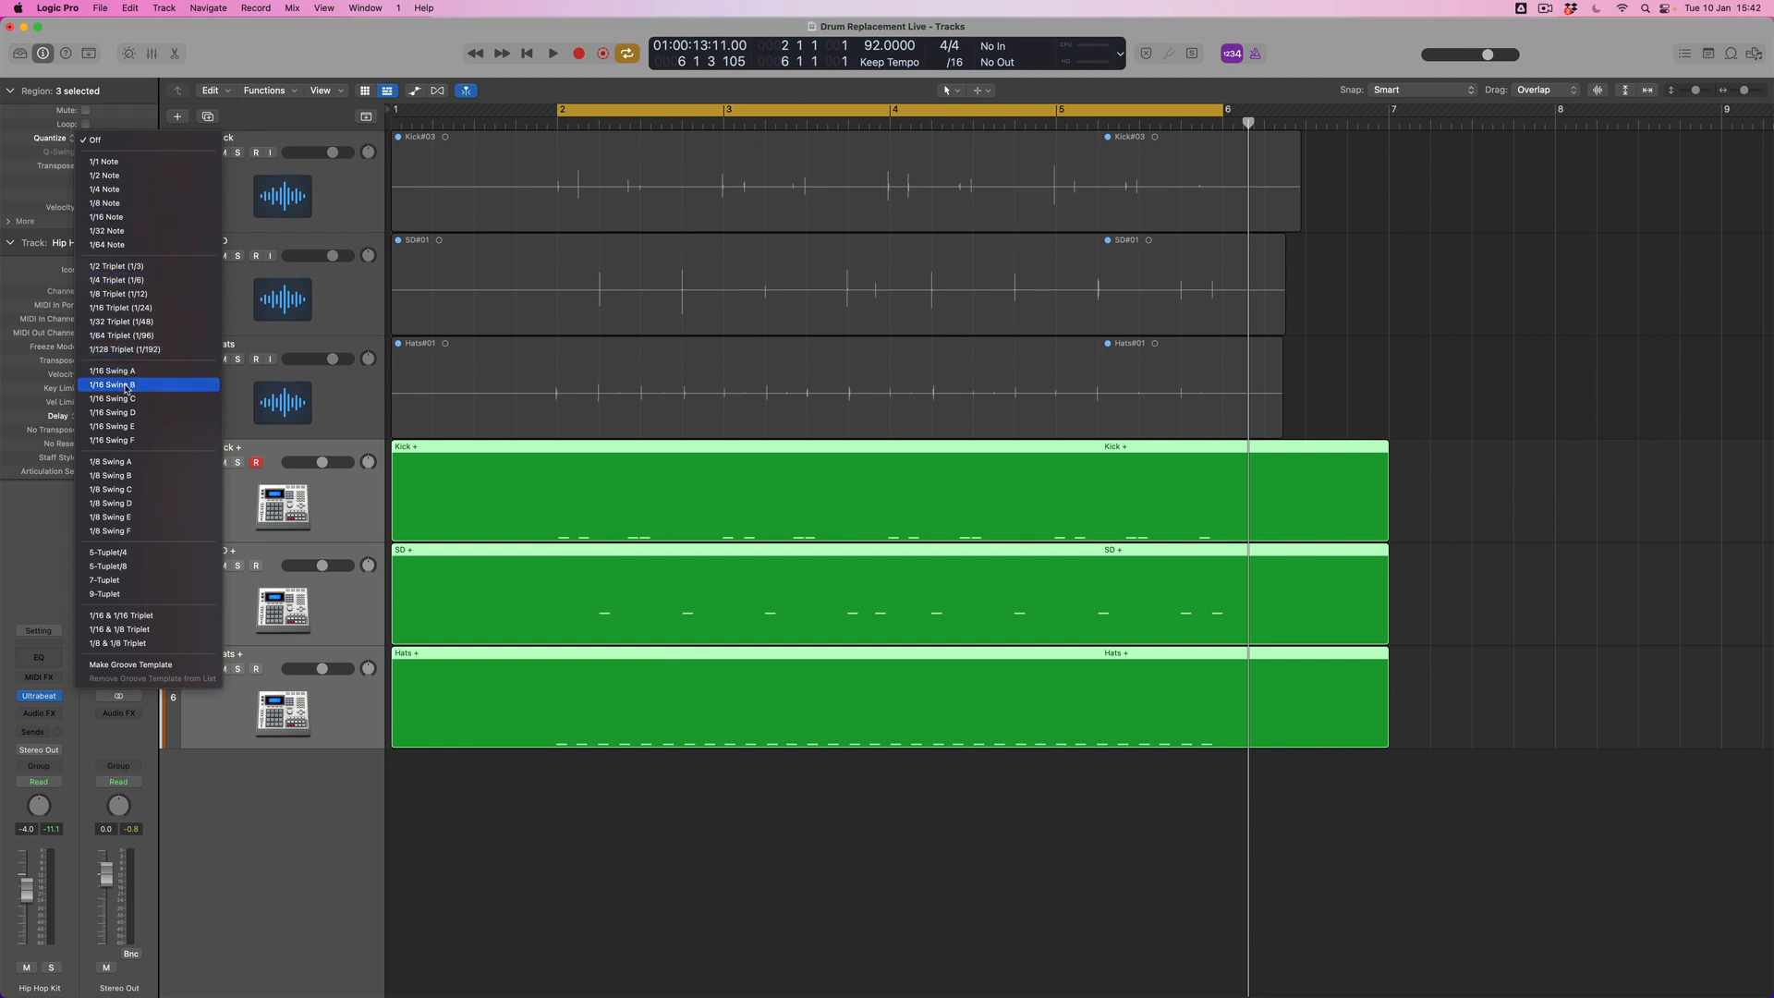
left_click(112, 384)
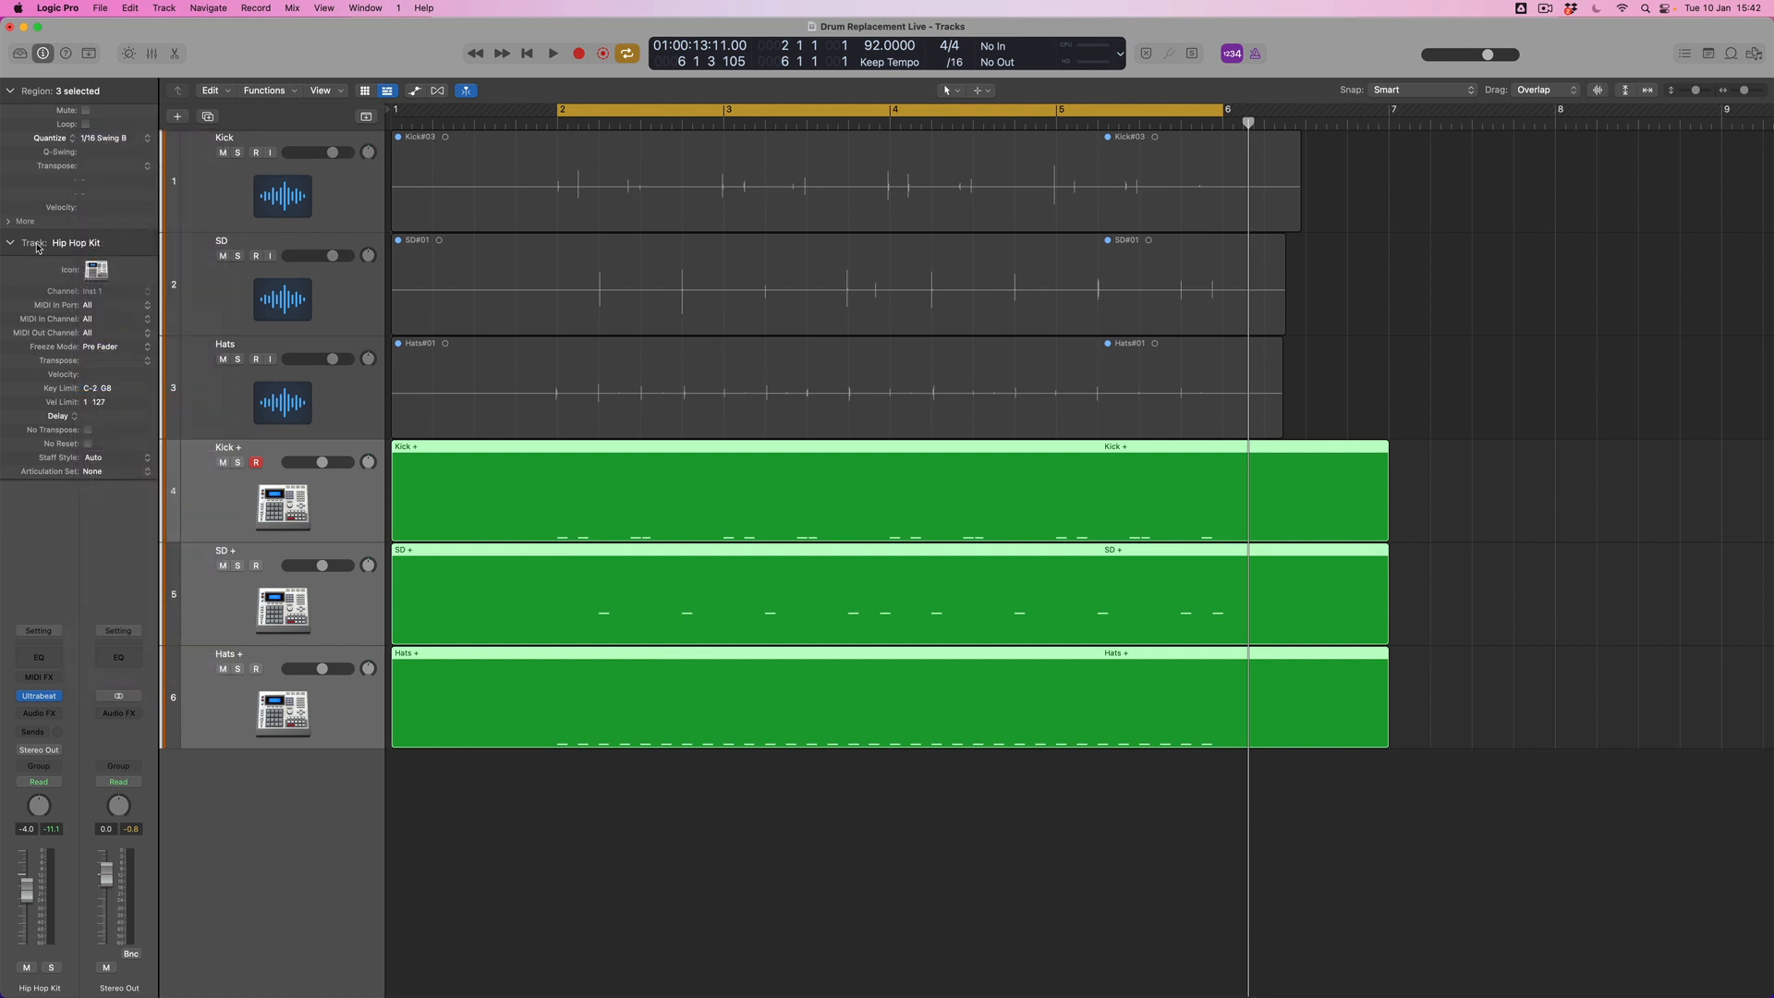
left_click(24, 220)
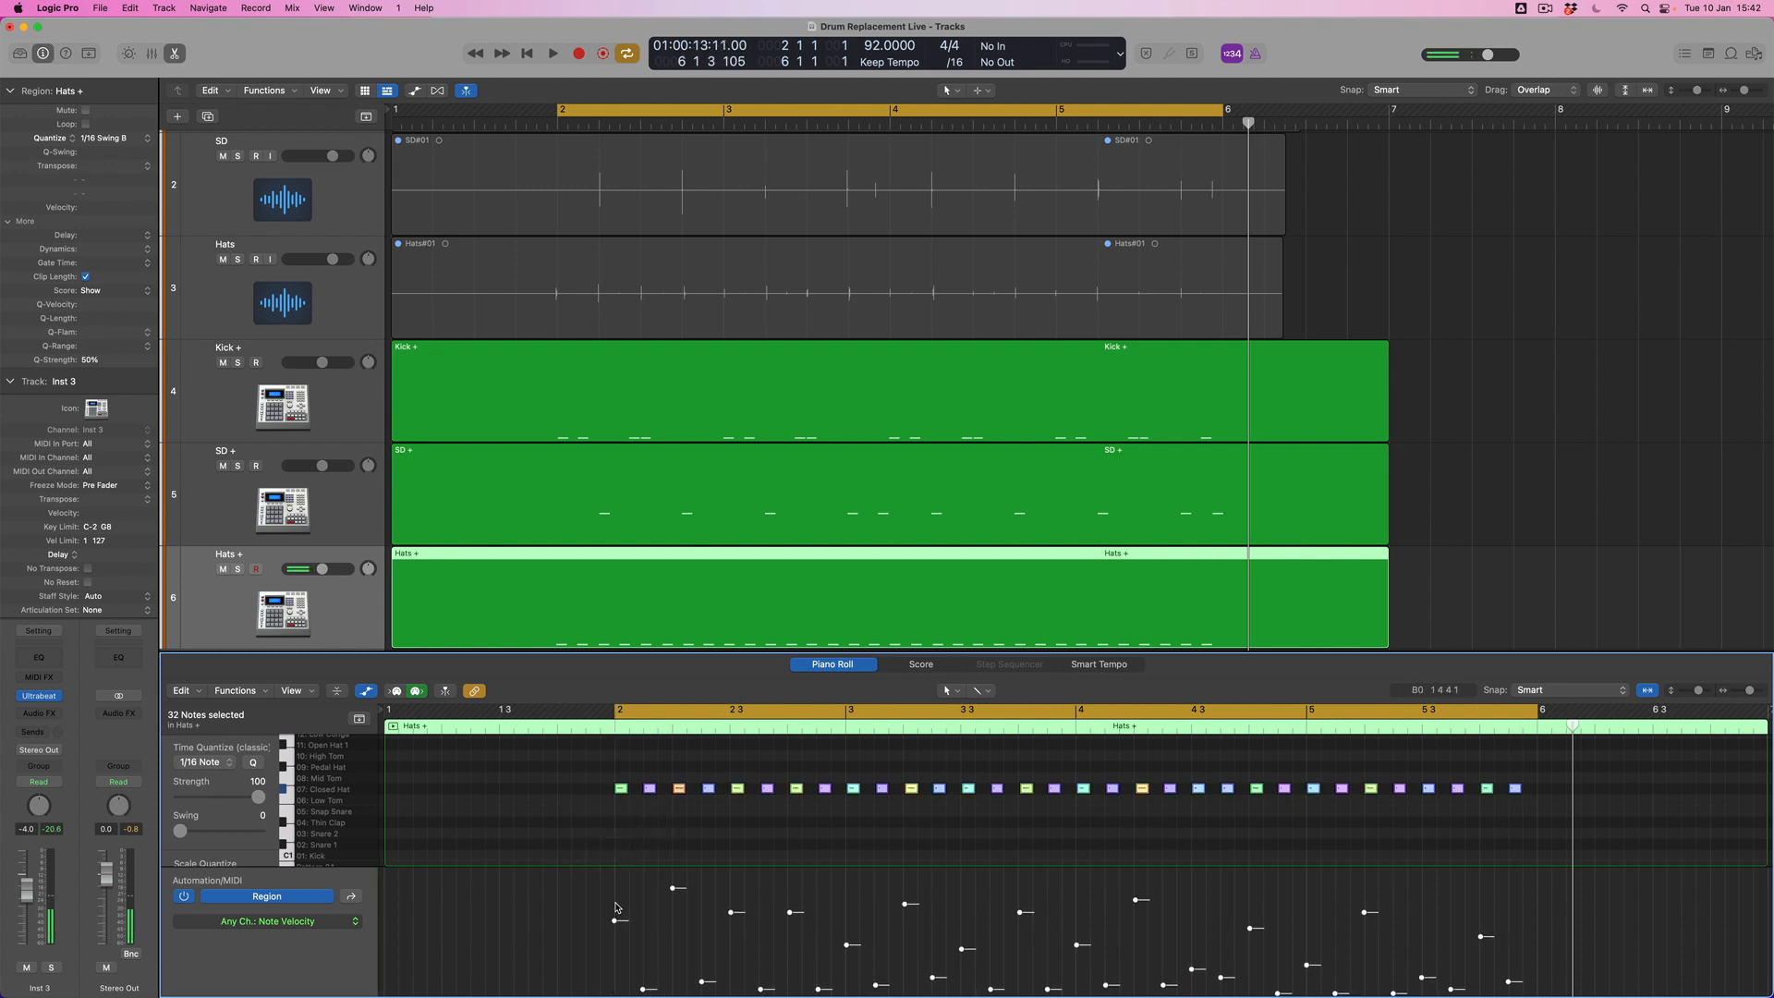
Give the Hats + region 25% Dynamics and a +24 Velocity offset
left_click(550, 53)
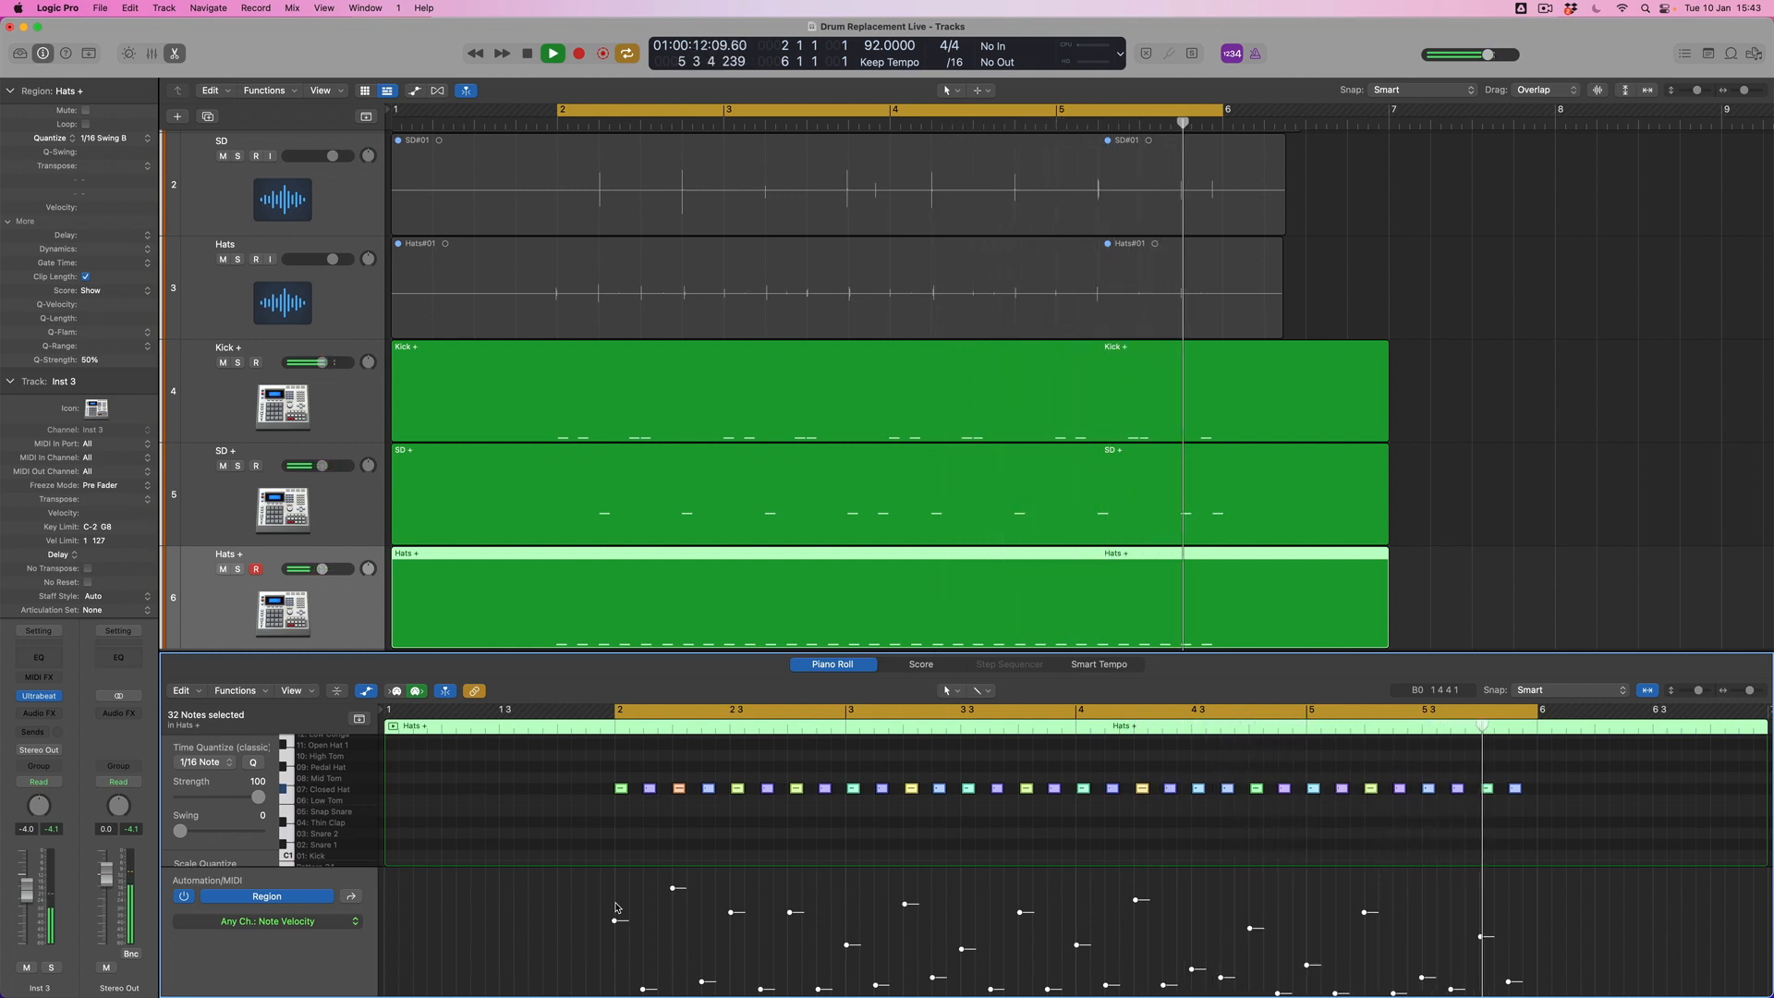
left_click(579, 53)
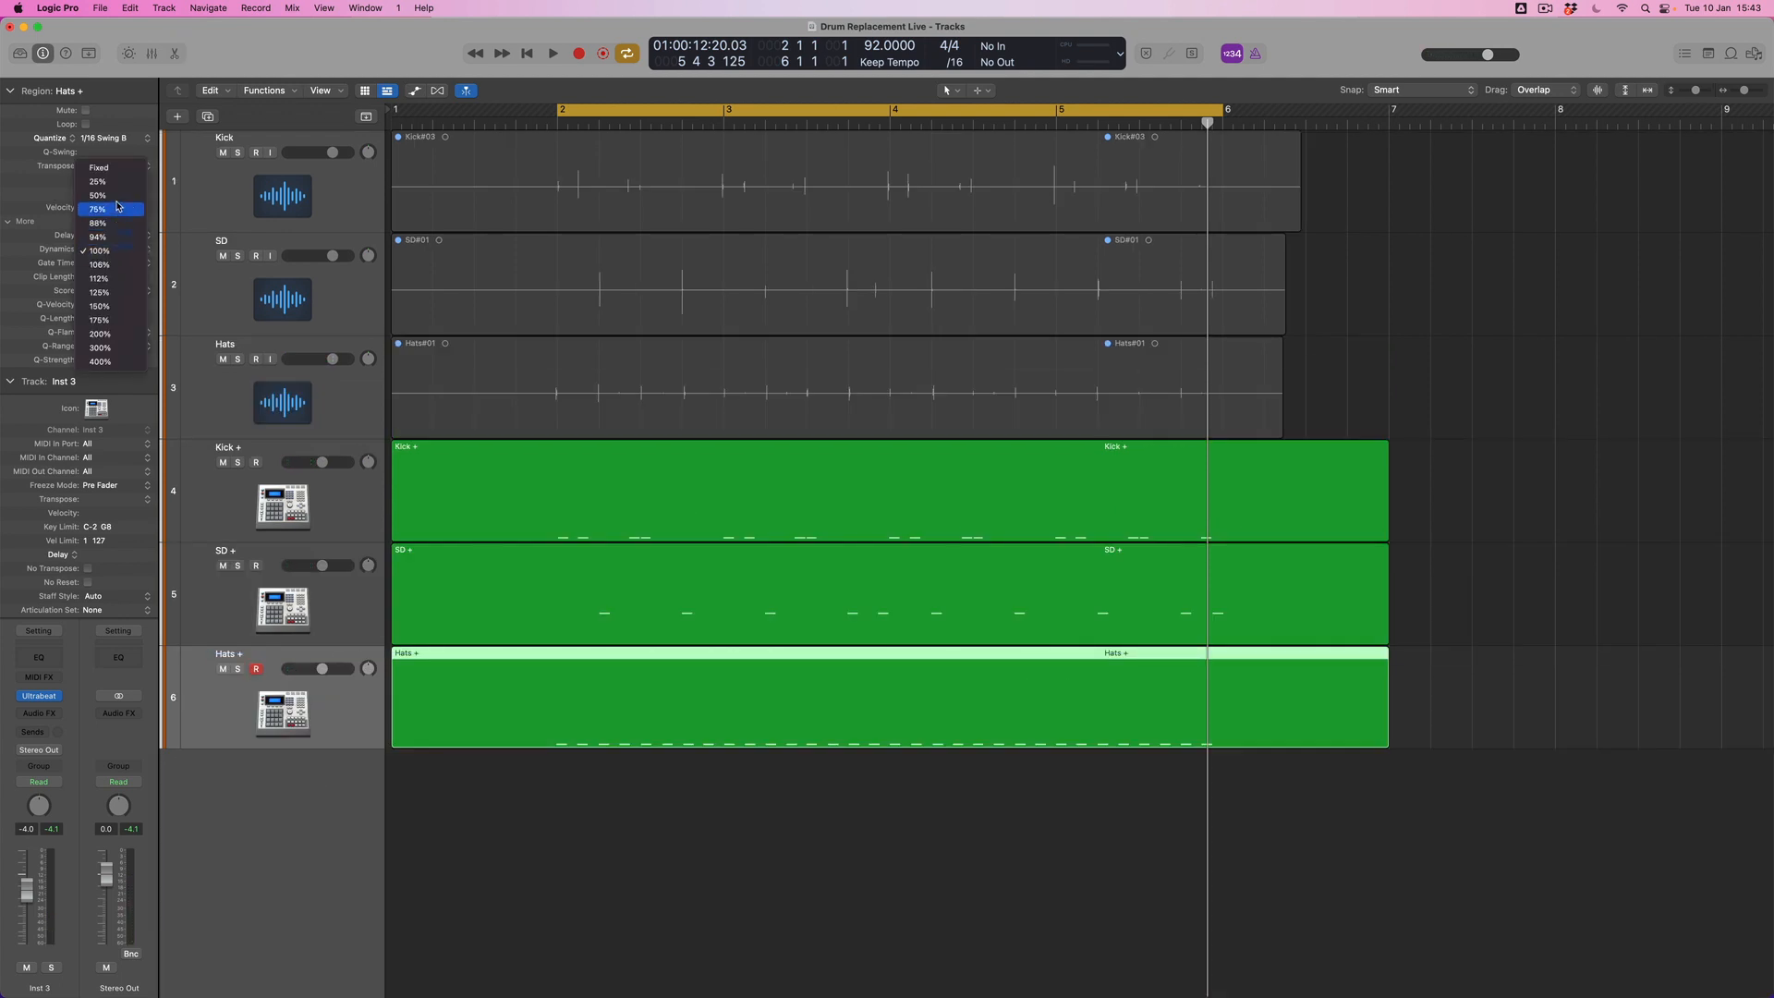
mouse_move(107, 183)
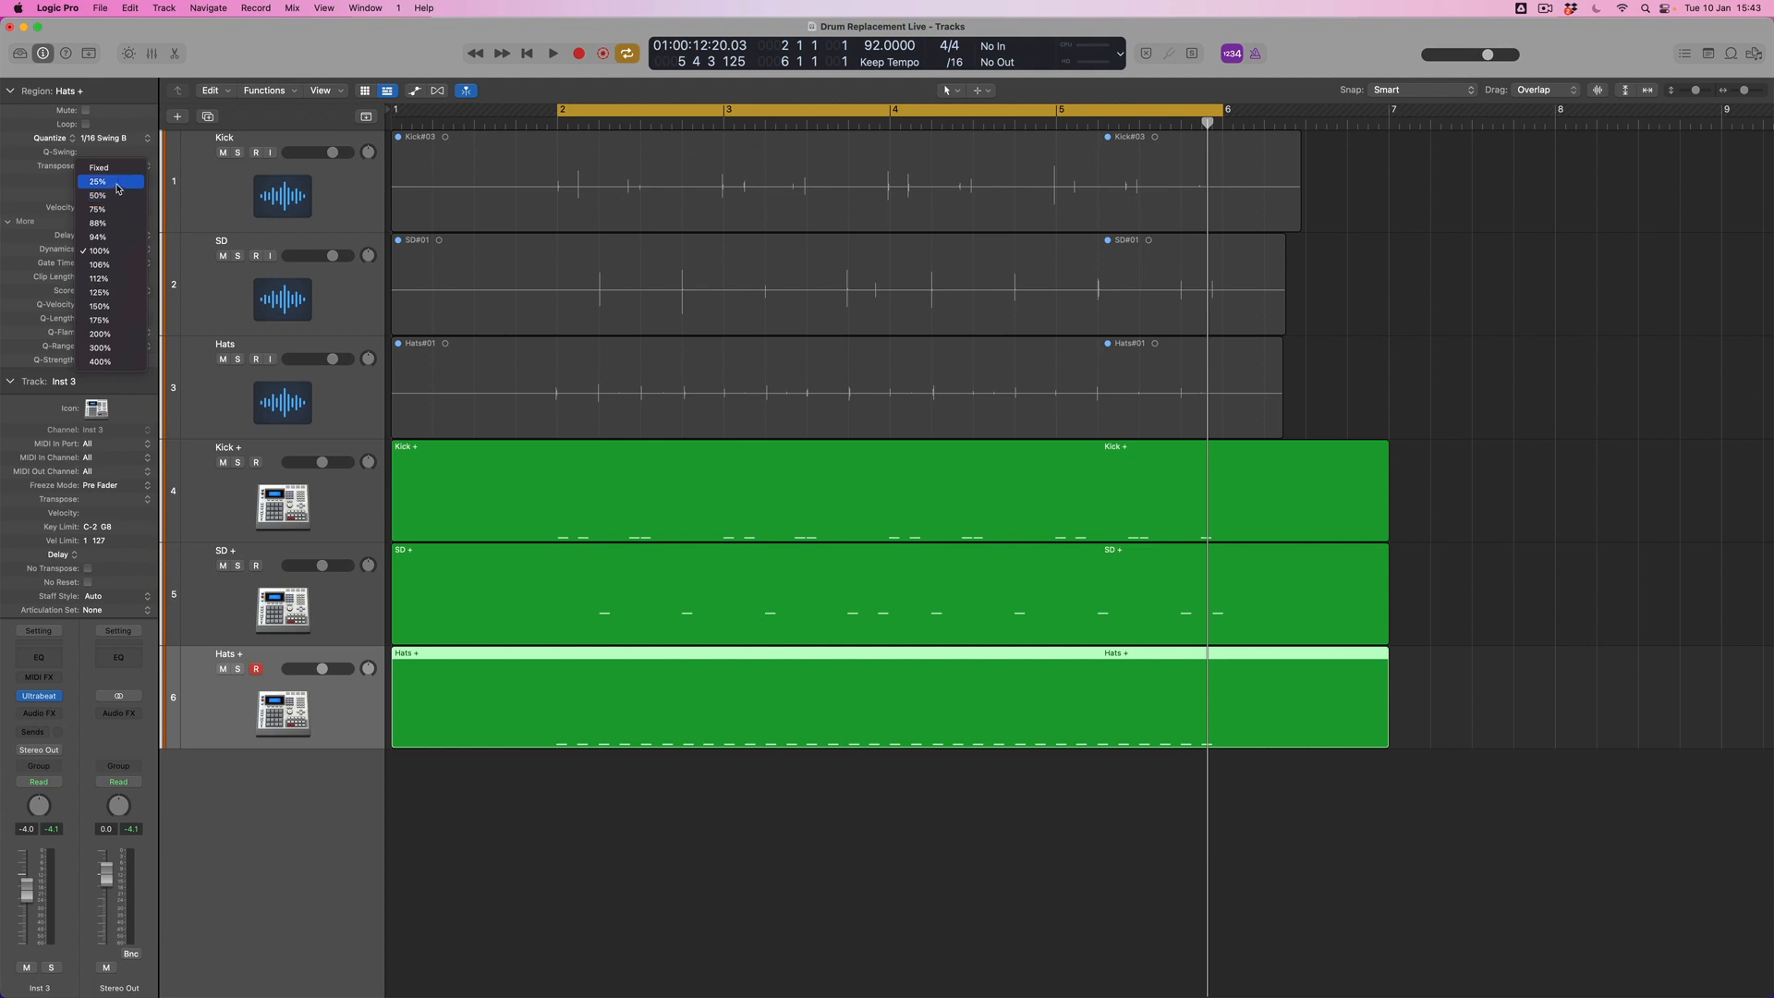
left_click(98, 183)
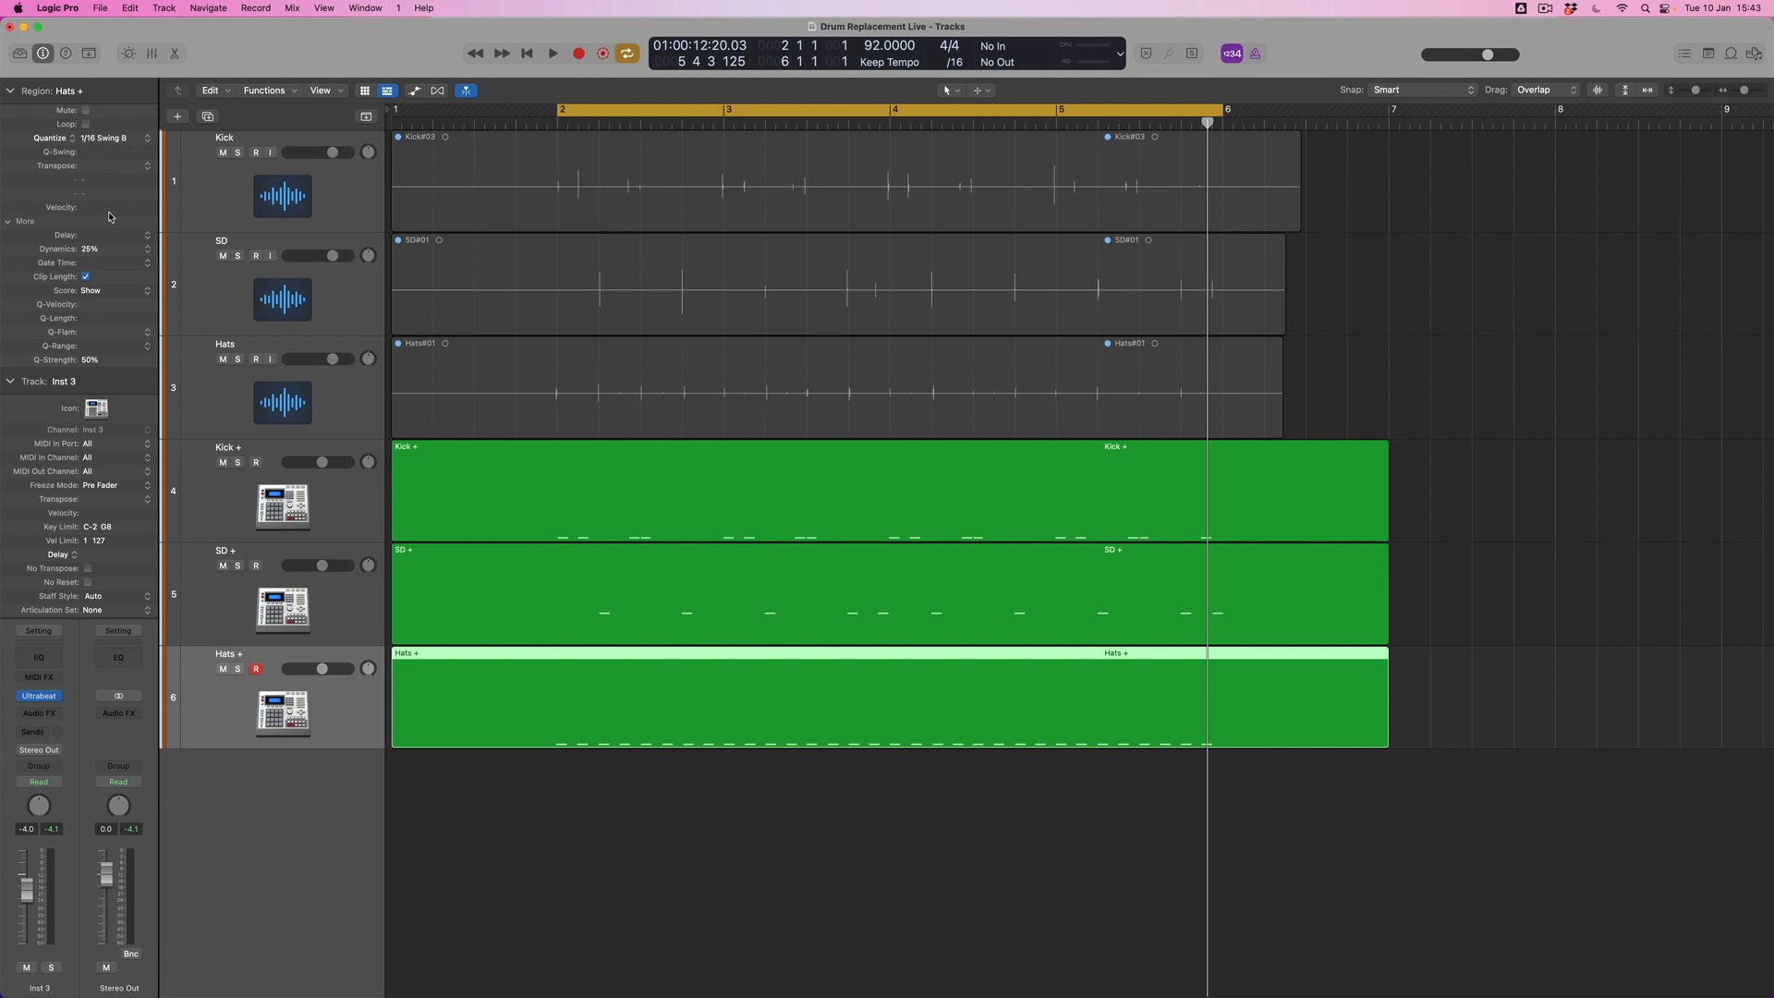
left_click_drag(112, 207, 113, 192)
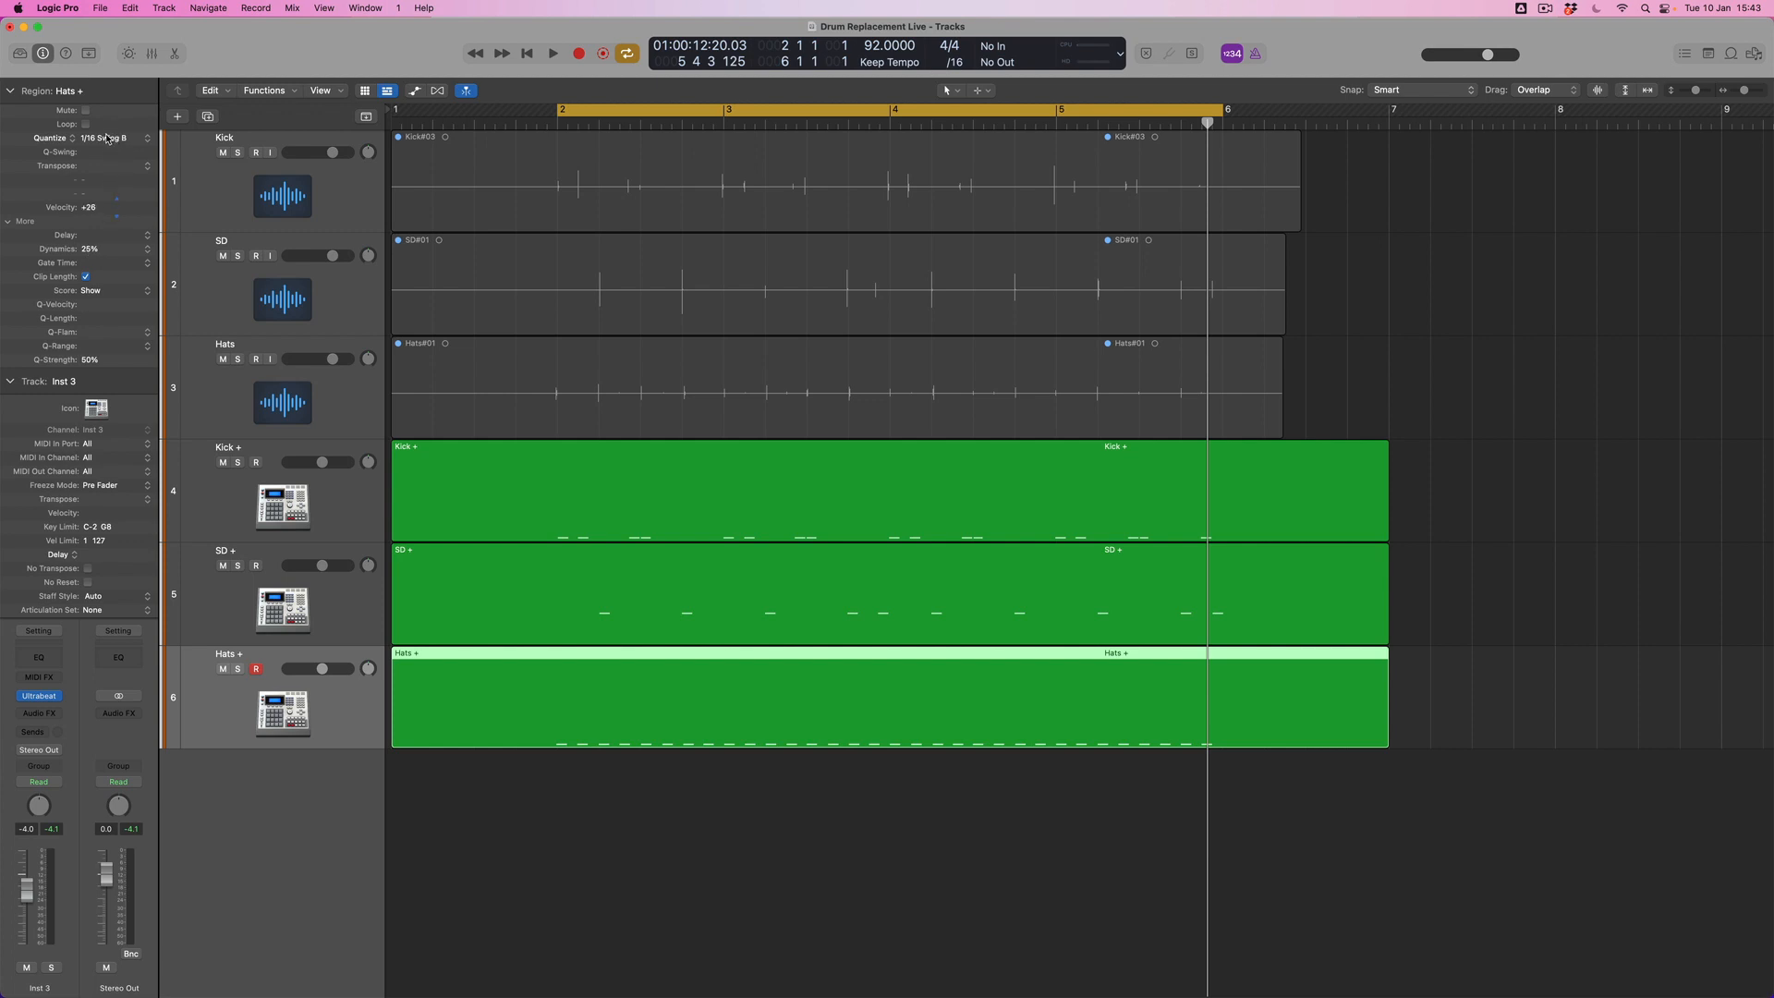
left_click(552, 54)
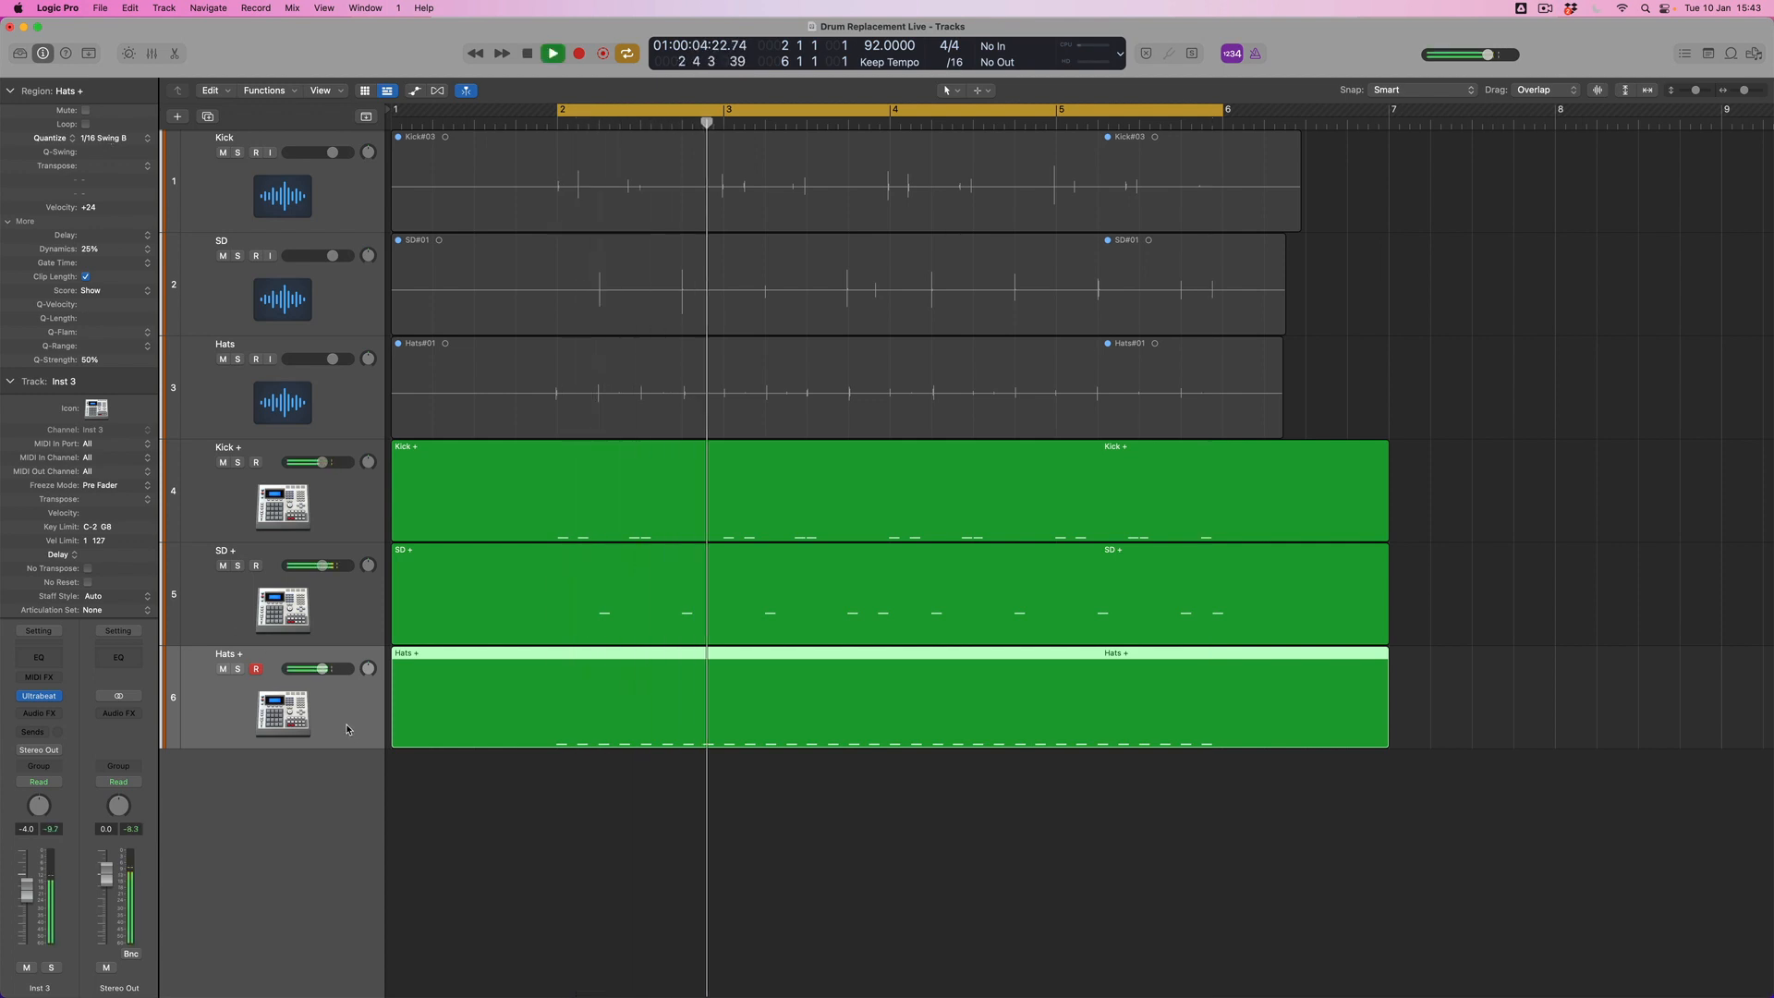
Set Q-Strength to 70% on all three drum regions and audition the loop
left_click(552, 54)
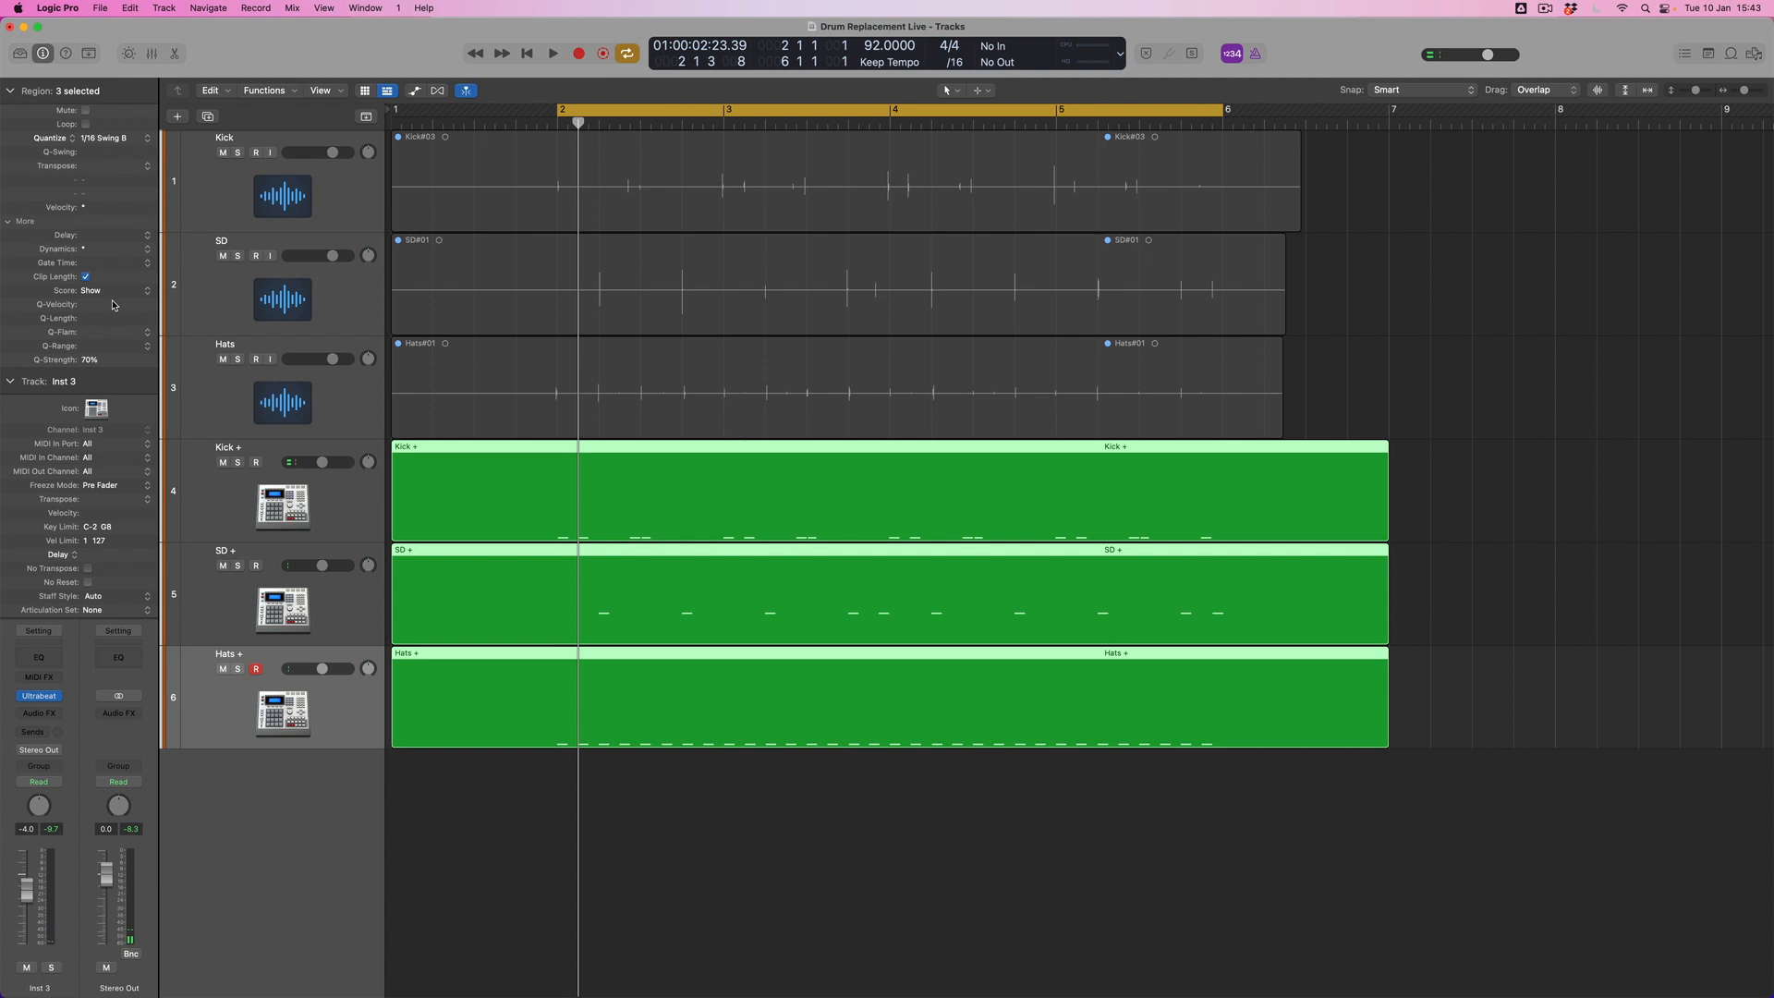
left_click(553, 51)
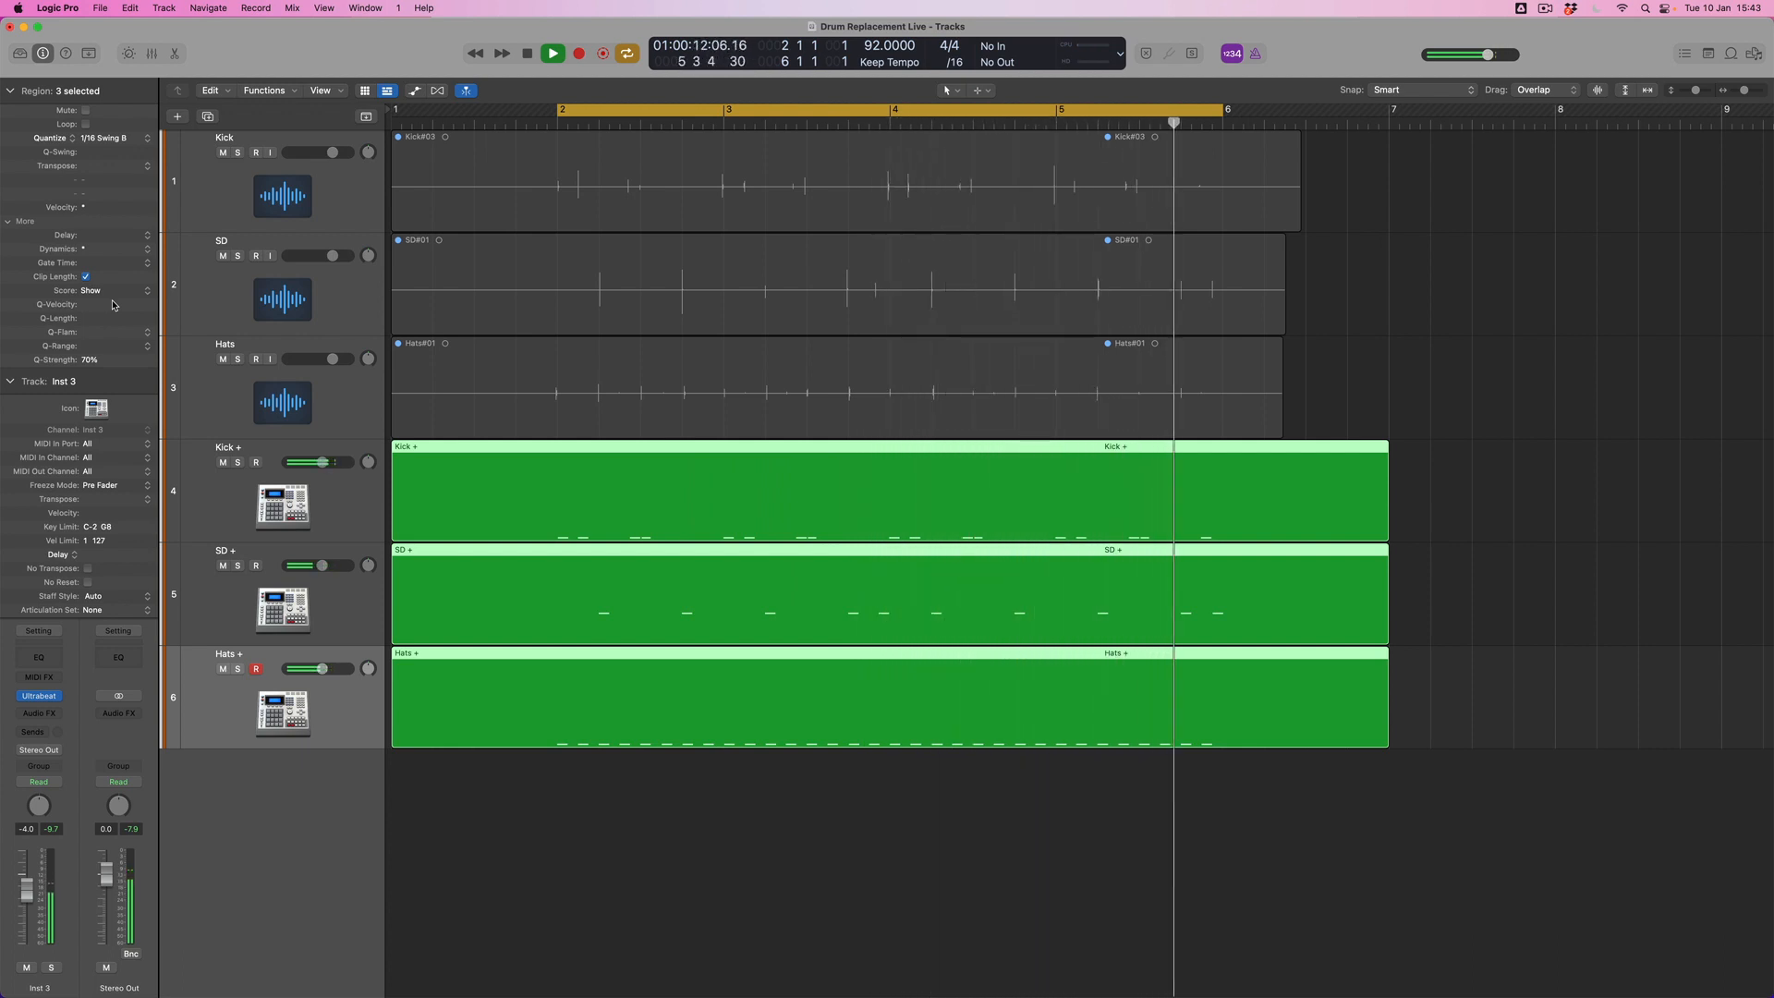
left_click(553, 53)
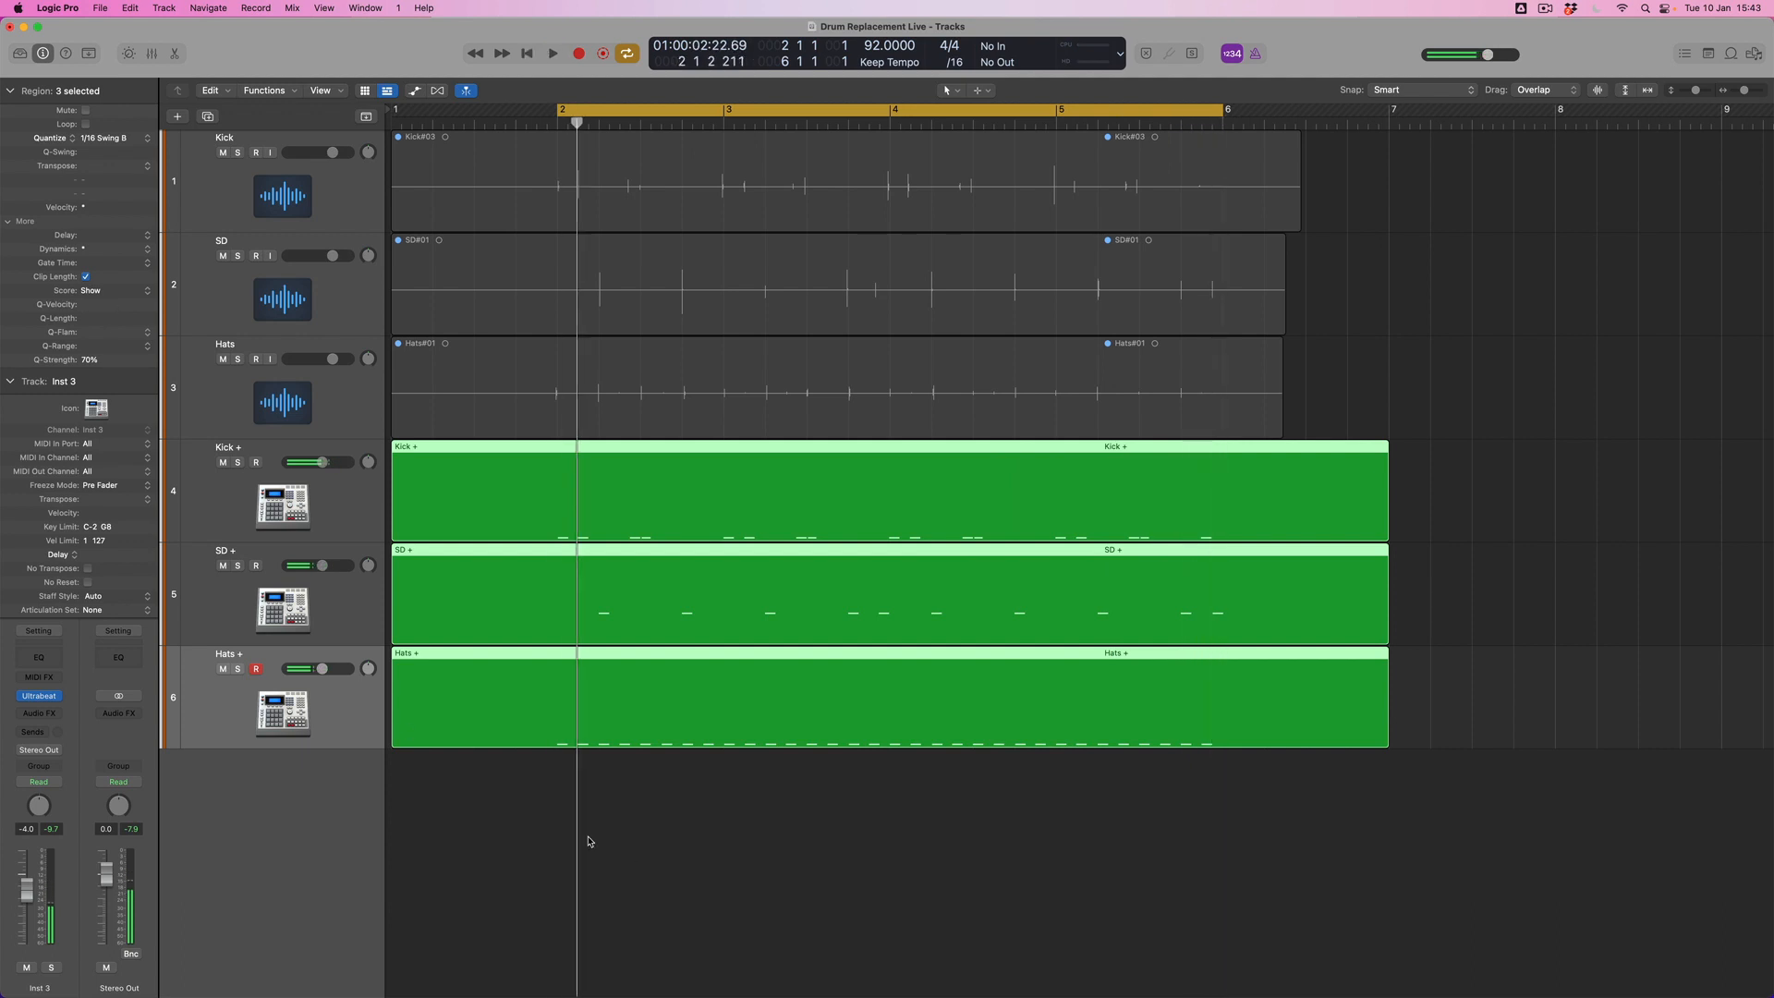